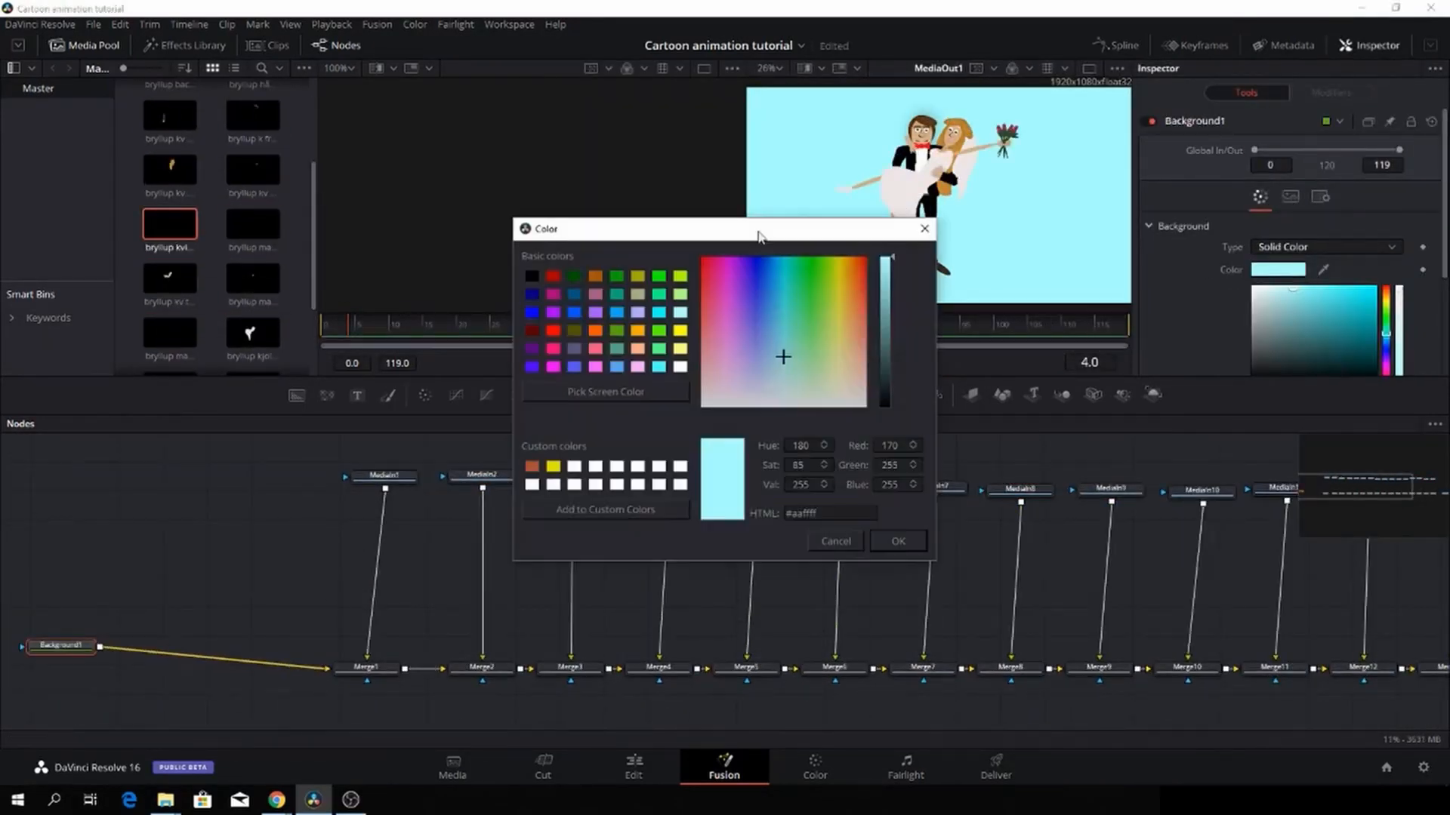
Open the Multi merge node project on the Edit page with its empty timeline
click(894, 541)
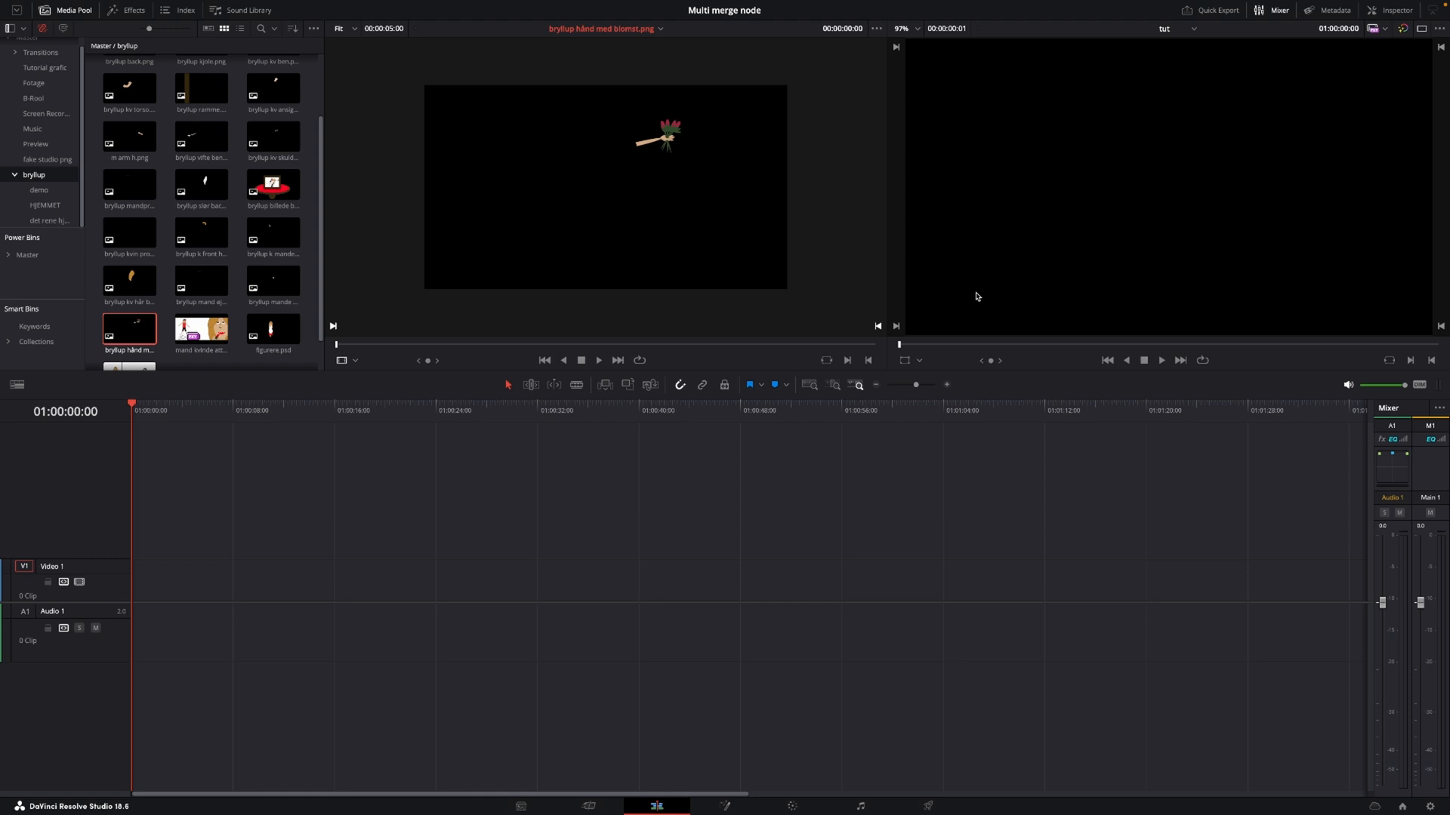
mouse_move(672, 272)
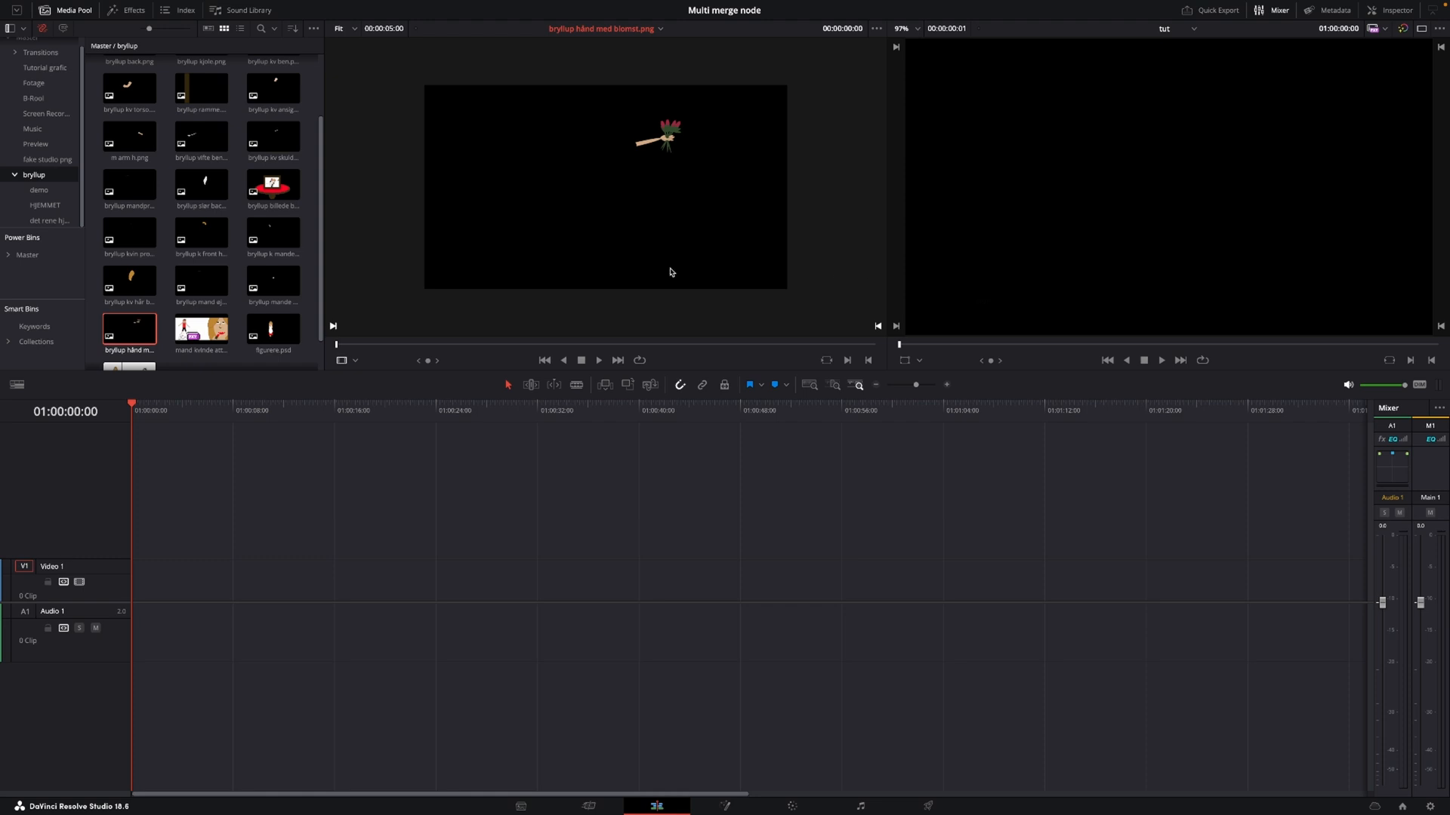
Place a Fusion Composition clip at the start of Video 1 and enter its node graph
click(132, 10)
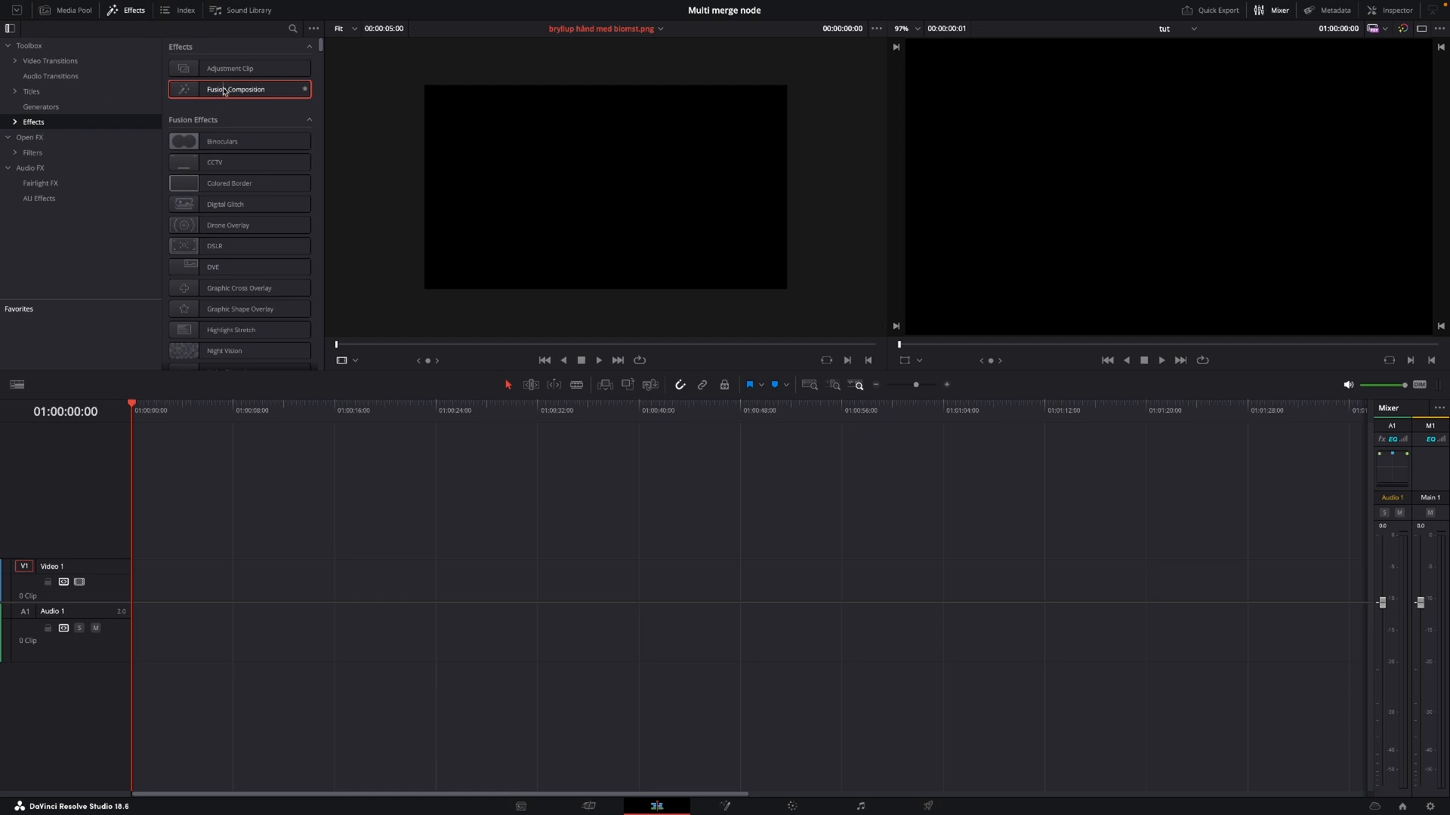
drag(235, 89, 223, 537)
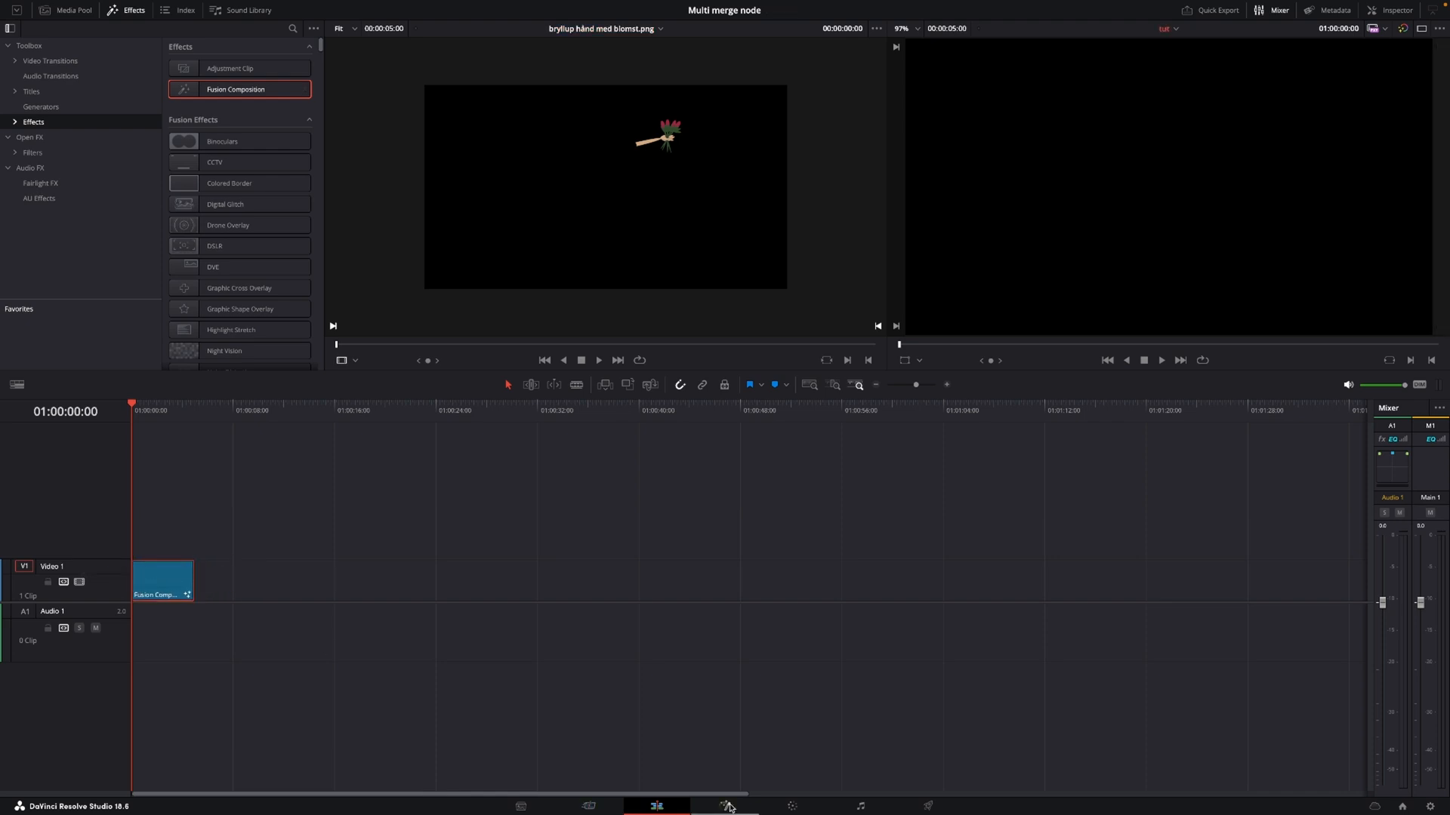
click(725, 806)
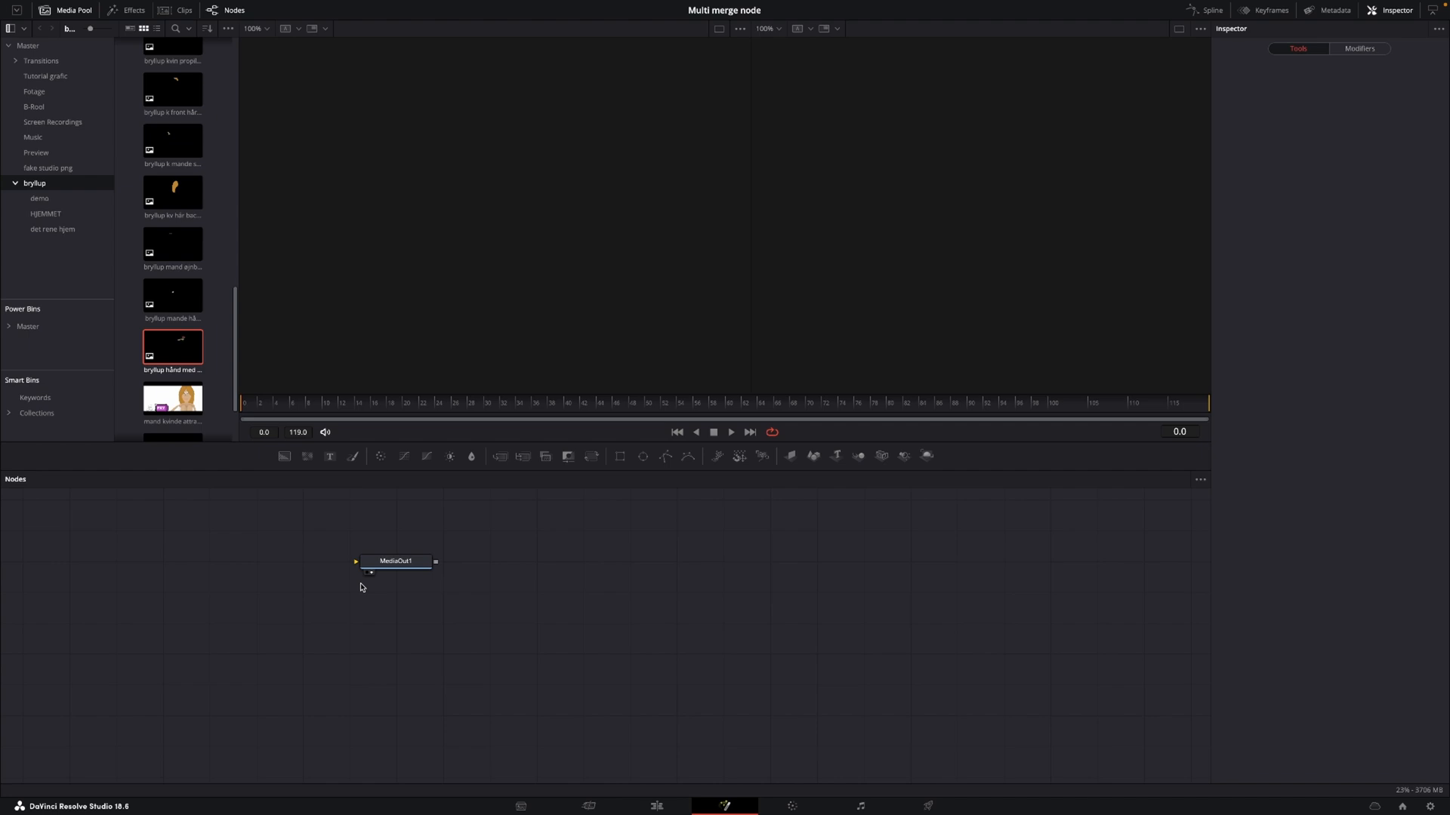
Move MediaOut1 to the right of the node graph to make room
click(397, 561)
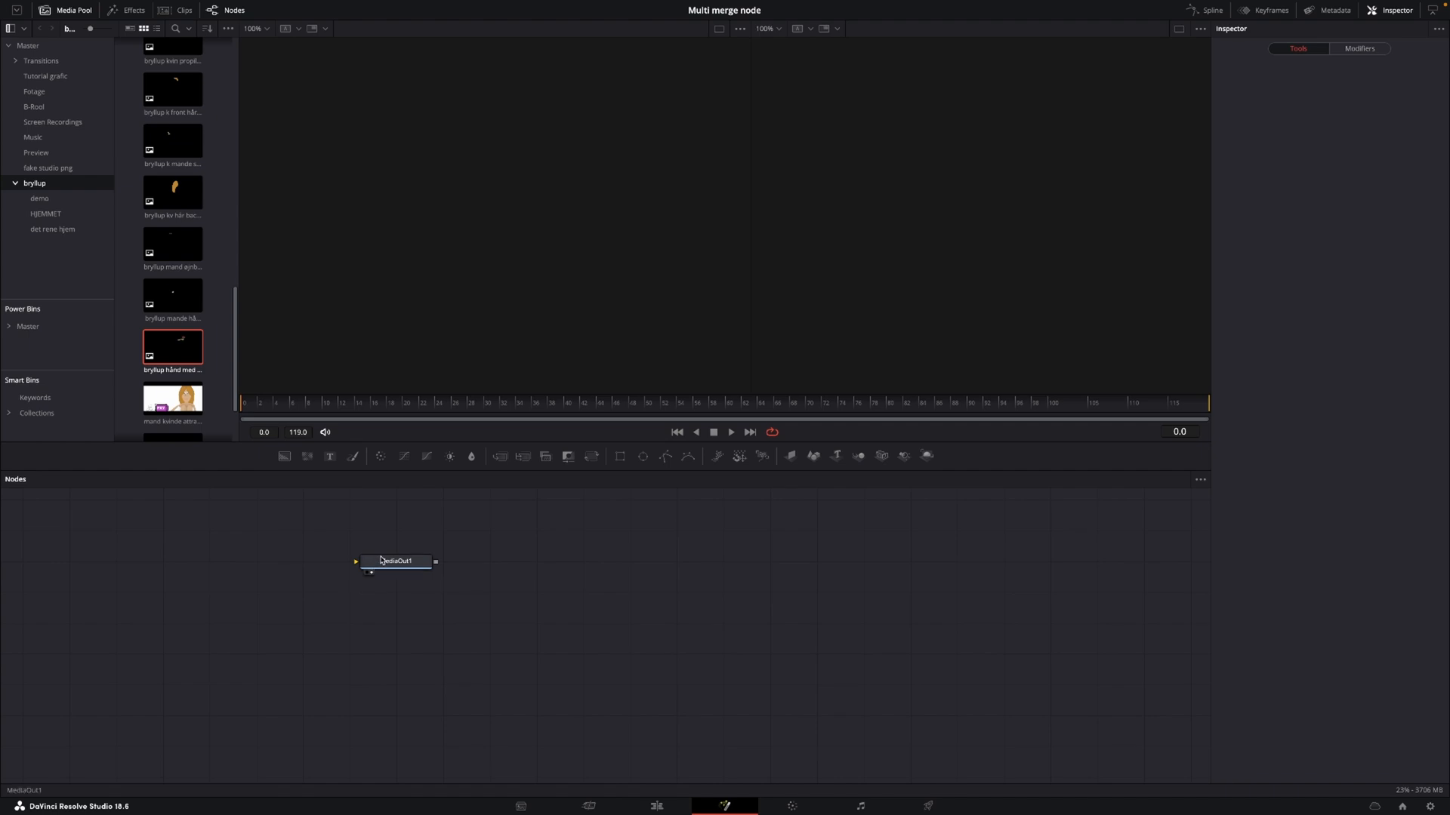
drag(395, 560, 864, 584)
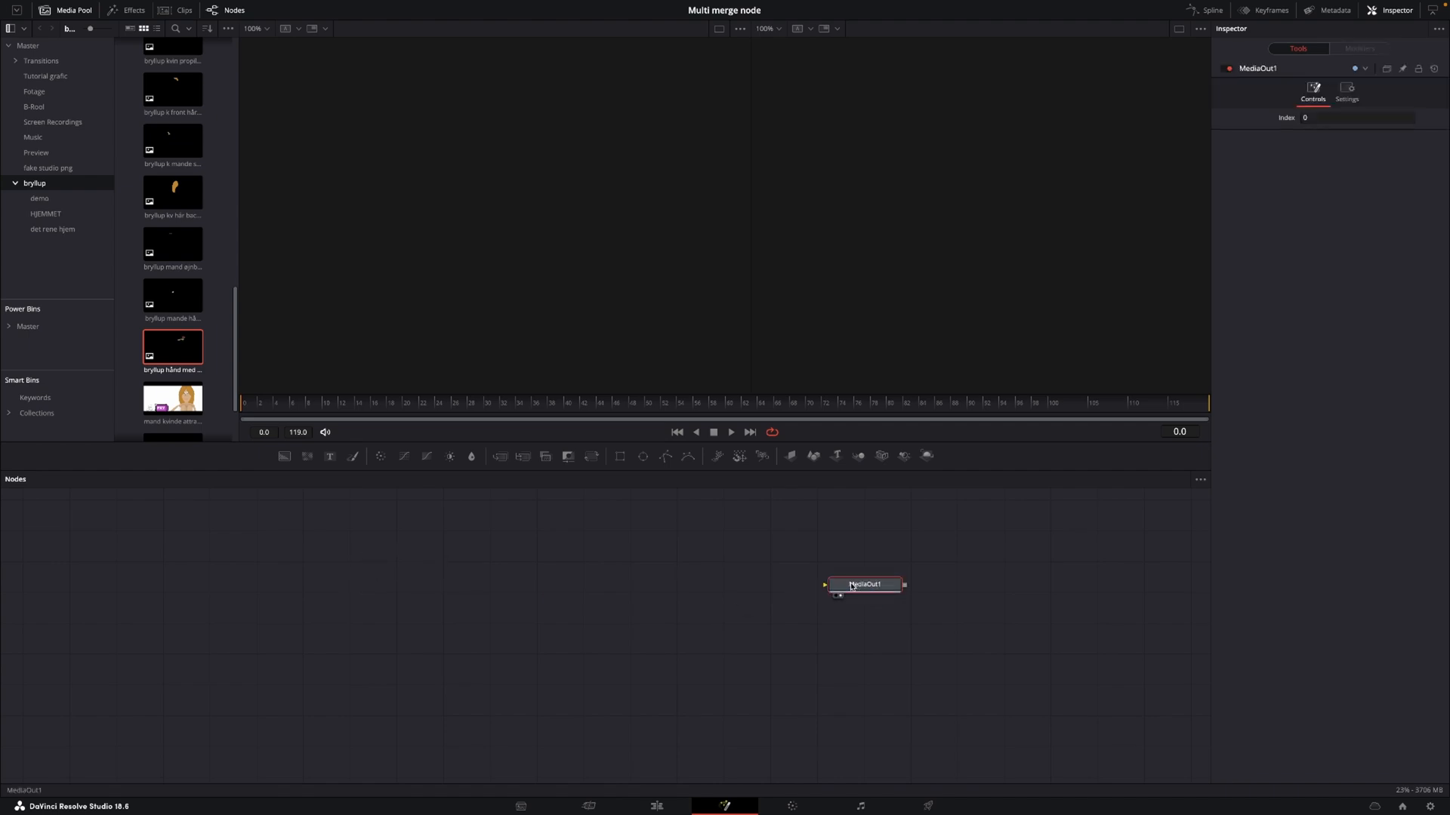
scroll(down, 3)
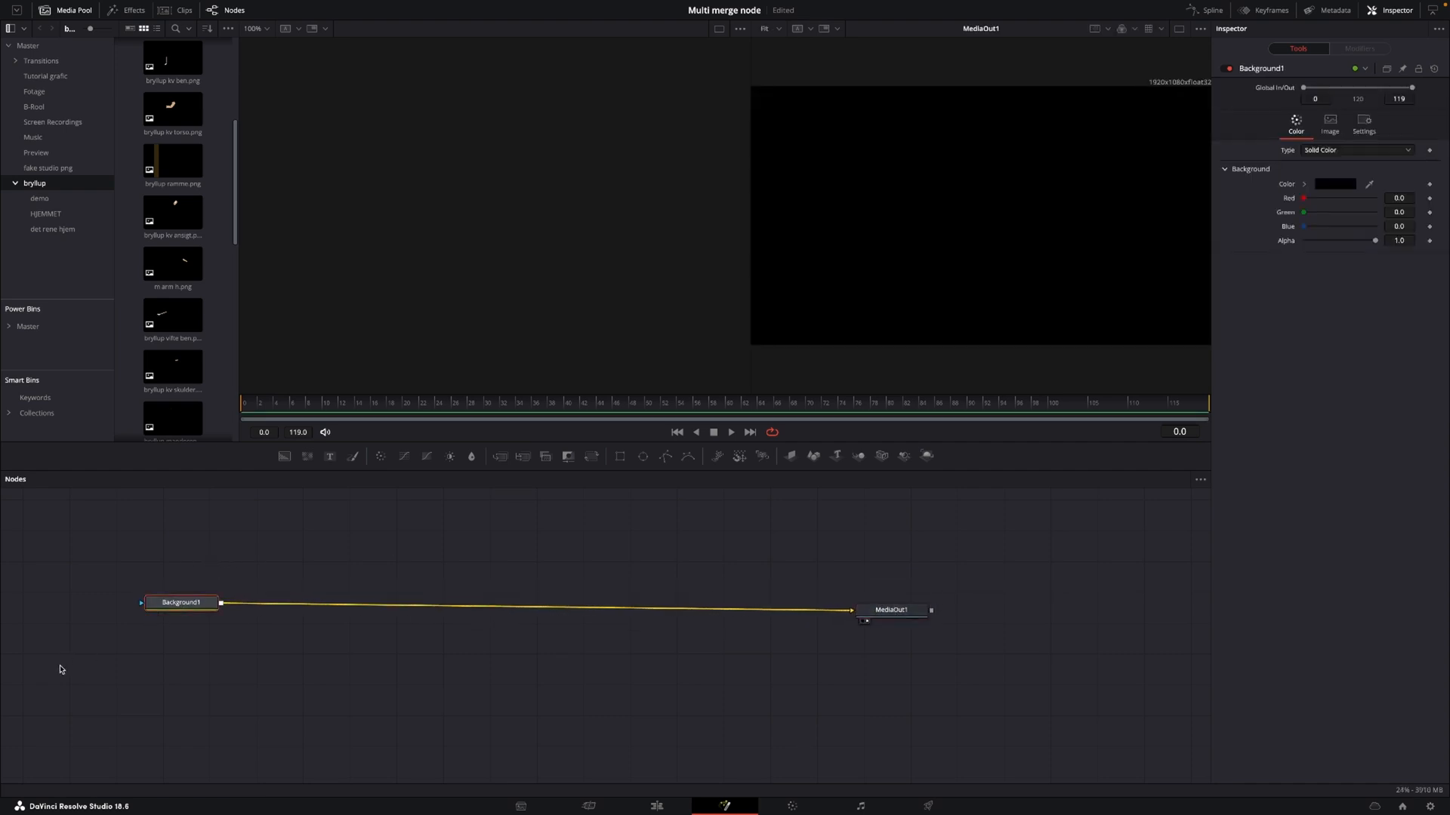
Give the Background node feeding MediaOut1 the solid blue colour 3399CC
click(1334, 185)
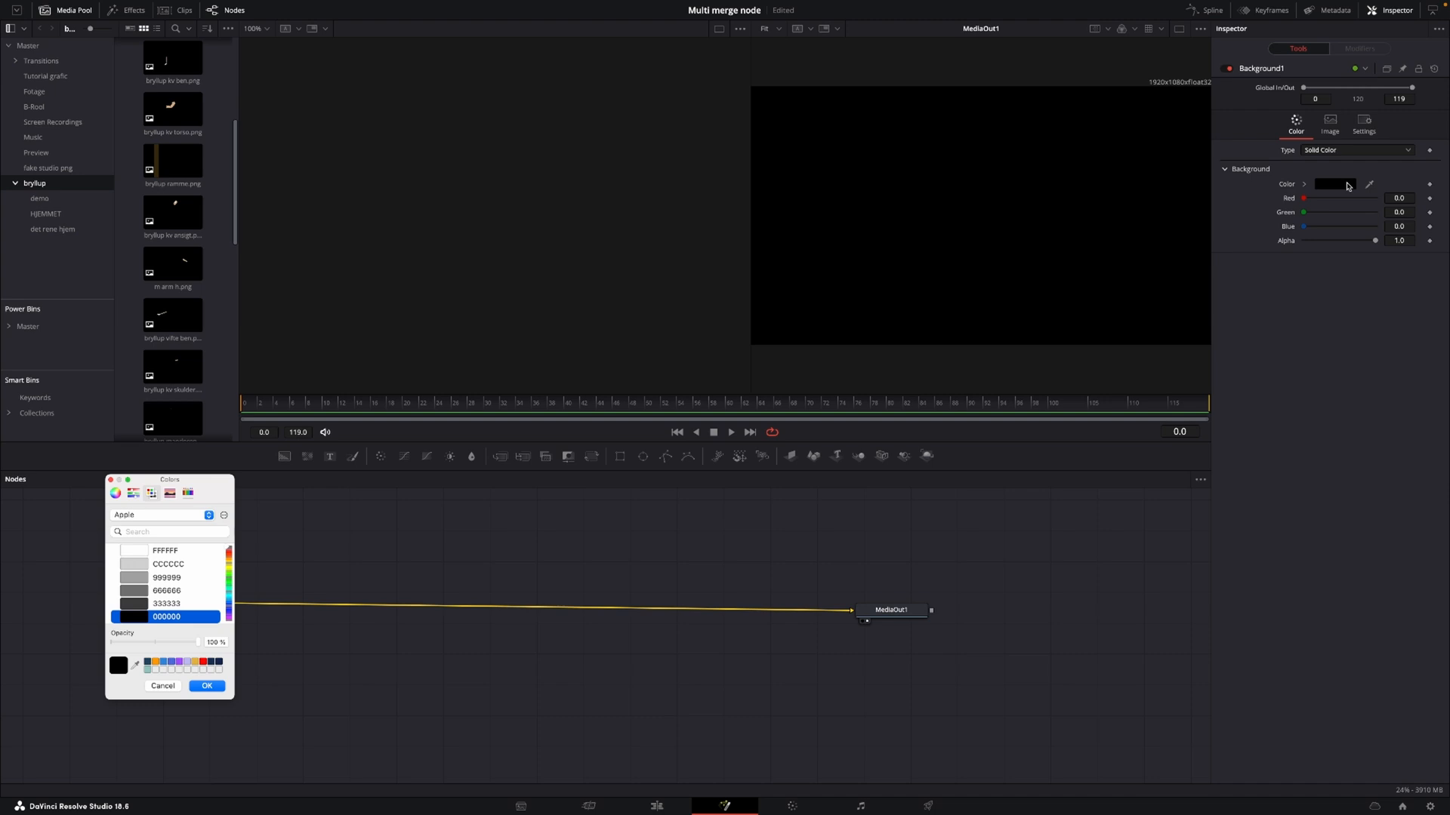
scroll(down, 3)
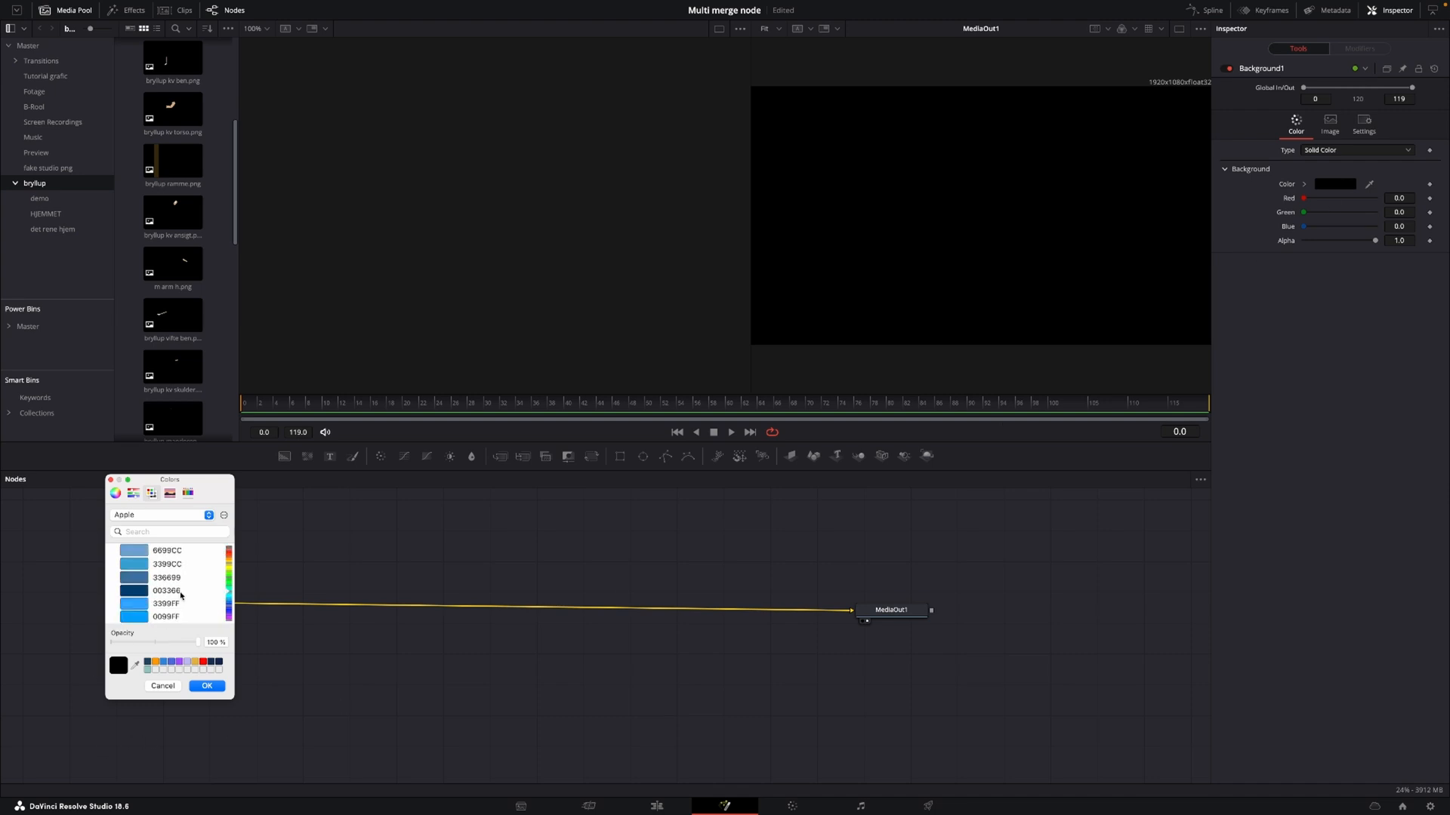
click(167, 564)
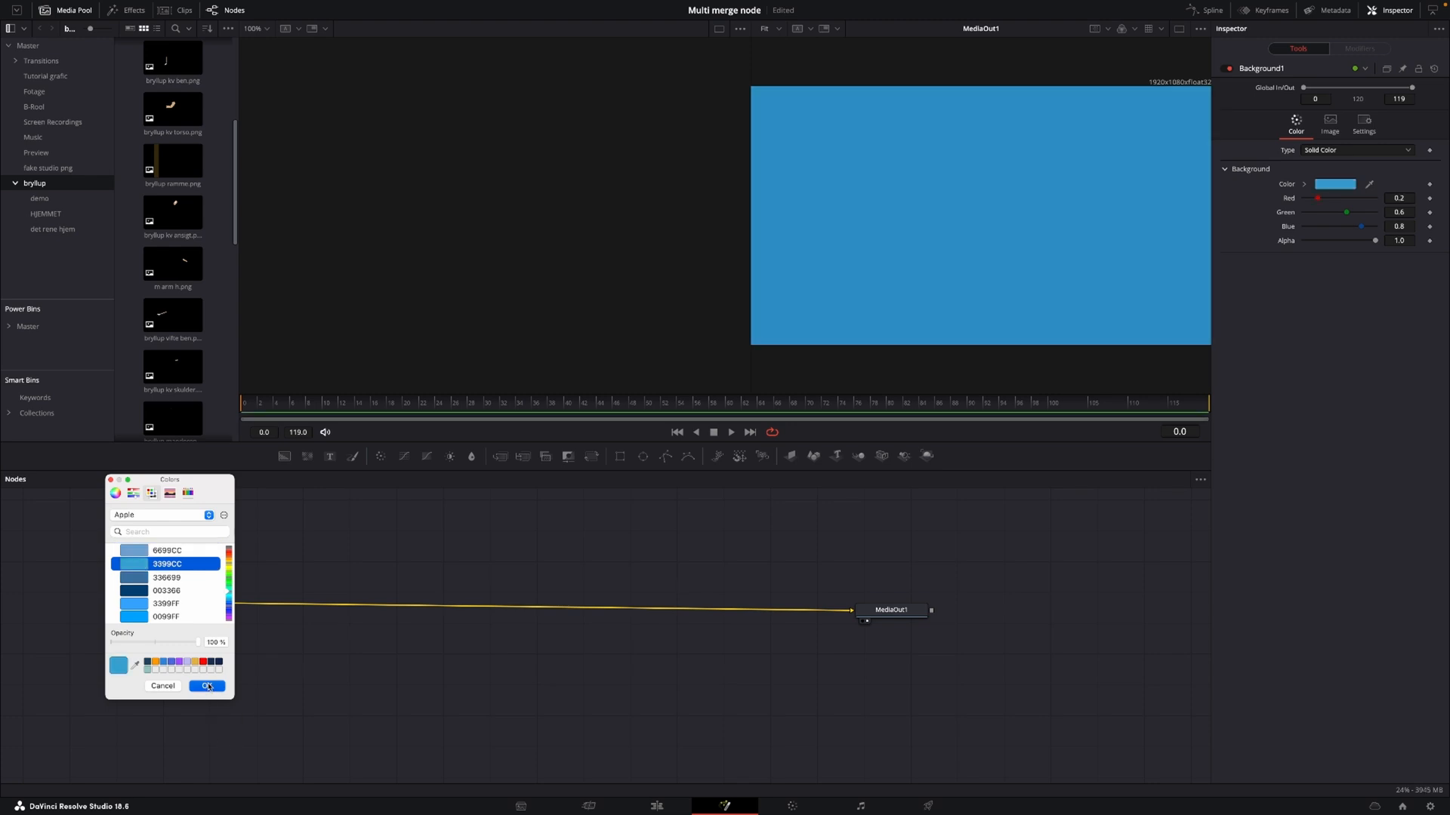
click(206, 686)
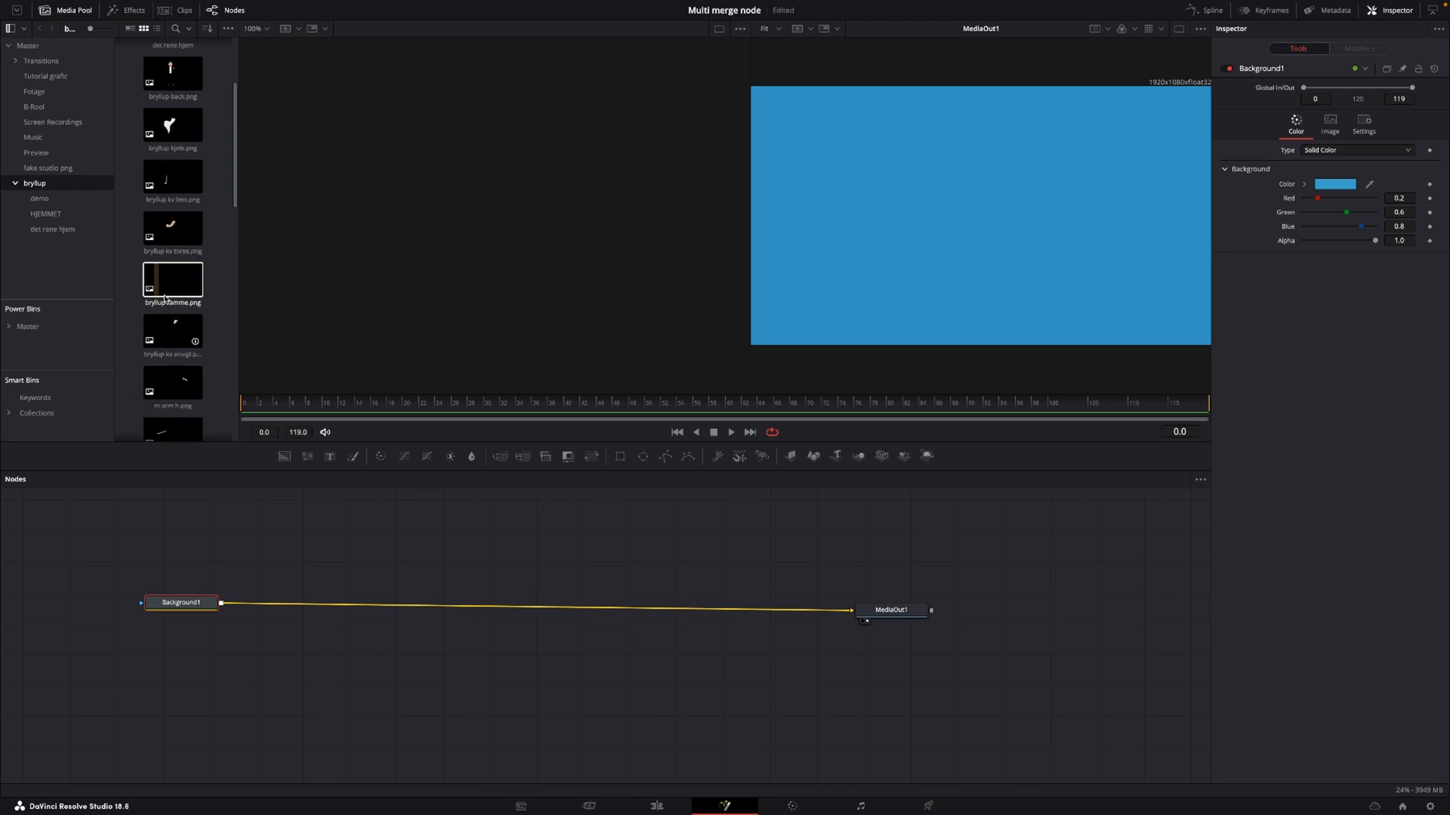
Bring brylup back.png into the node graph as a MediaIn node and select it
drag(172, 213, 378, 535)
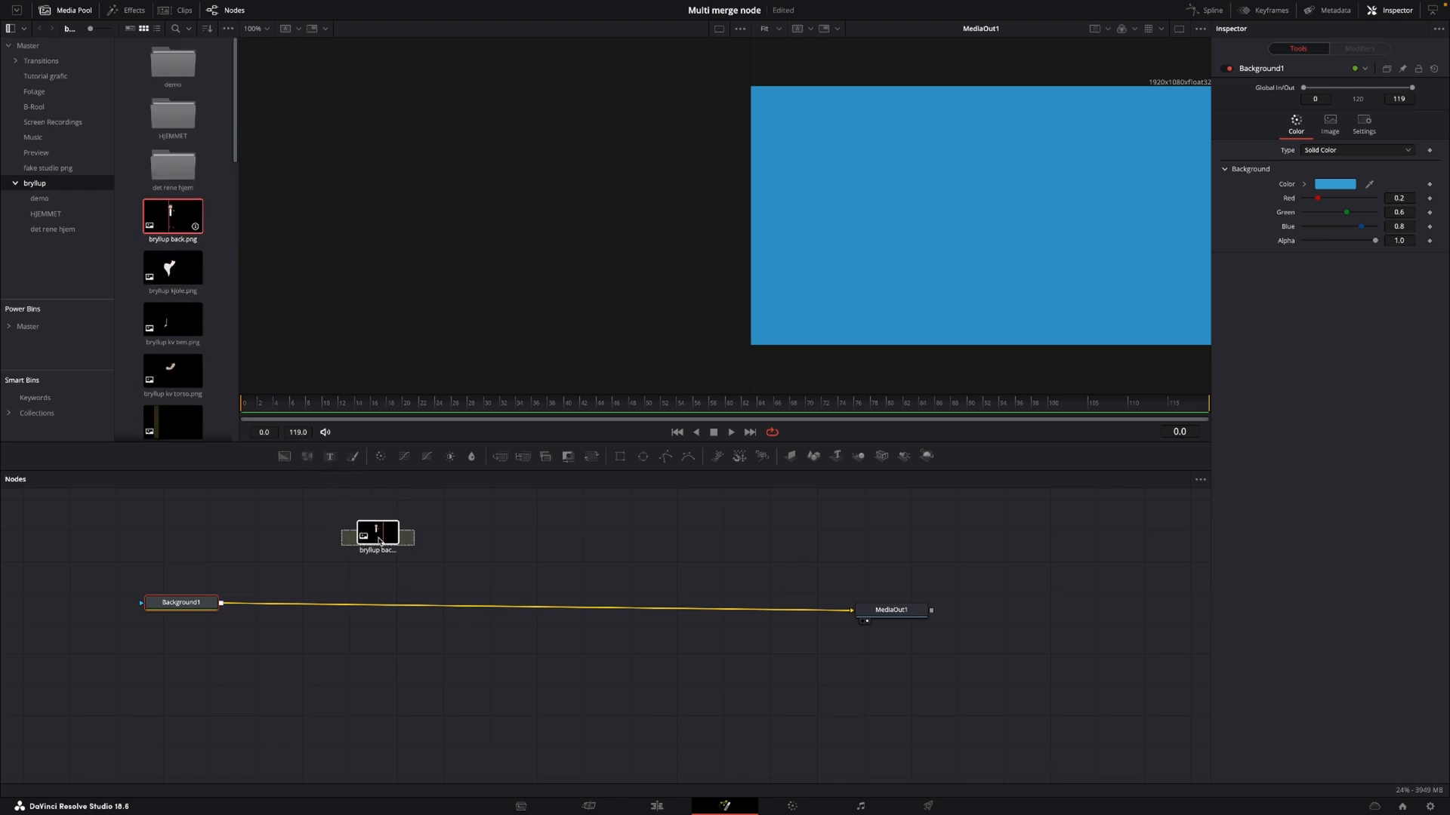
click(378, 536)
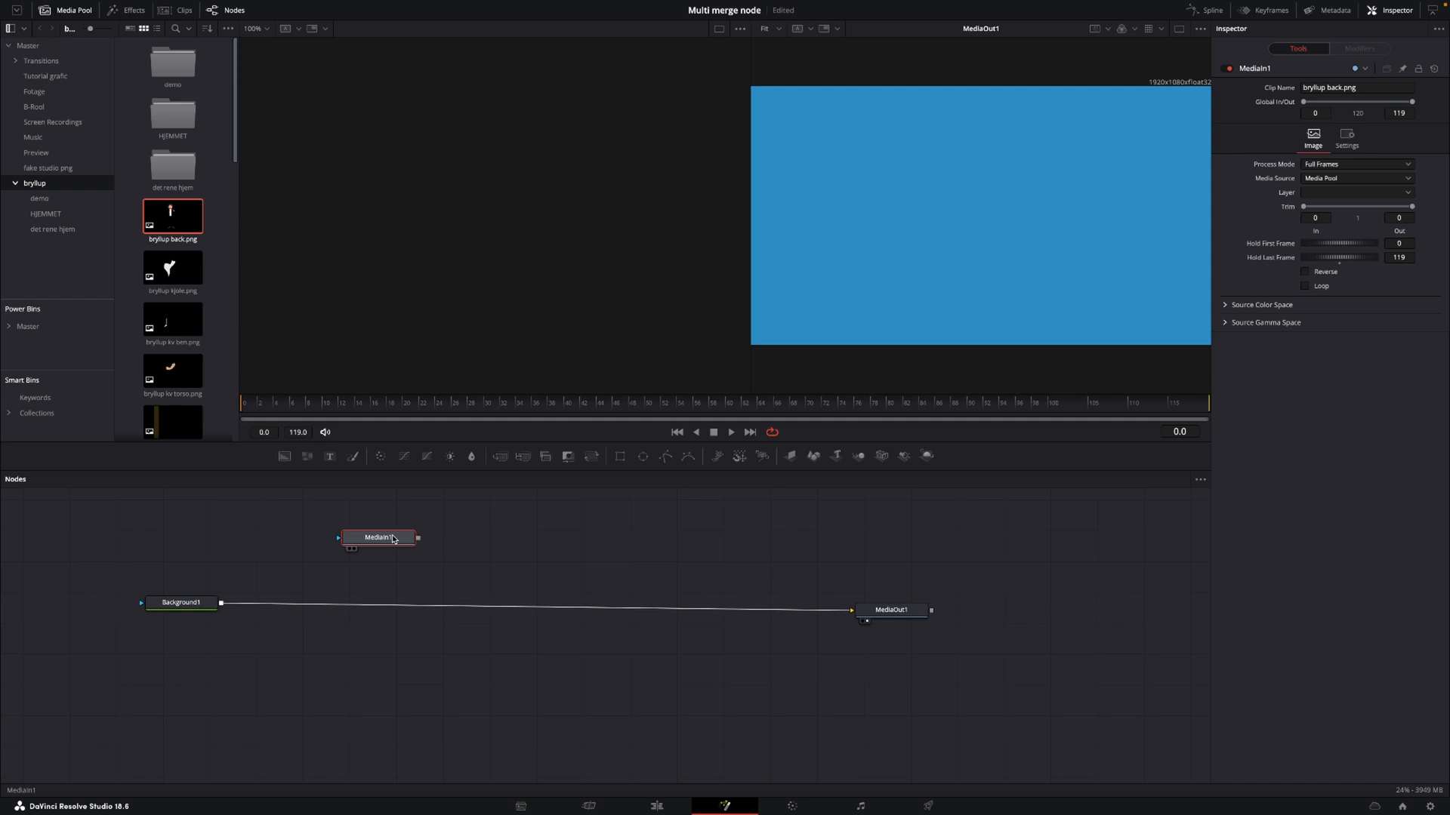
mouse_move(388, 539)
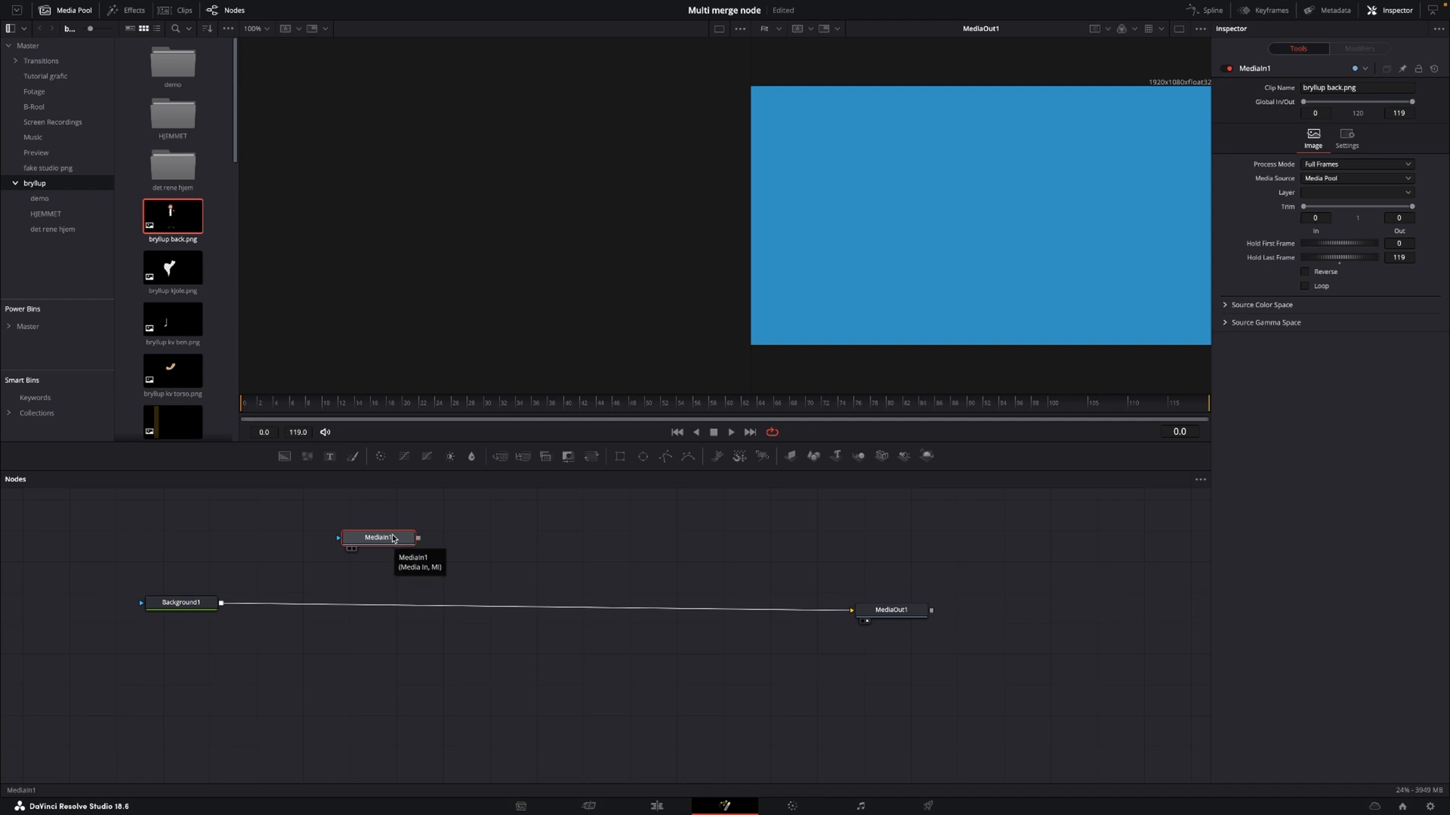
mouse_move(341, 313)
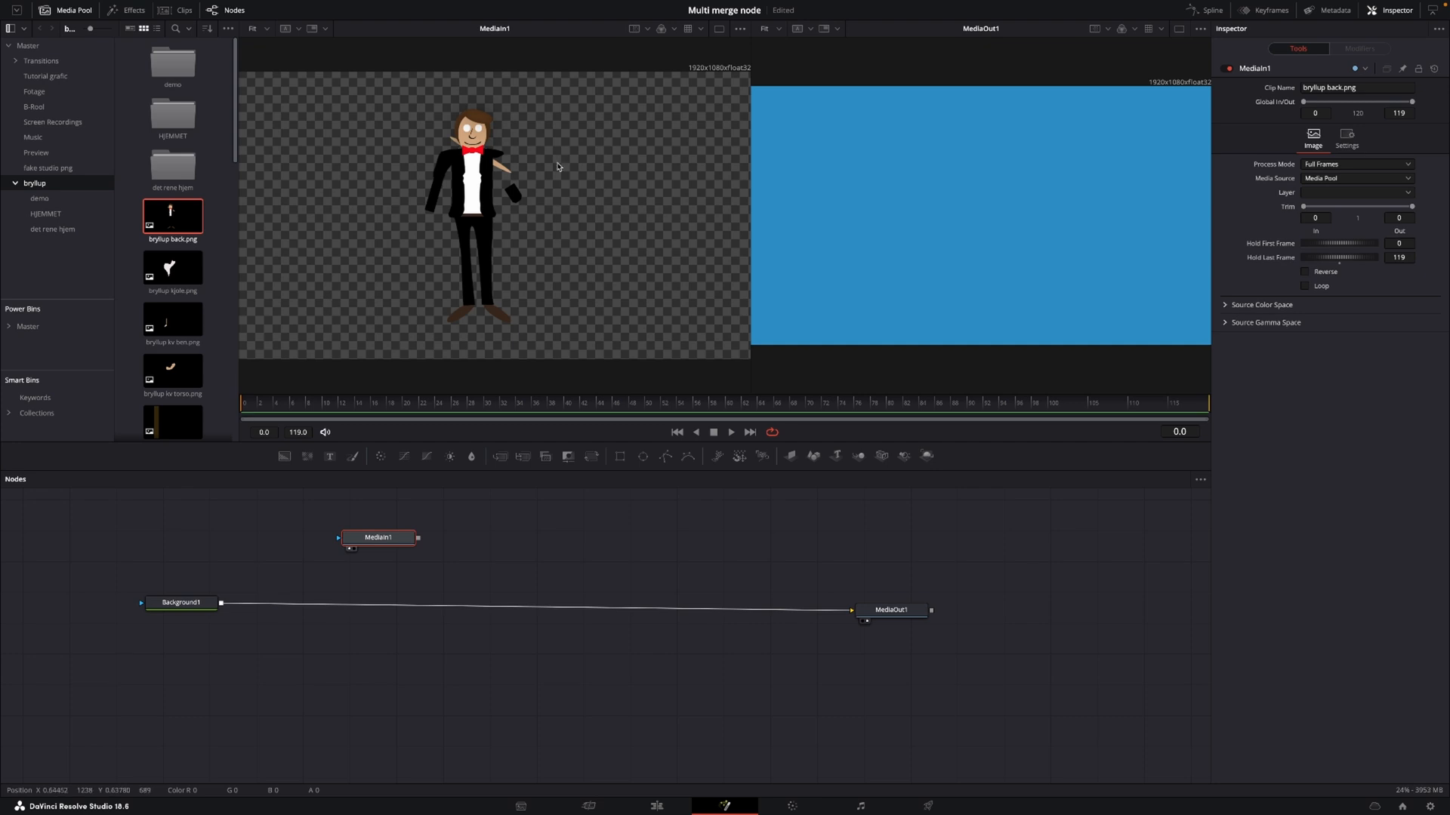
mouse_move(444, 393)
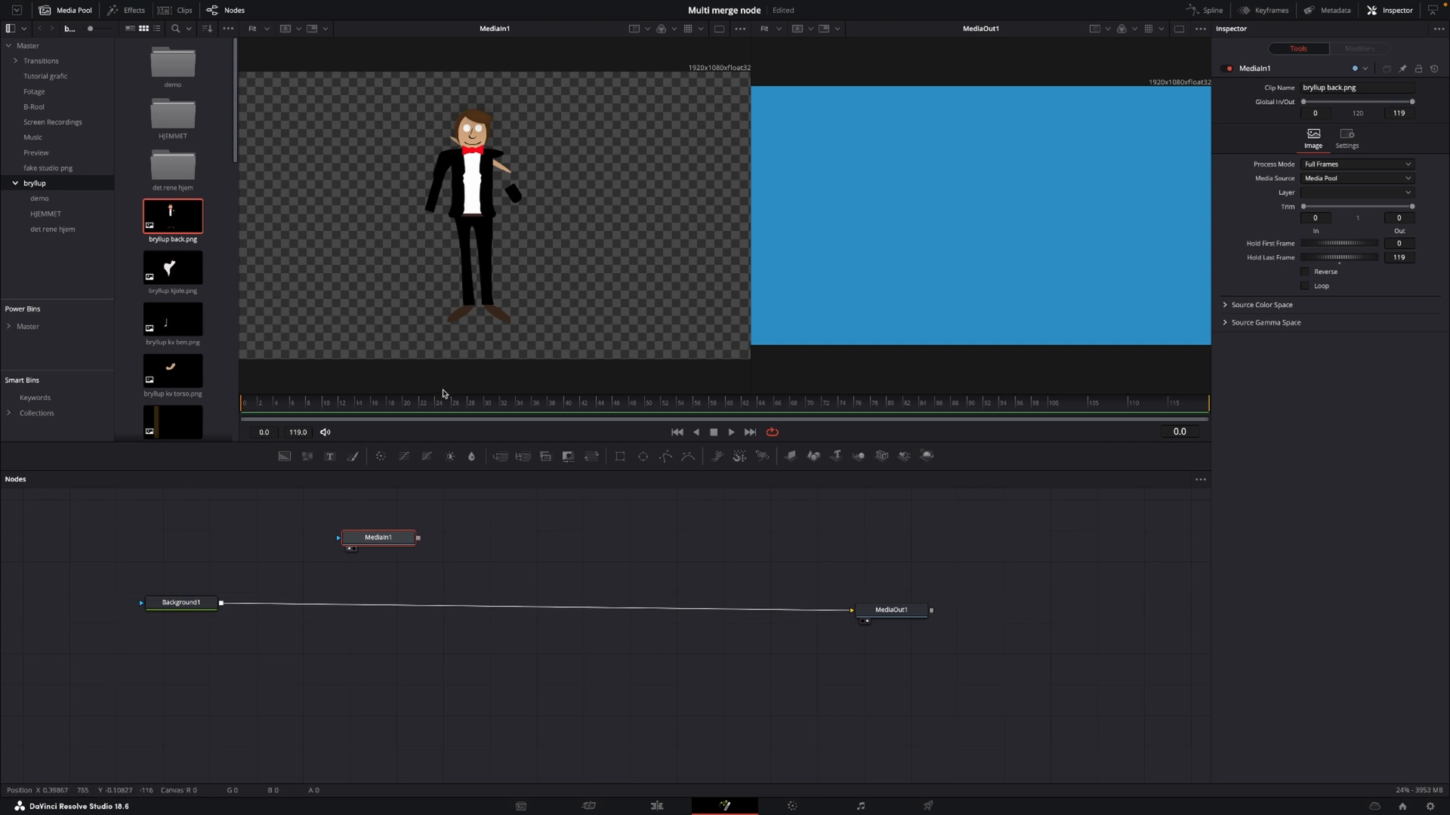
mouse_move(289, 308)
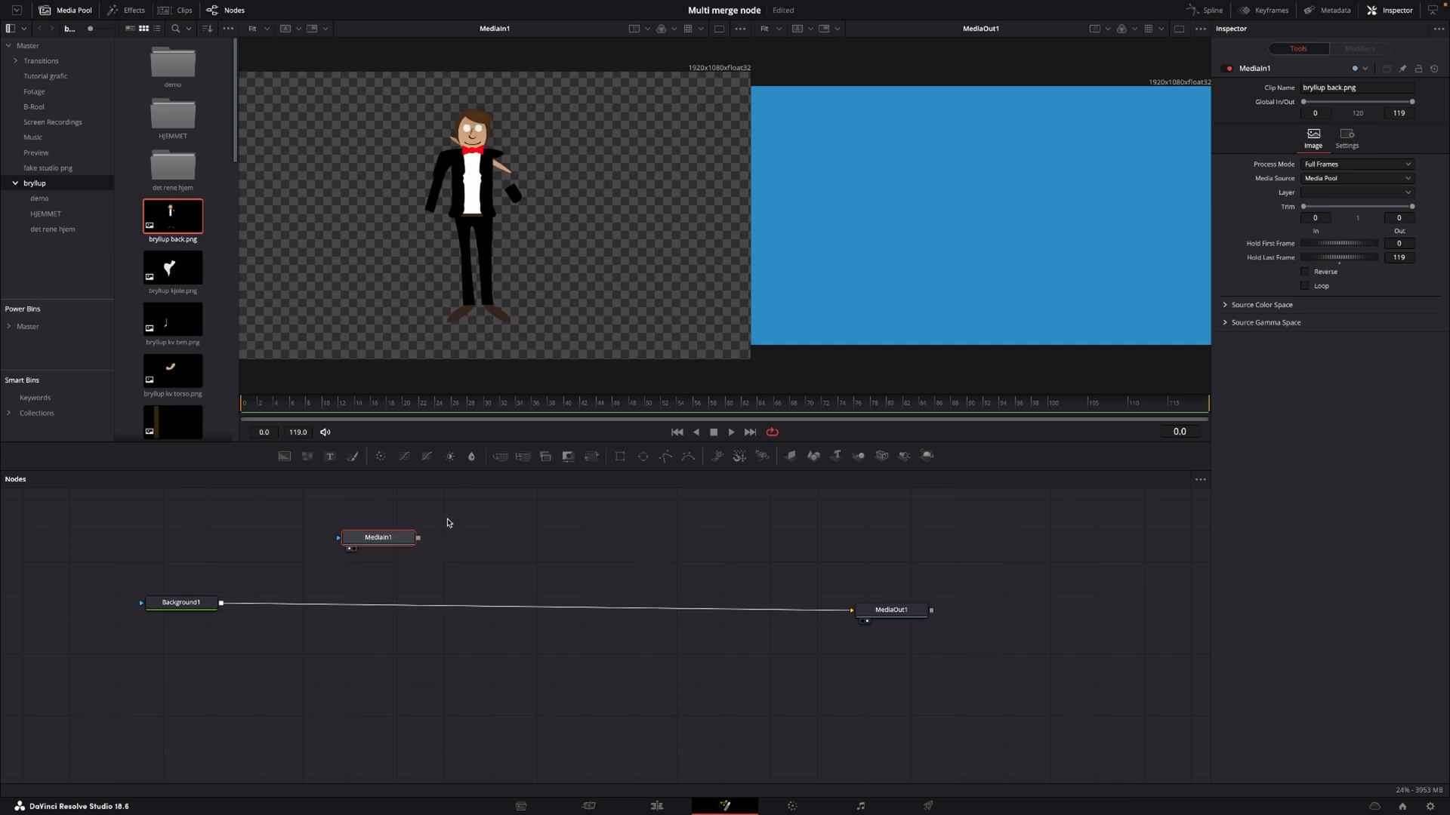
mouse_move(377, 541)
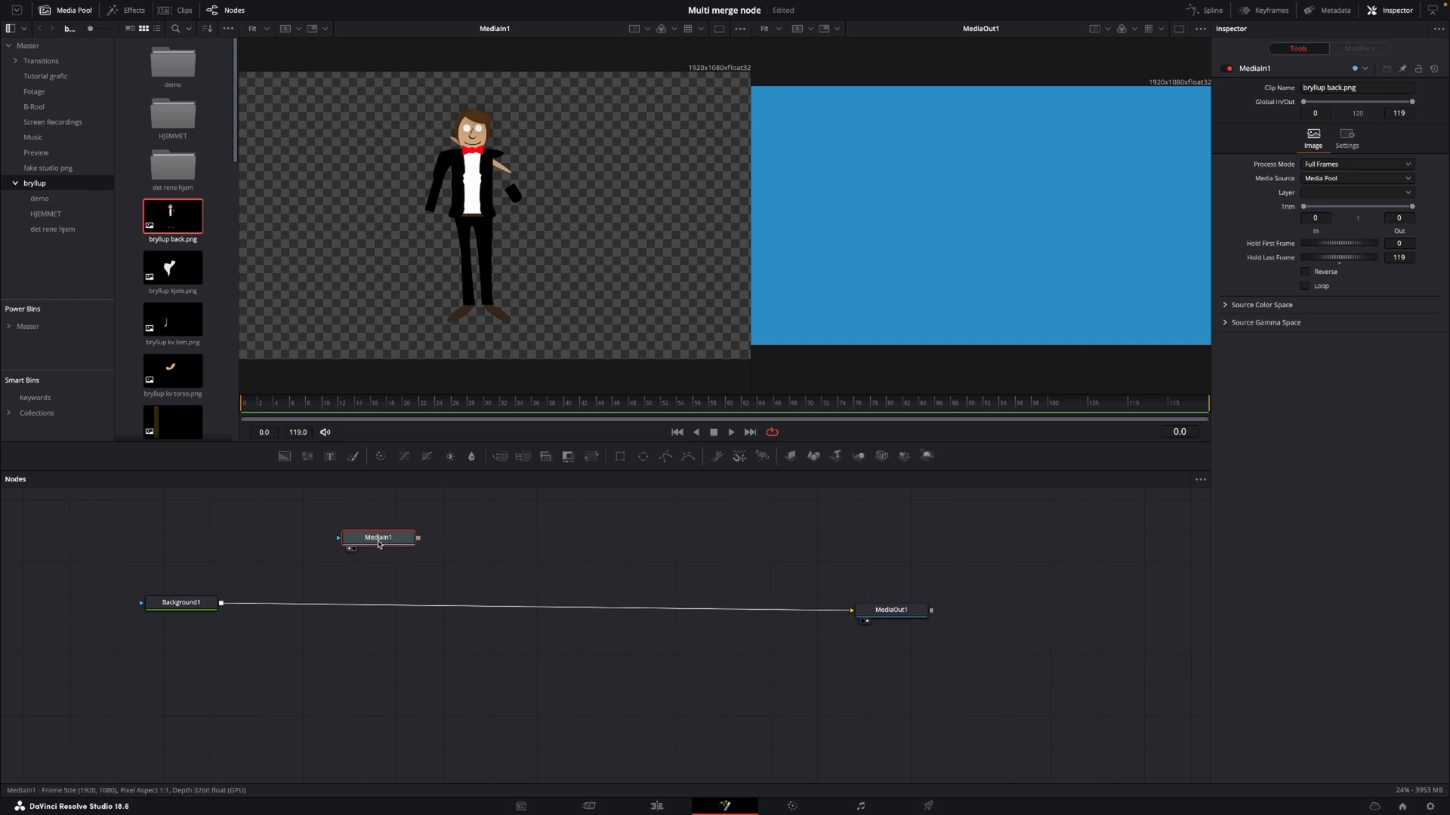
mouse_move(379, 538)
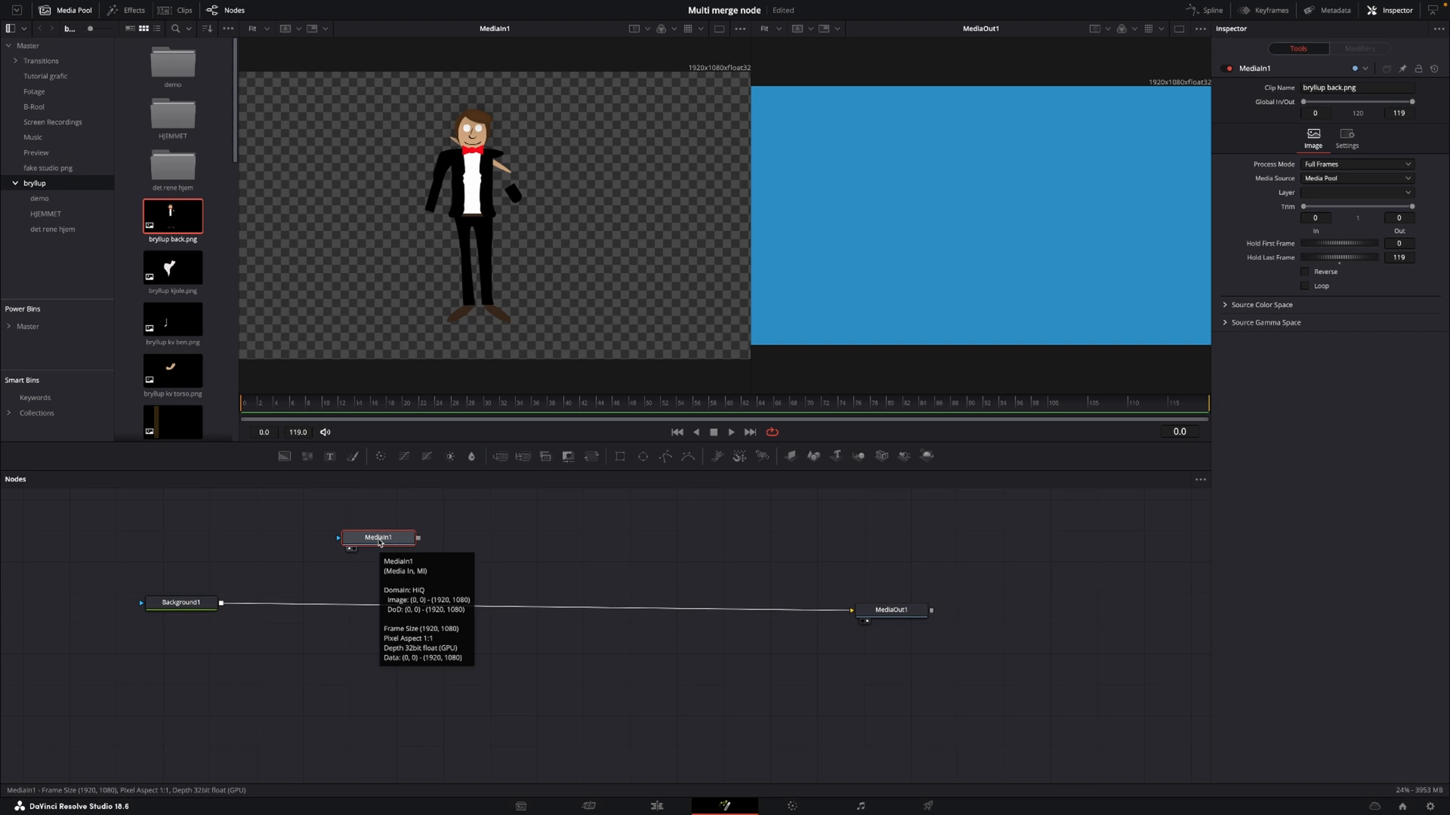
Rename the groom's MediaIn node to manBG
double_click(378, 536)
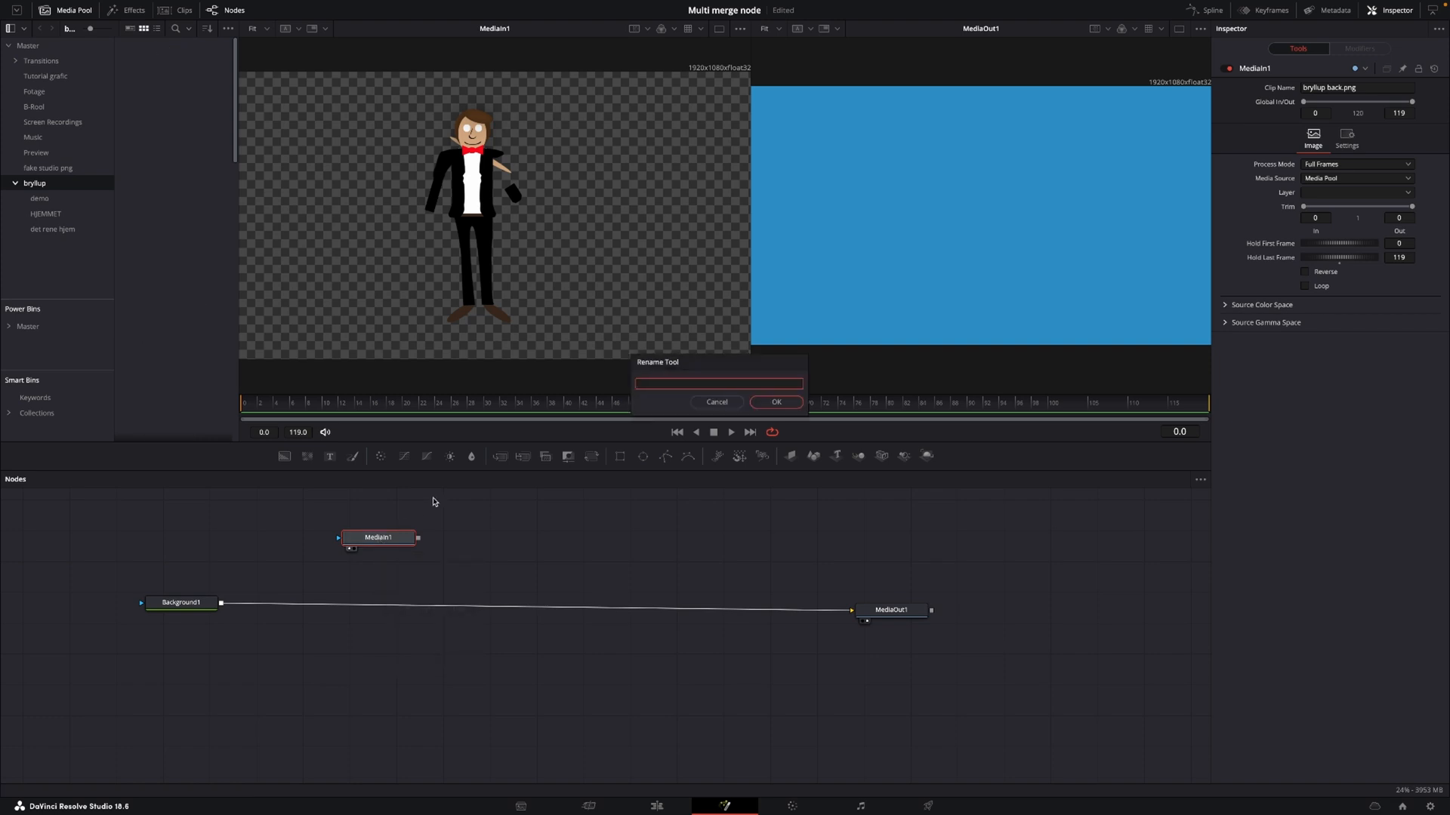
text(man BG)
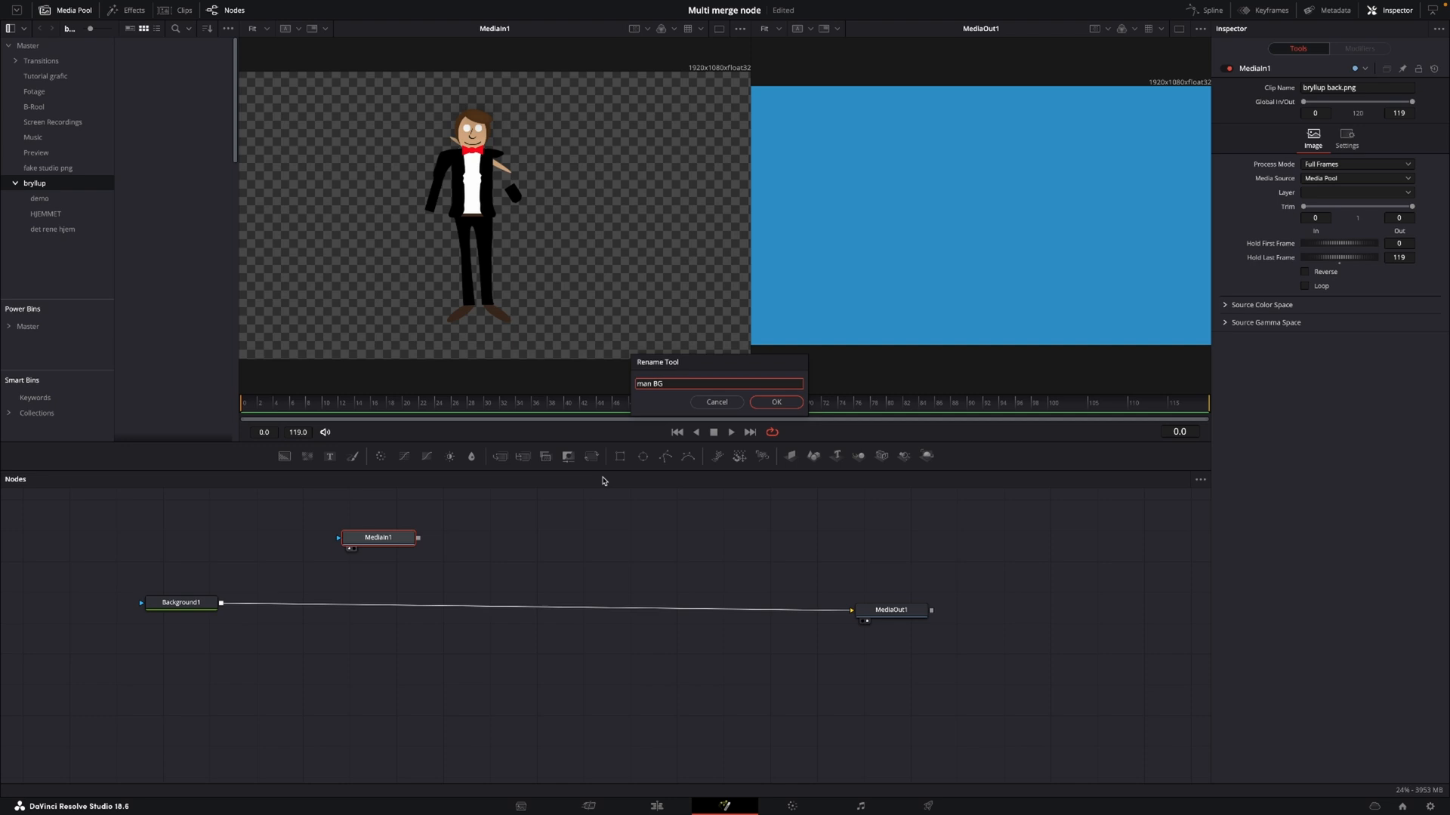
click(775, 400)
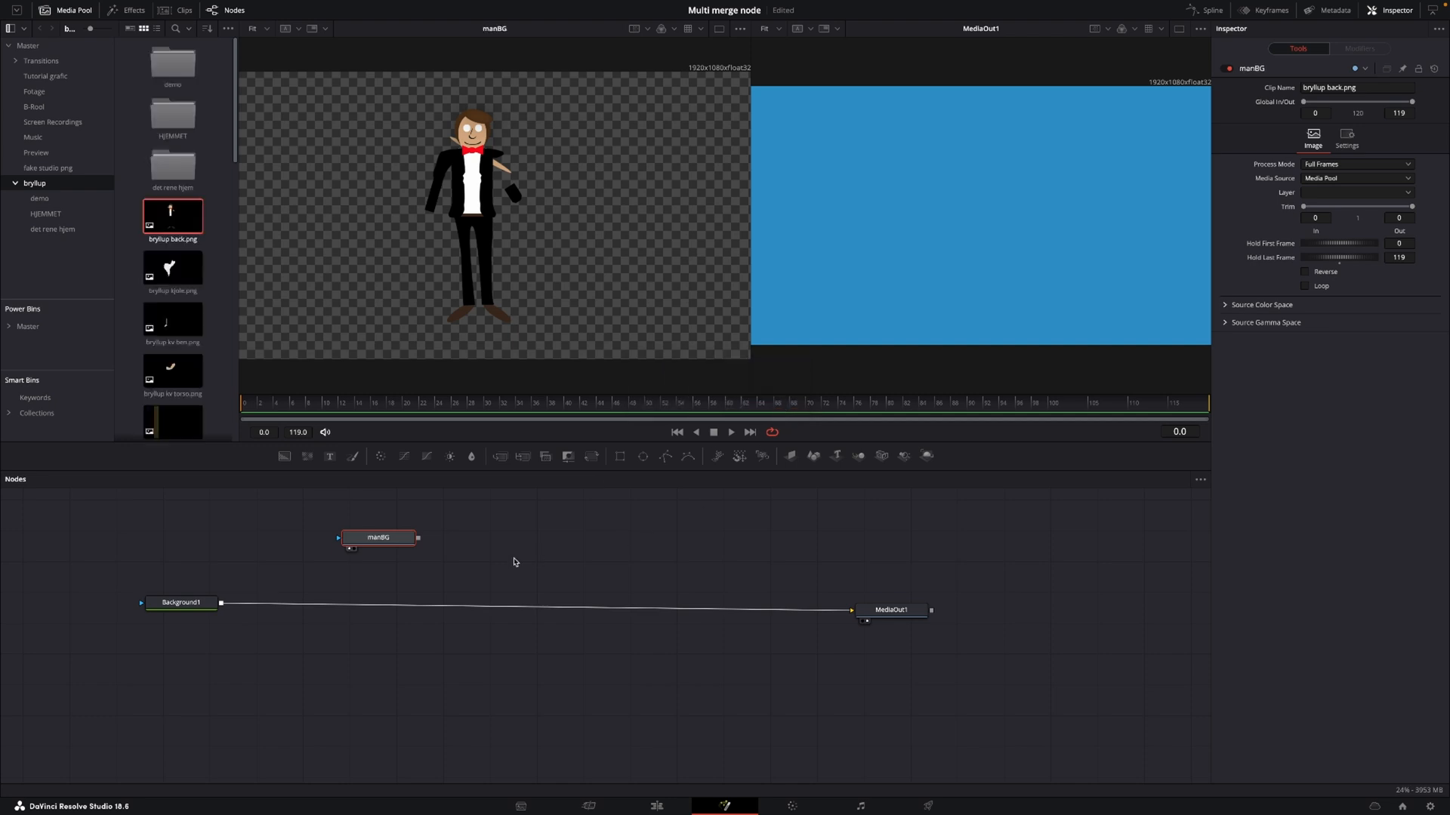
mouse_move(384, 561)
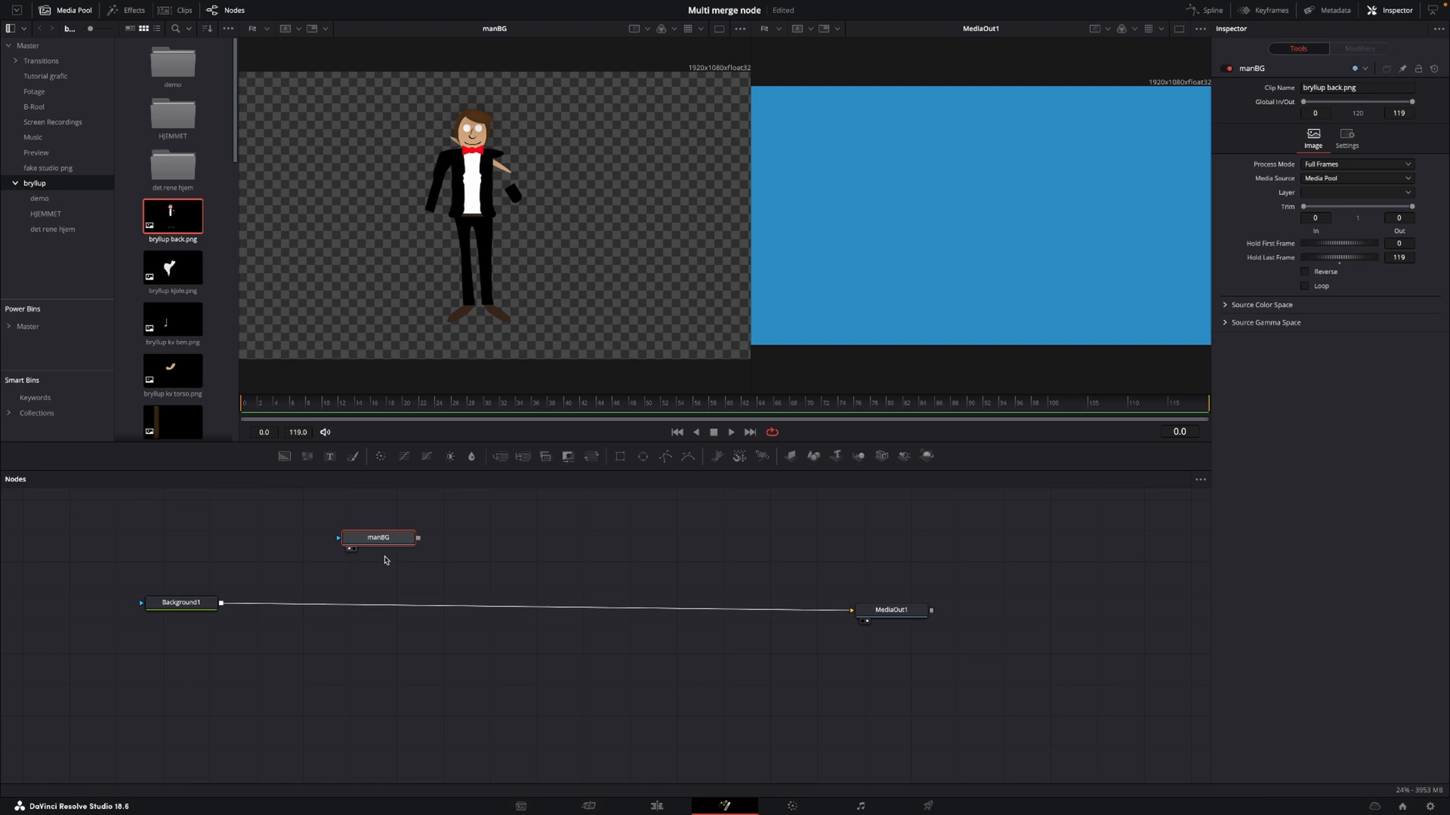
mouse_move(445, 521)
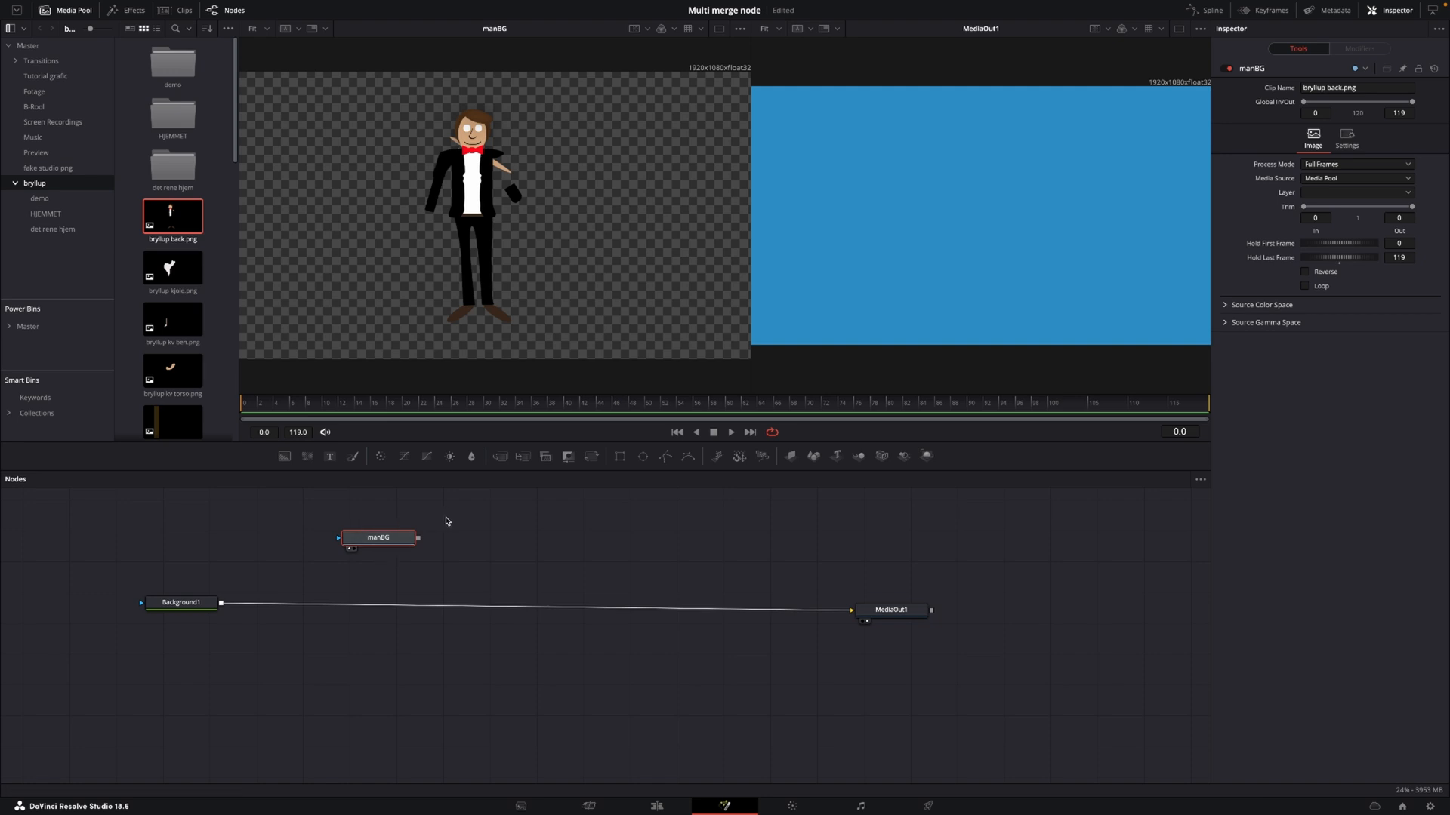
mouse_move(405, 534)
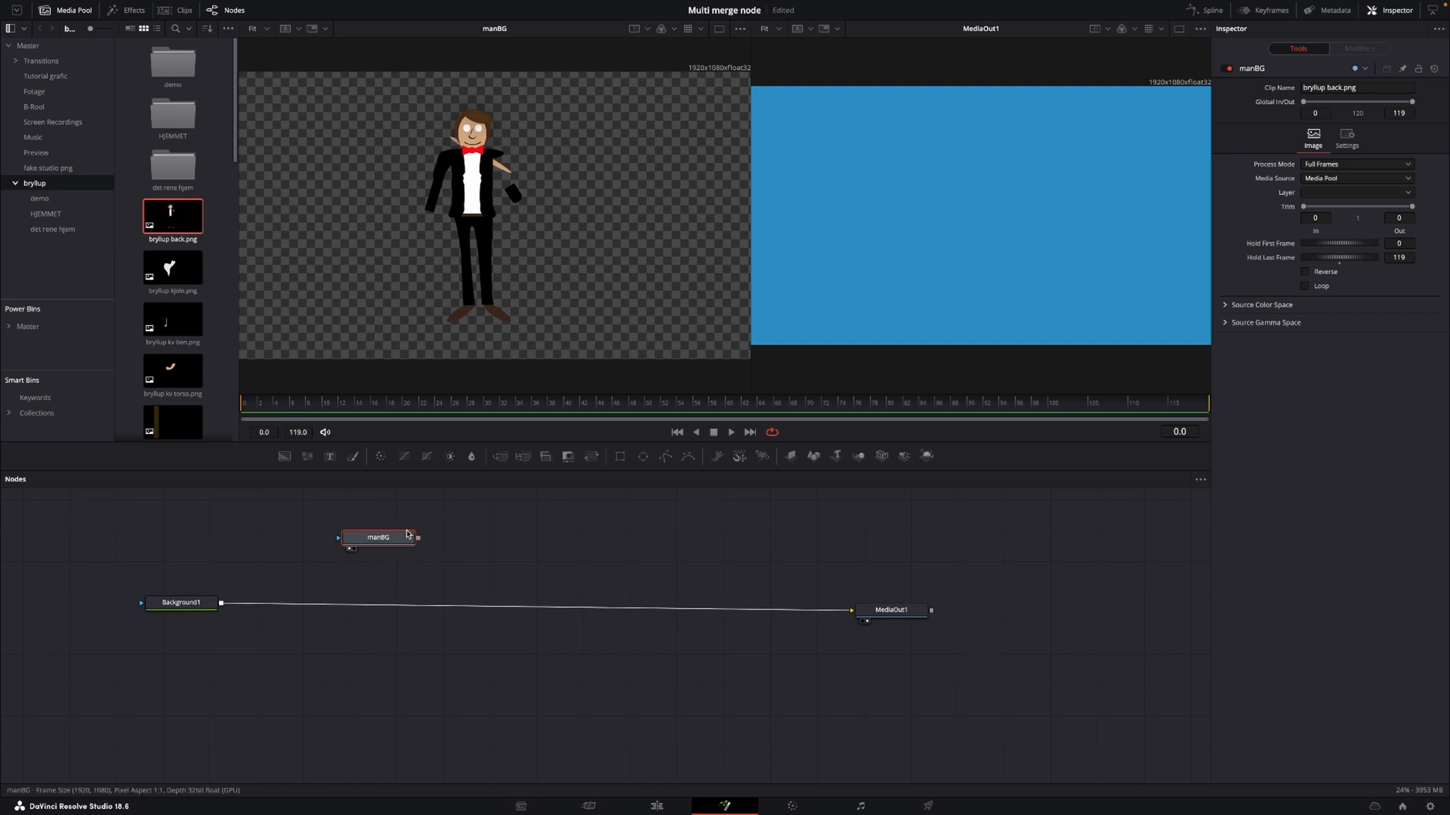
Add brylup kjole.png as a second MediaIn node beside manBG
drag(172, 268, 617, 502)
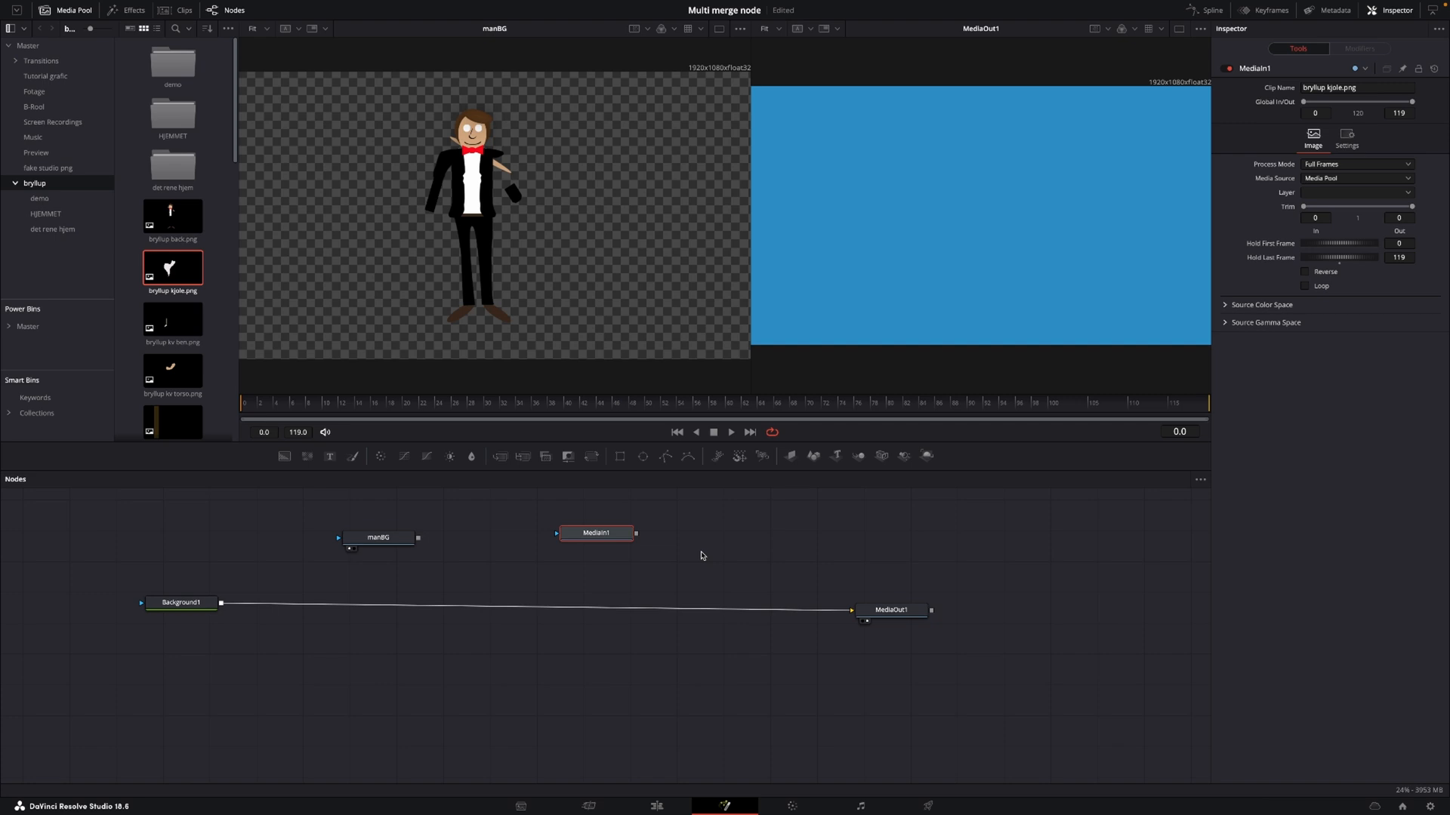
mouse_move(702, 552)
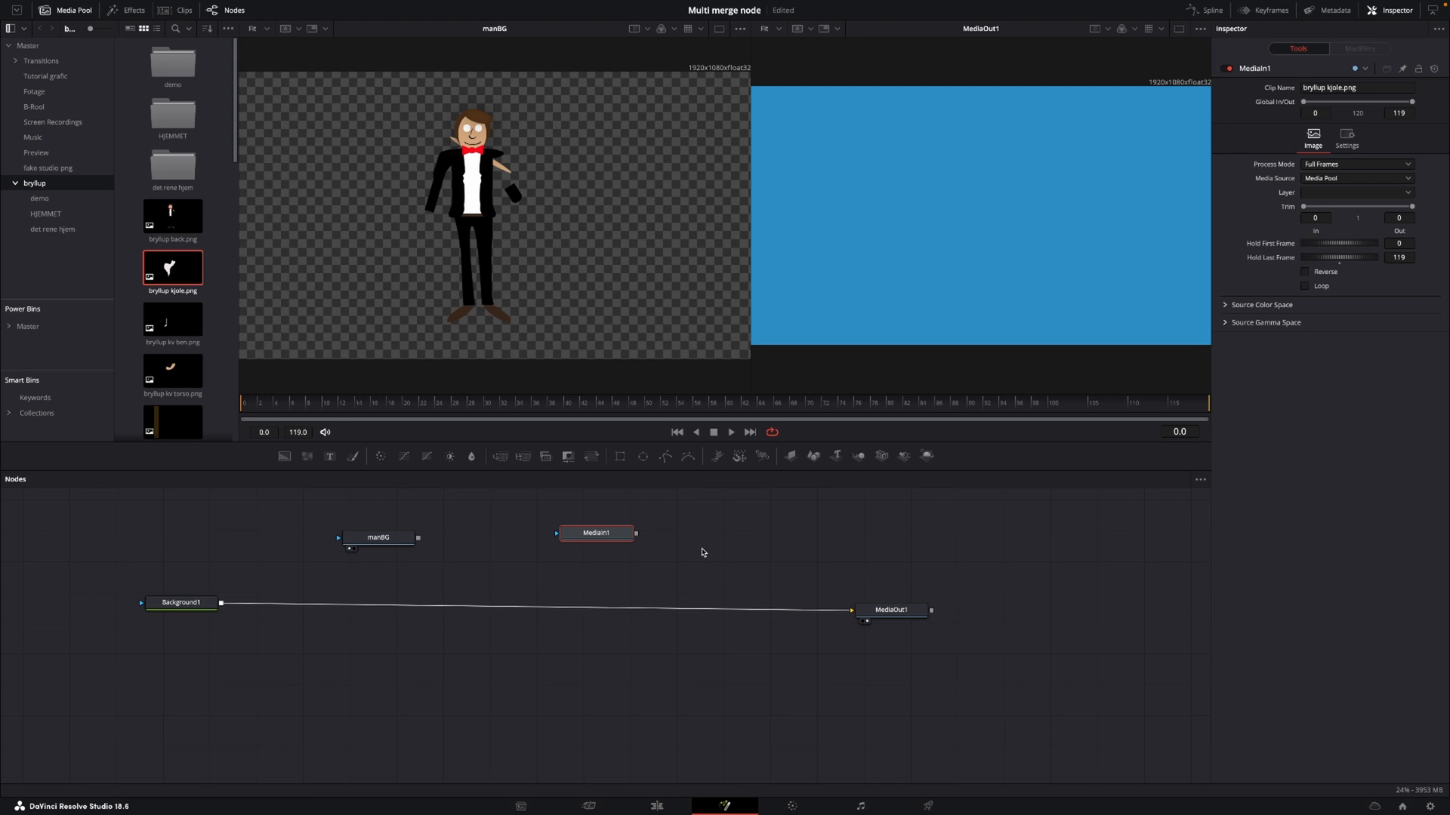
mouse_move(652, 545)
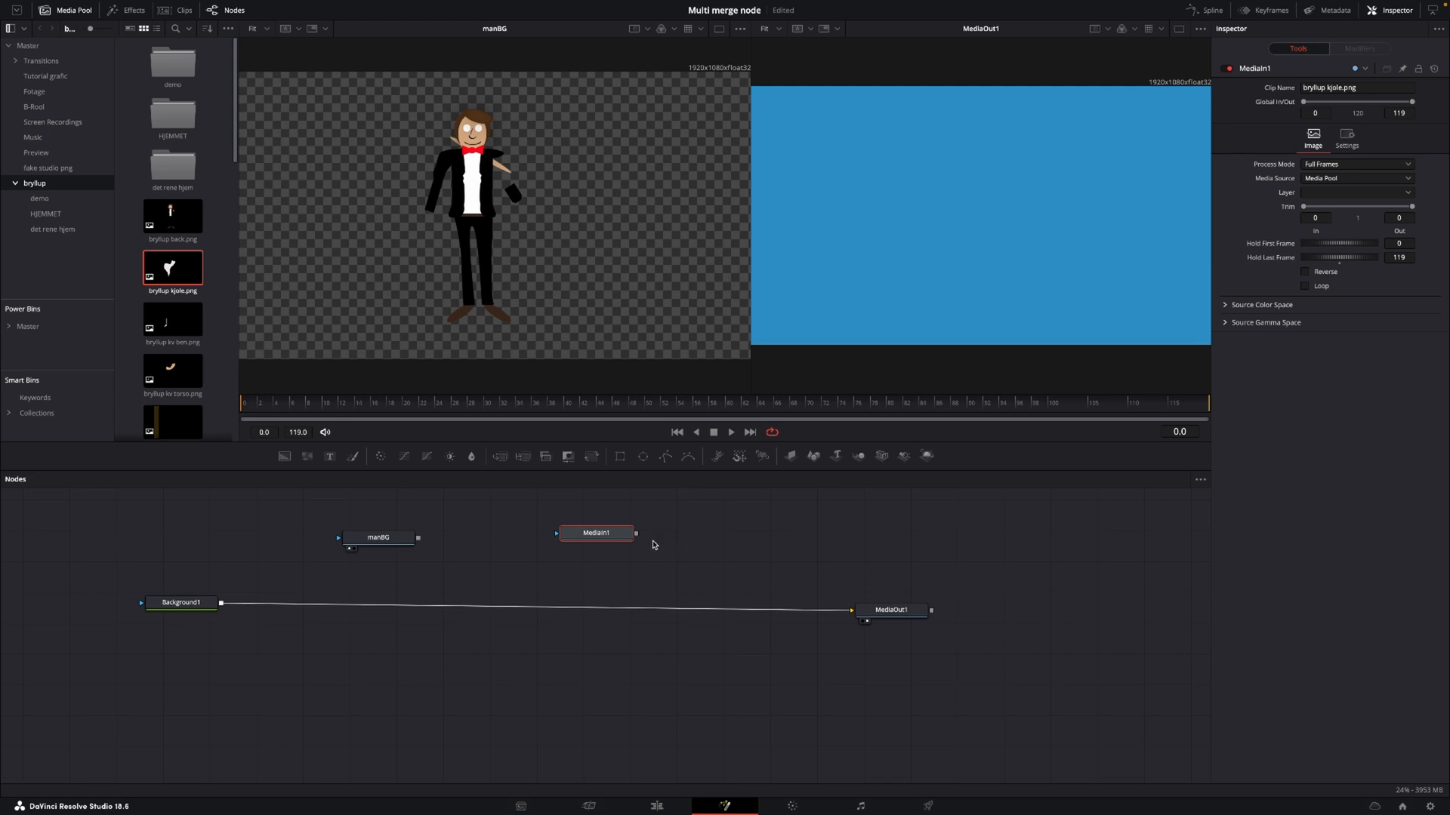
mouse_move(569, 545)
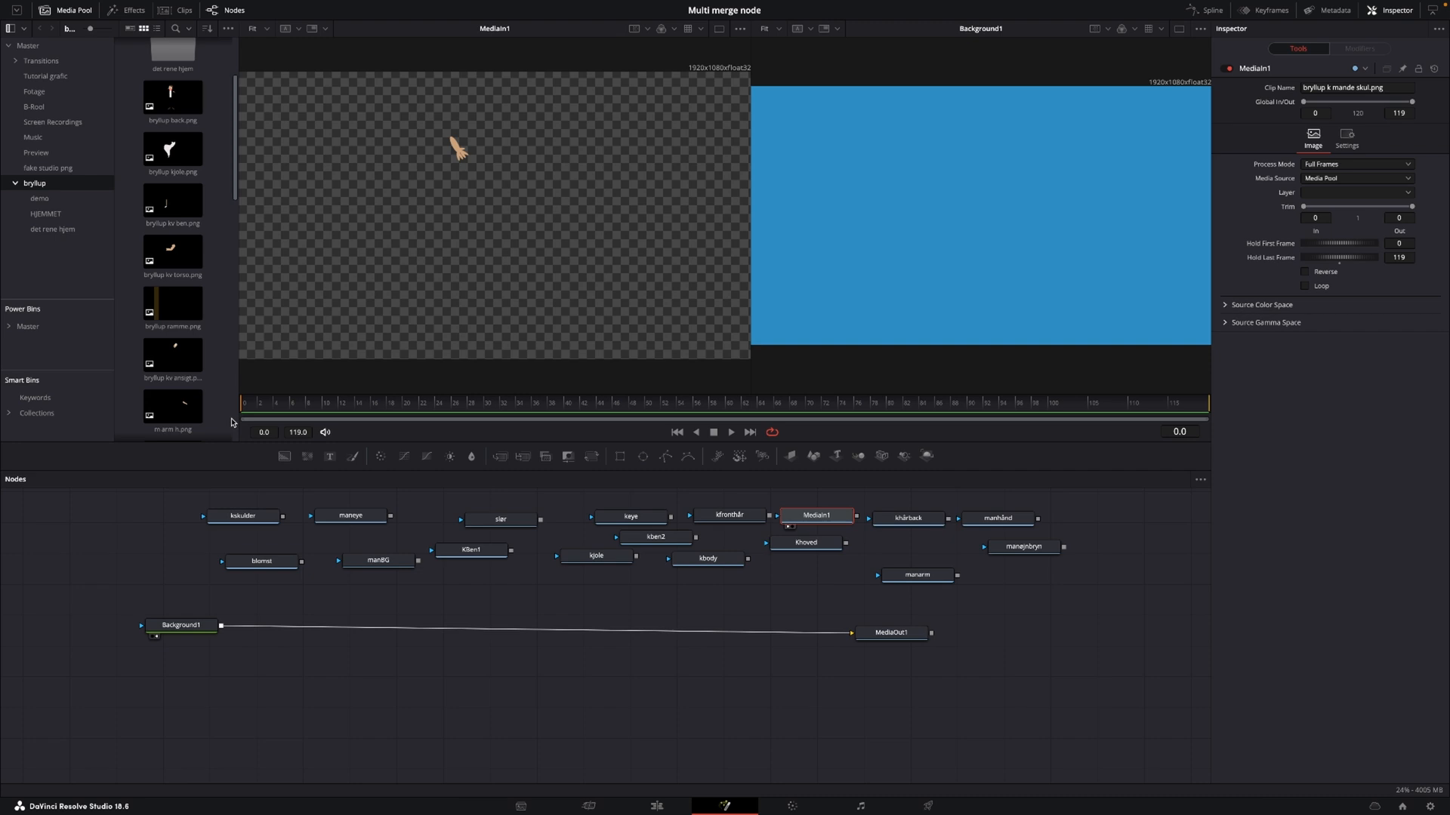
mouse_move(350, 515)
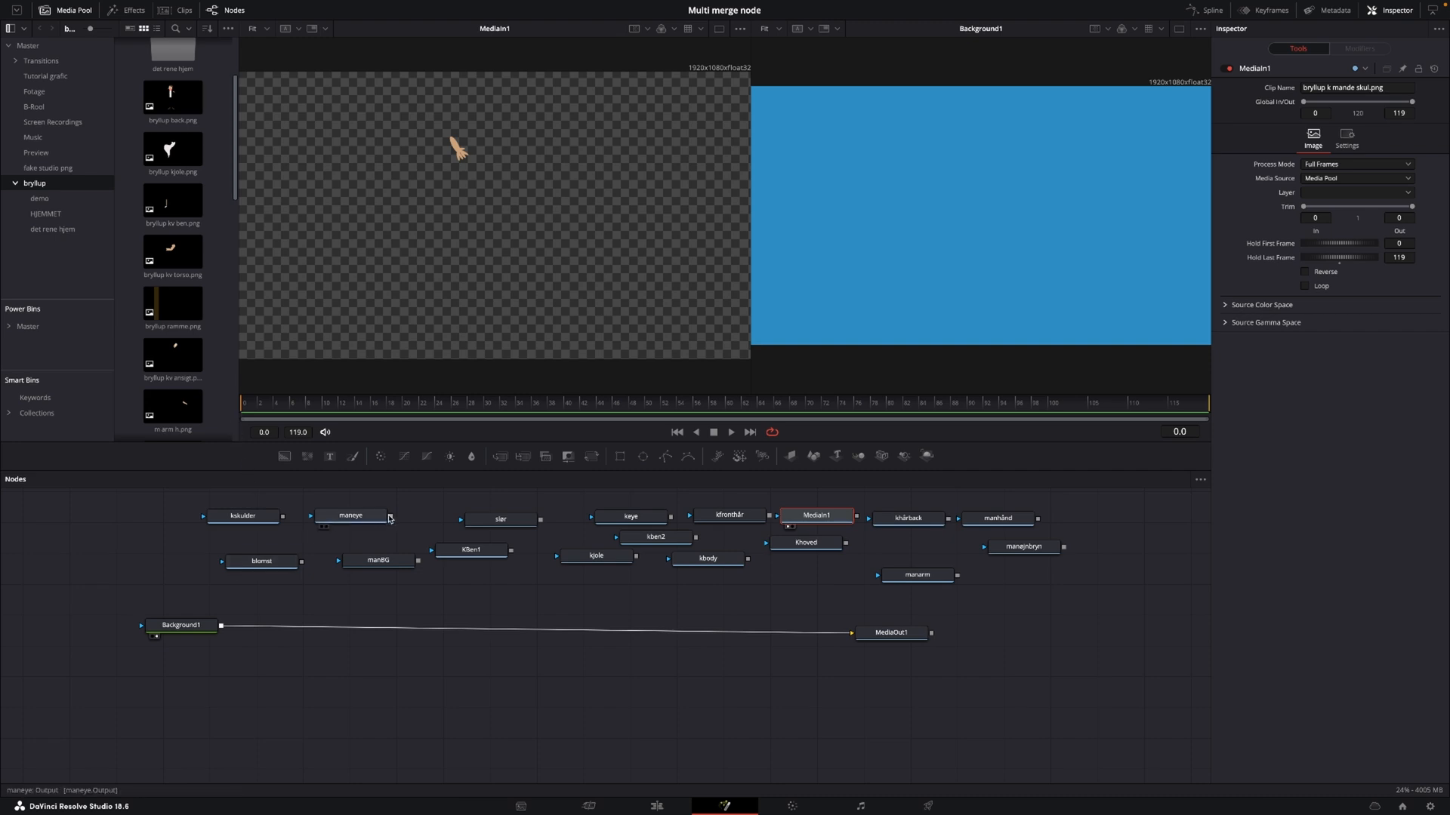
mouse_move(390, 516)
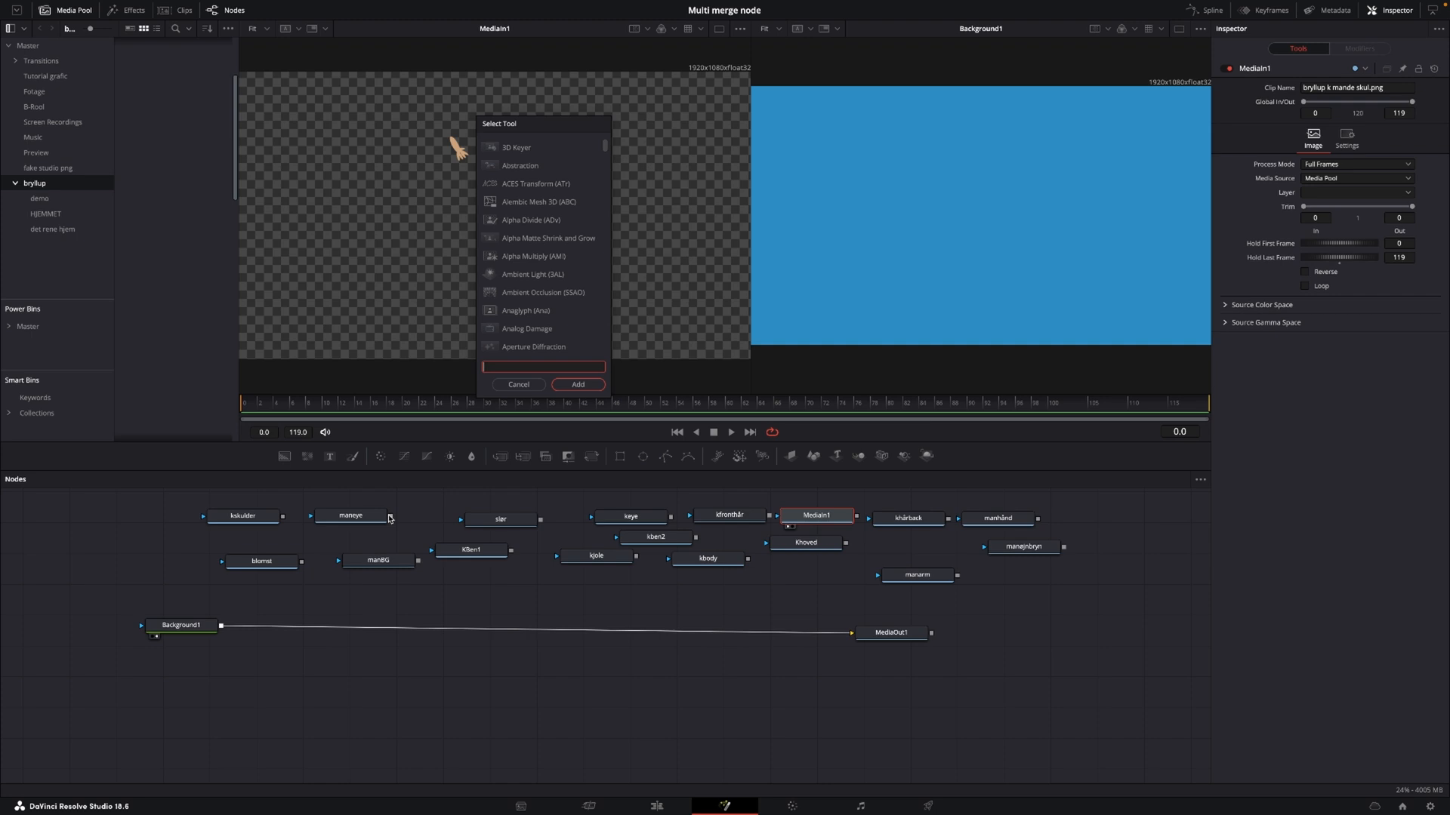
Add a MultiMerge node via the Select Tool search 'mu' onto the Background1–MediaOut1 link
text(mu)
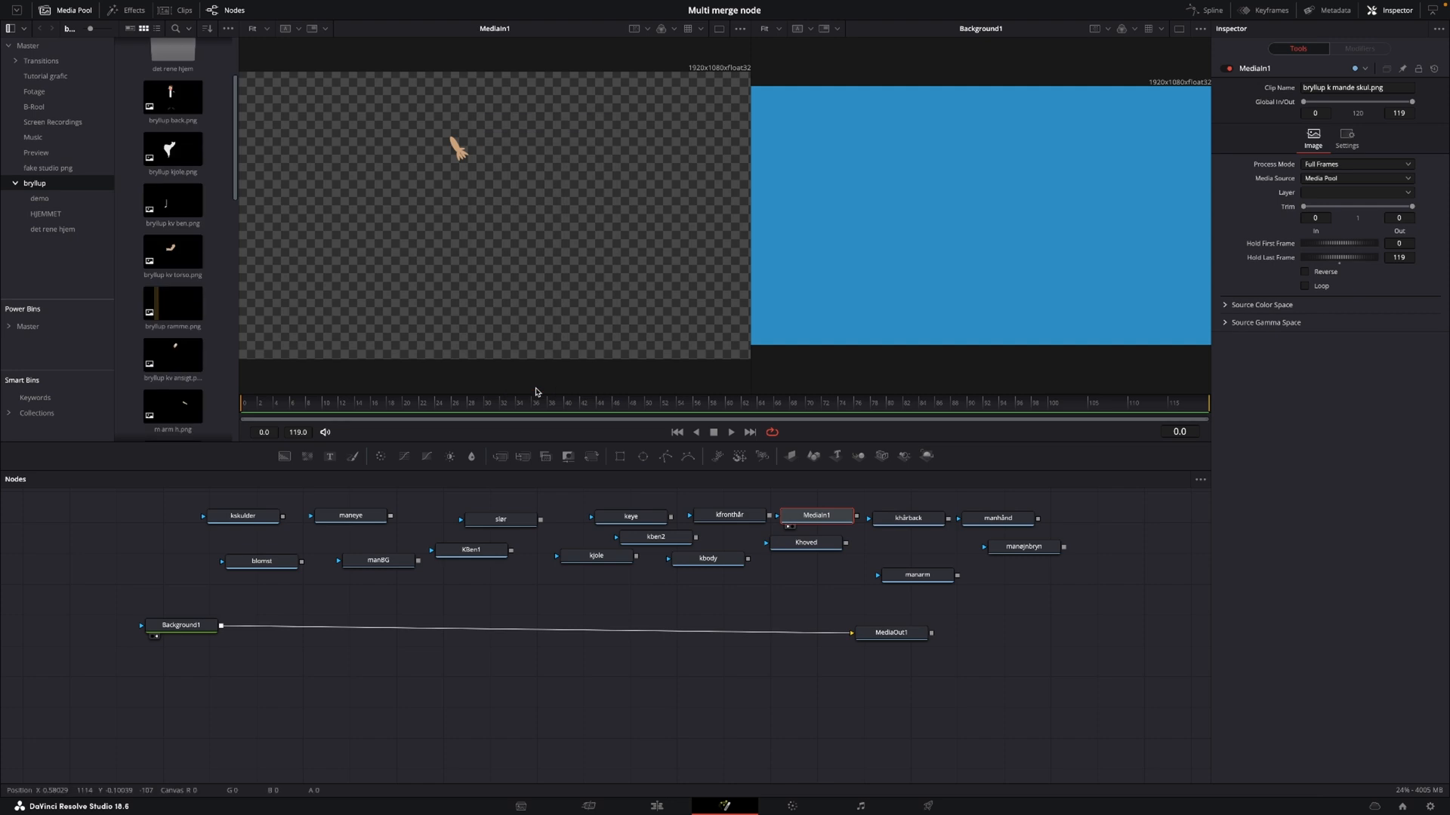
mouse_move(543, 456)
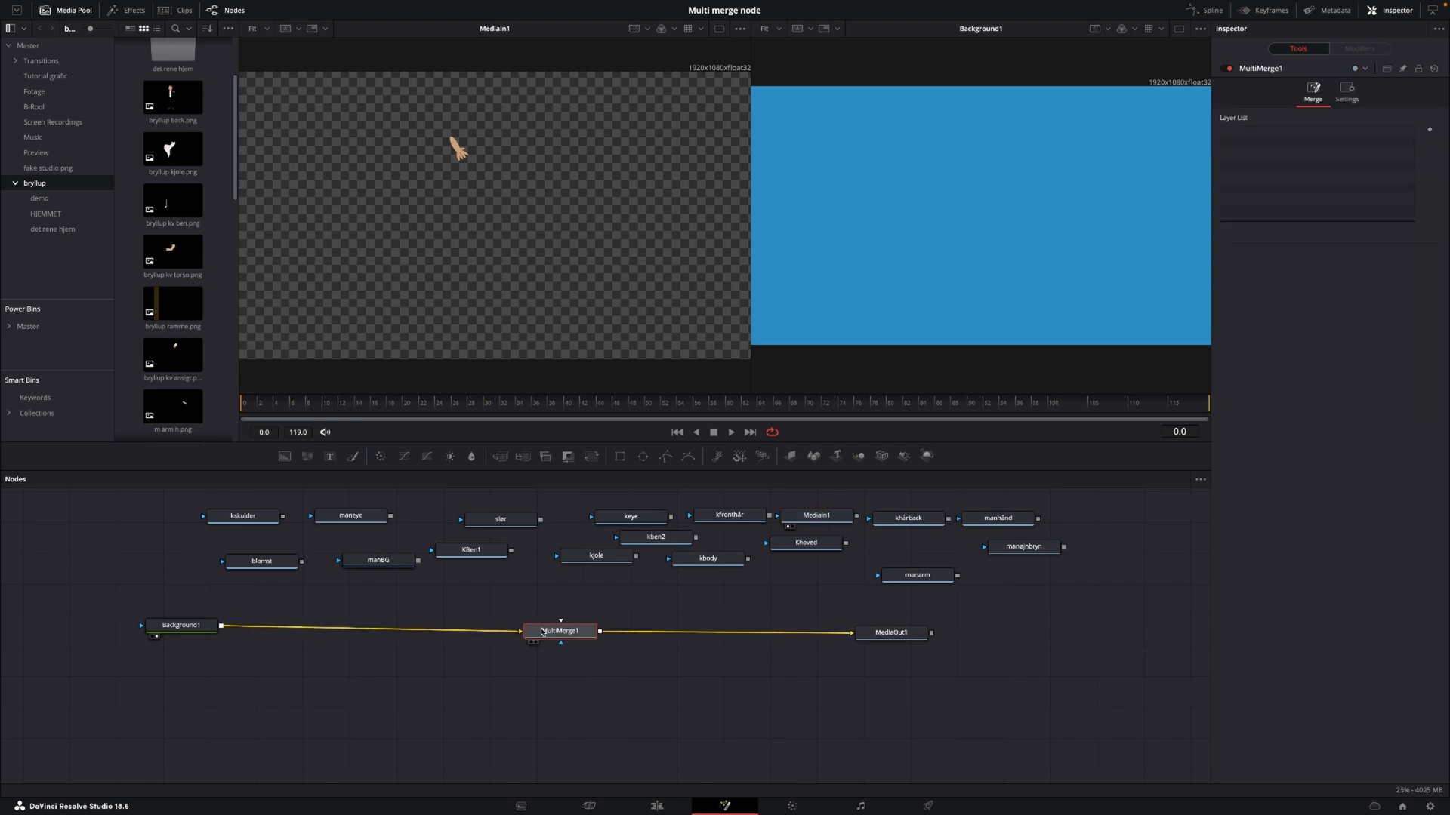
Feed manBG into MultiMerge1 and show MediaOut1's groom-on-blue output in the right viewer
click(181, 635)
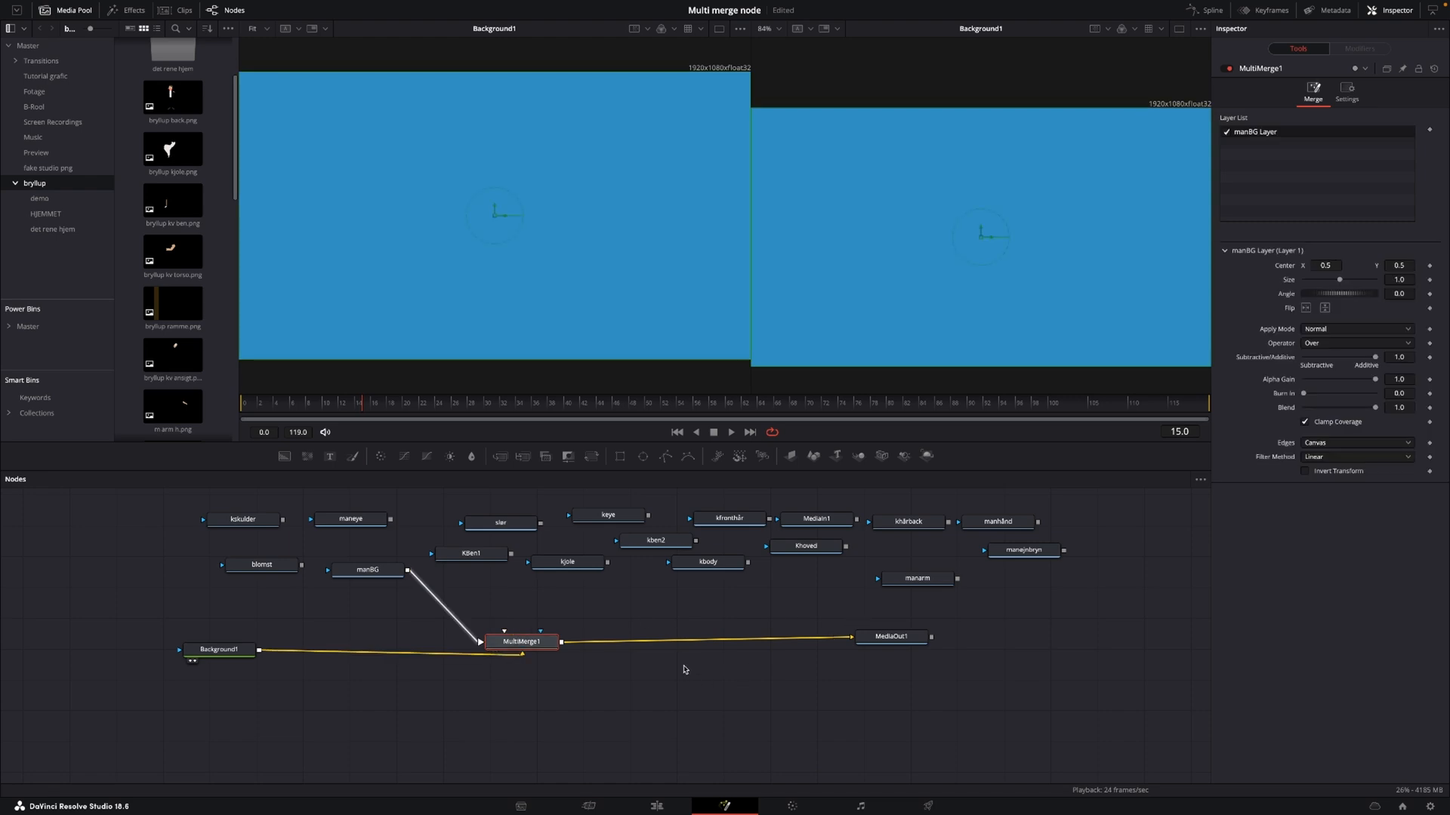
click(890, 636)
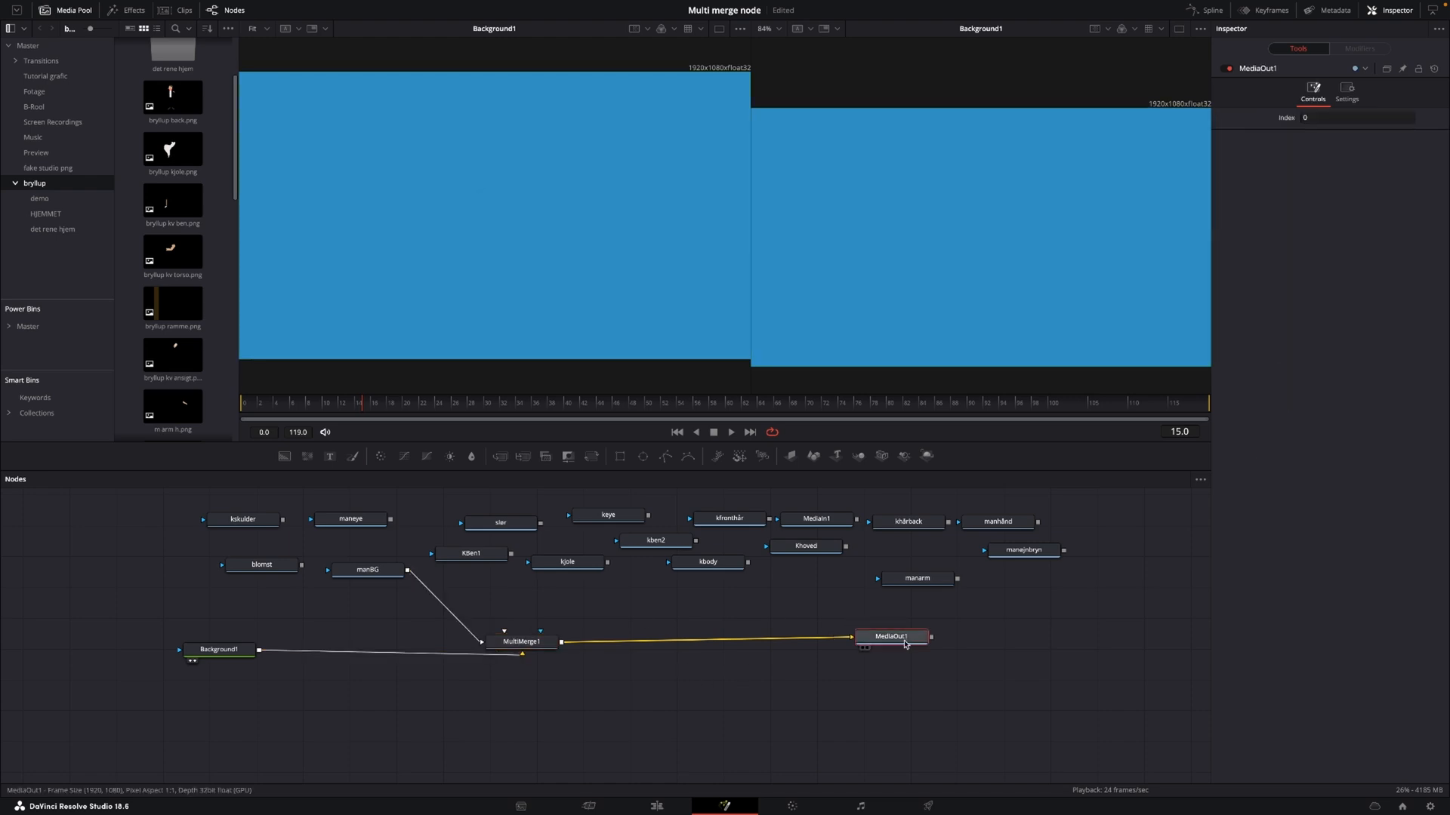
mouse_move(893, 635)
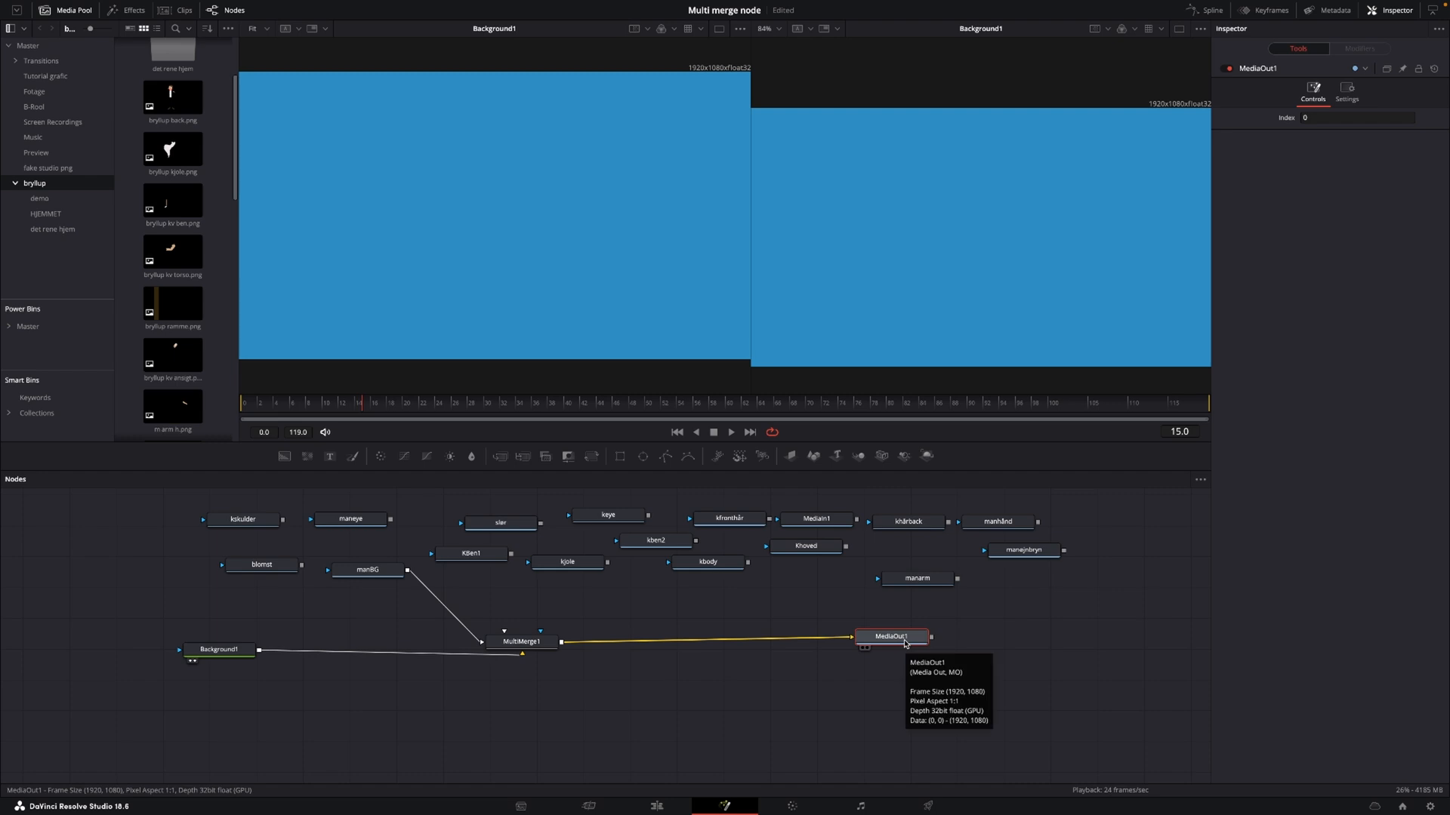
click(891, 636)
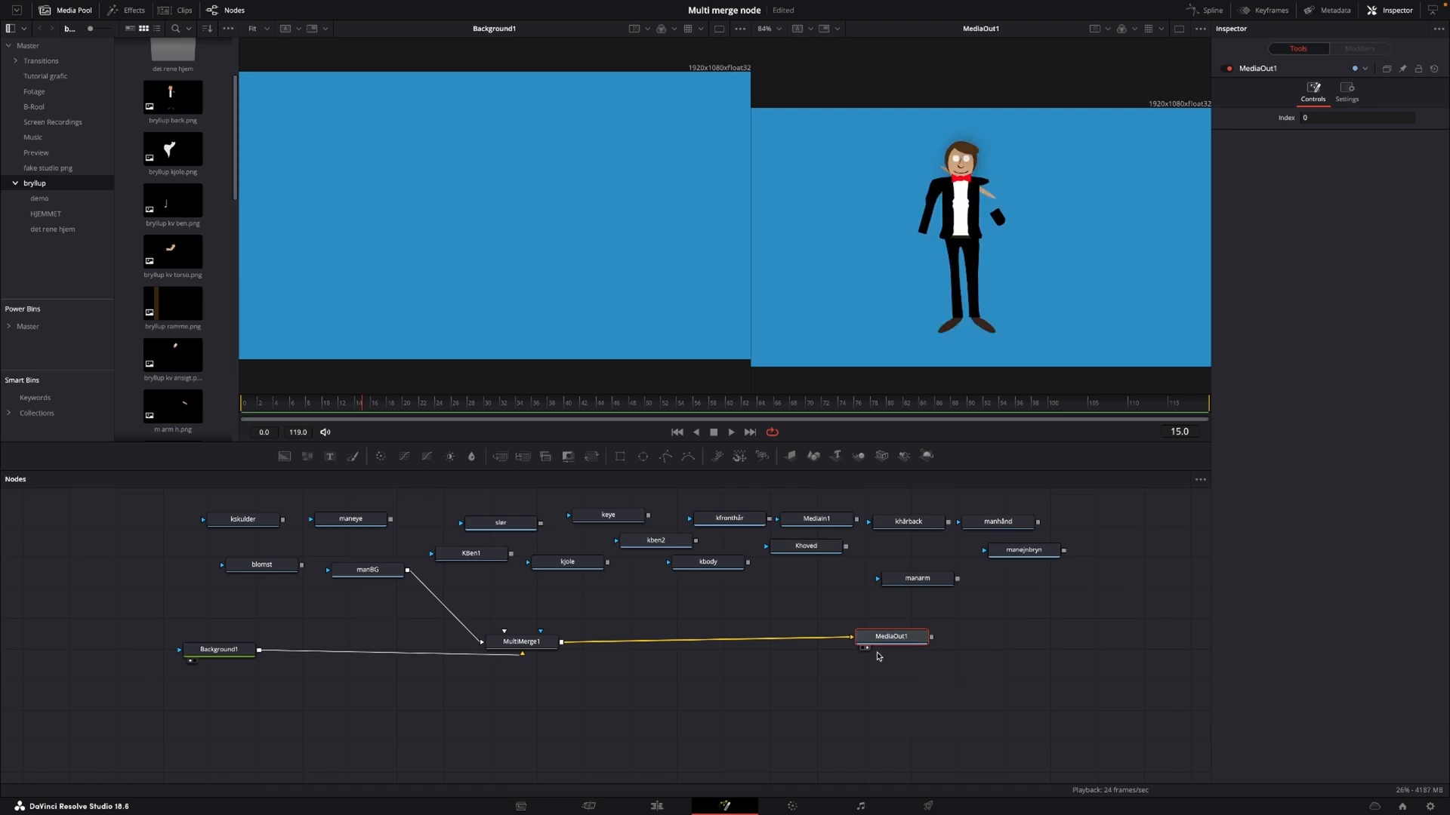
mouse_move(407, 503)
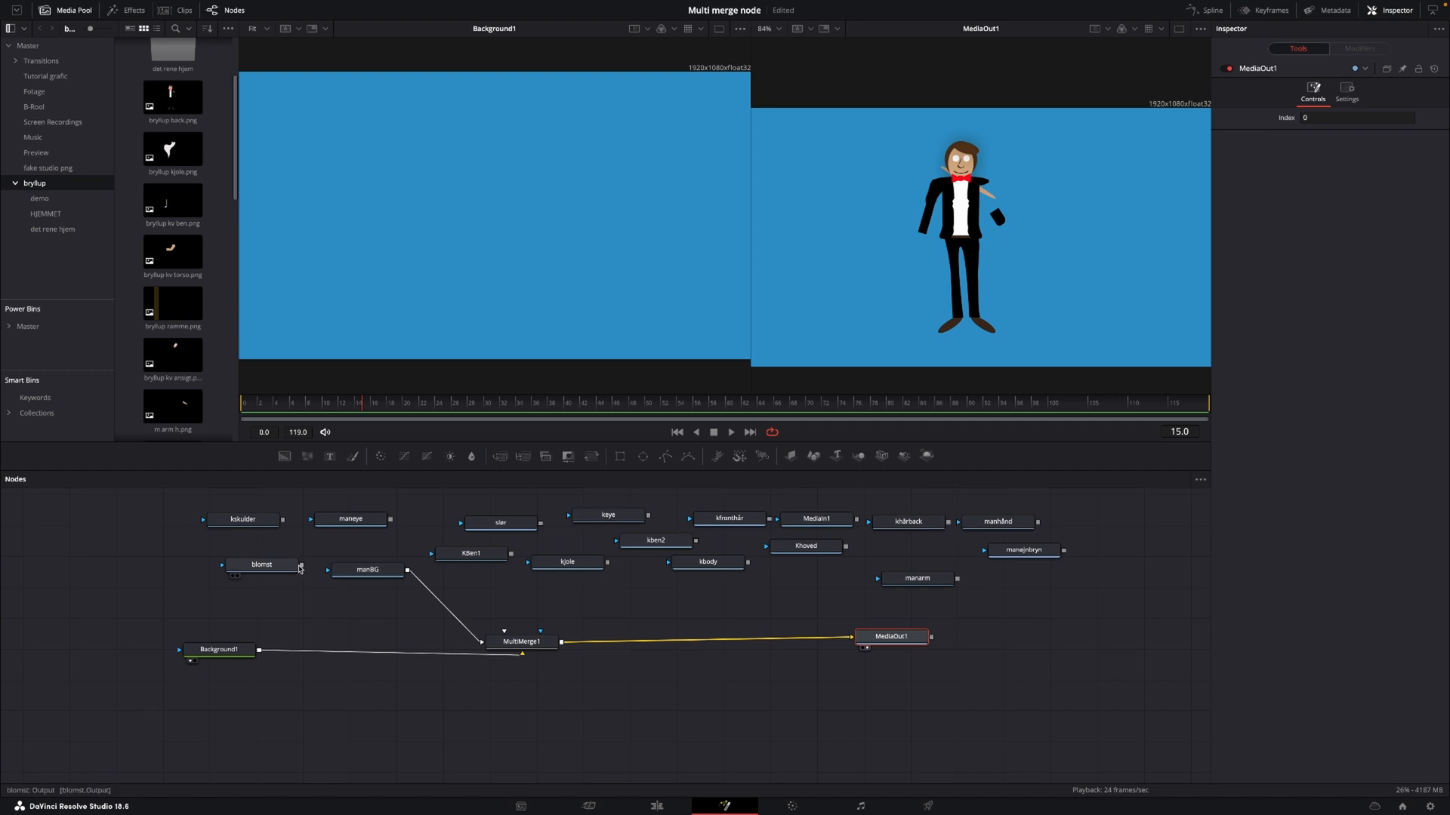
Connect the body-part images into MultiMerge1 and park the kbody node below blomst
drag(301, 568, 519, 636)
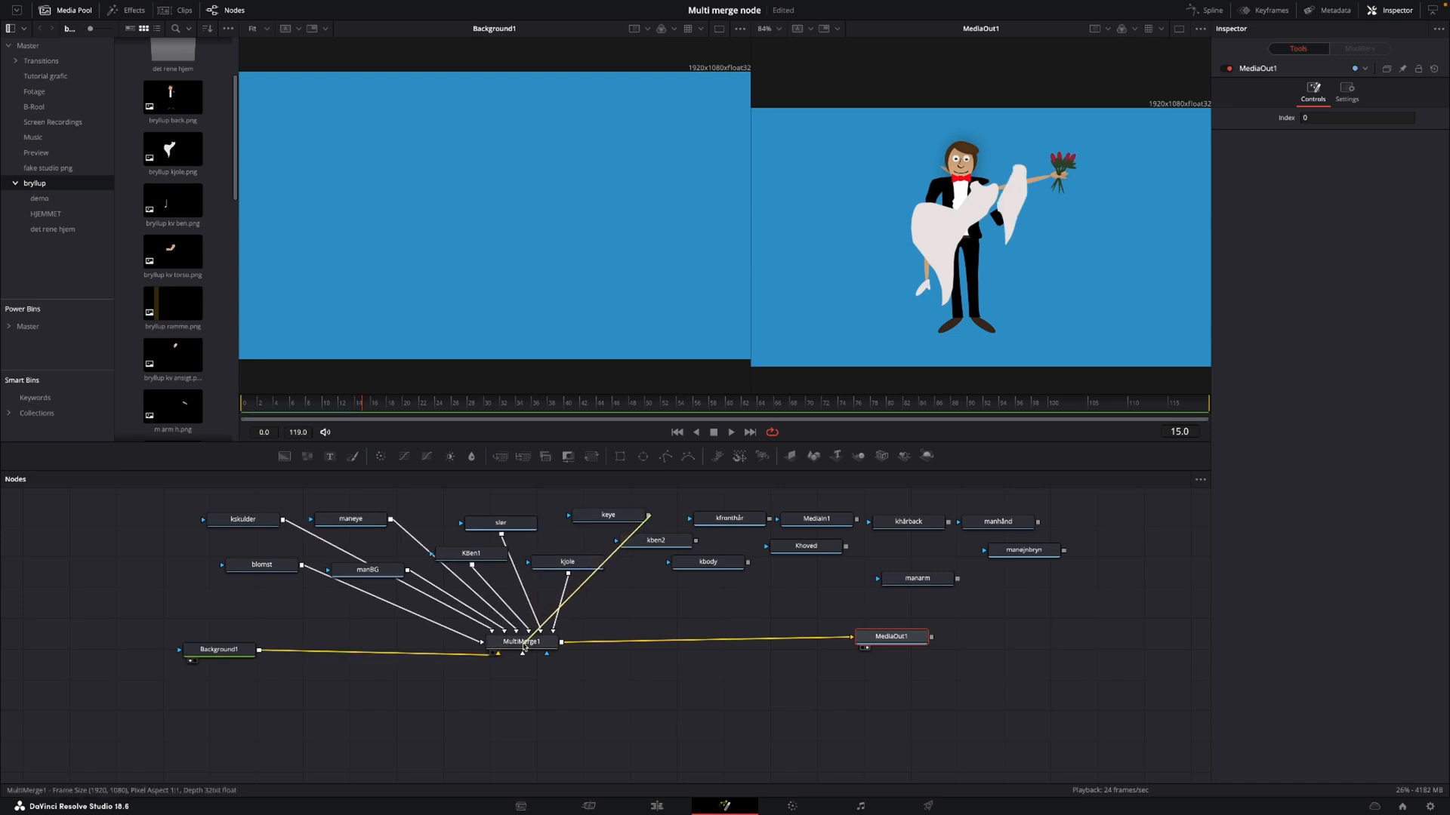
click(656, 541)
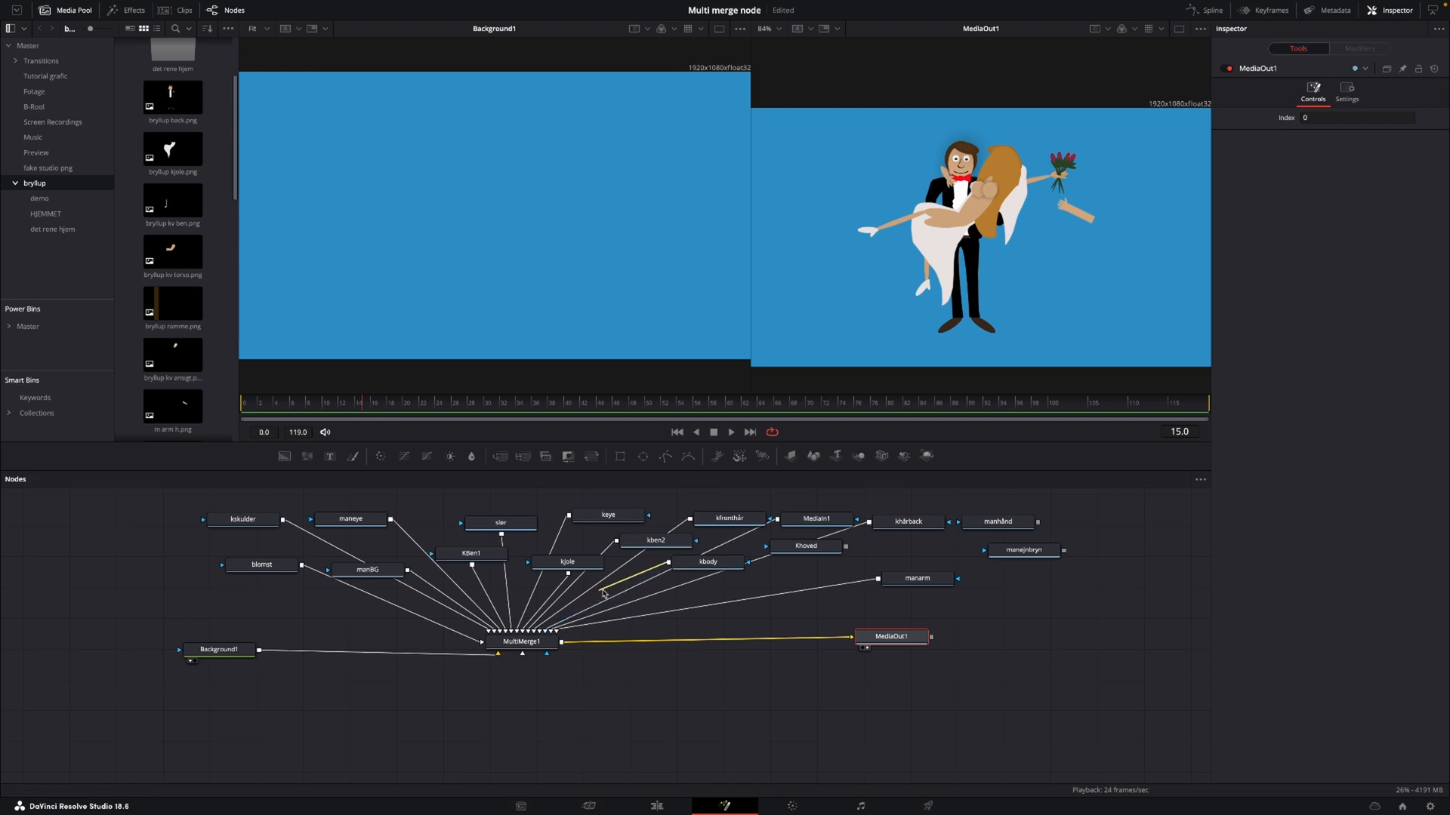
drag(708, 561, 779, 584)
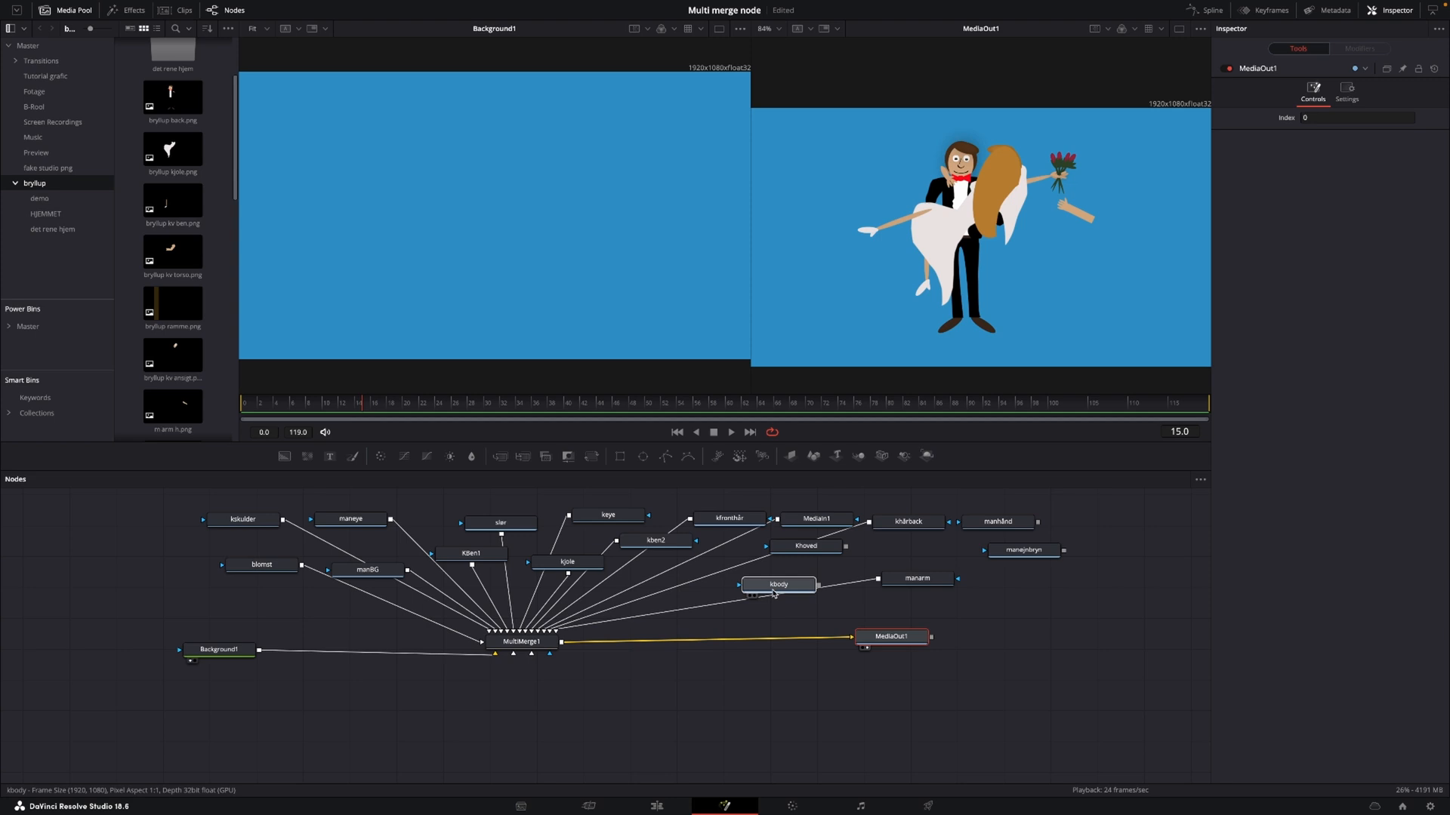
click(778, 584)
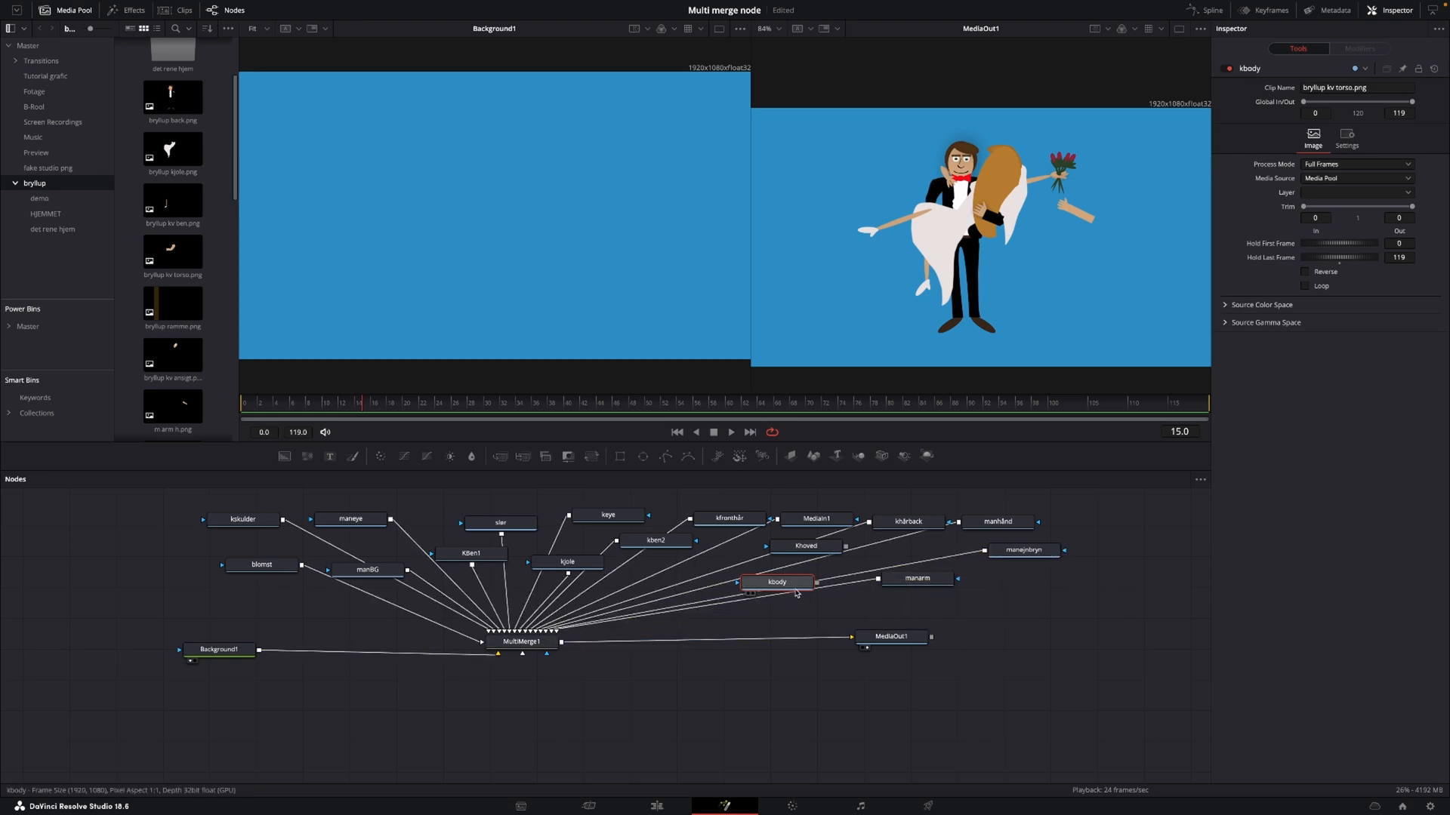
drag(777, 581, 293, 613)
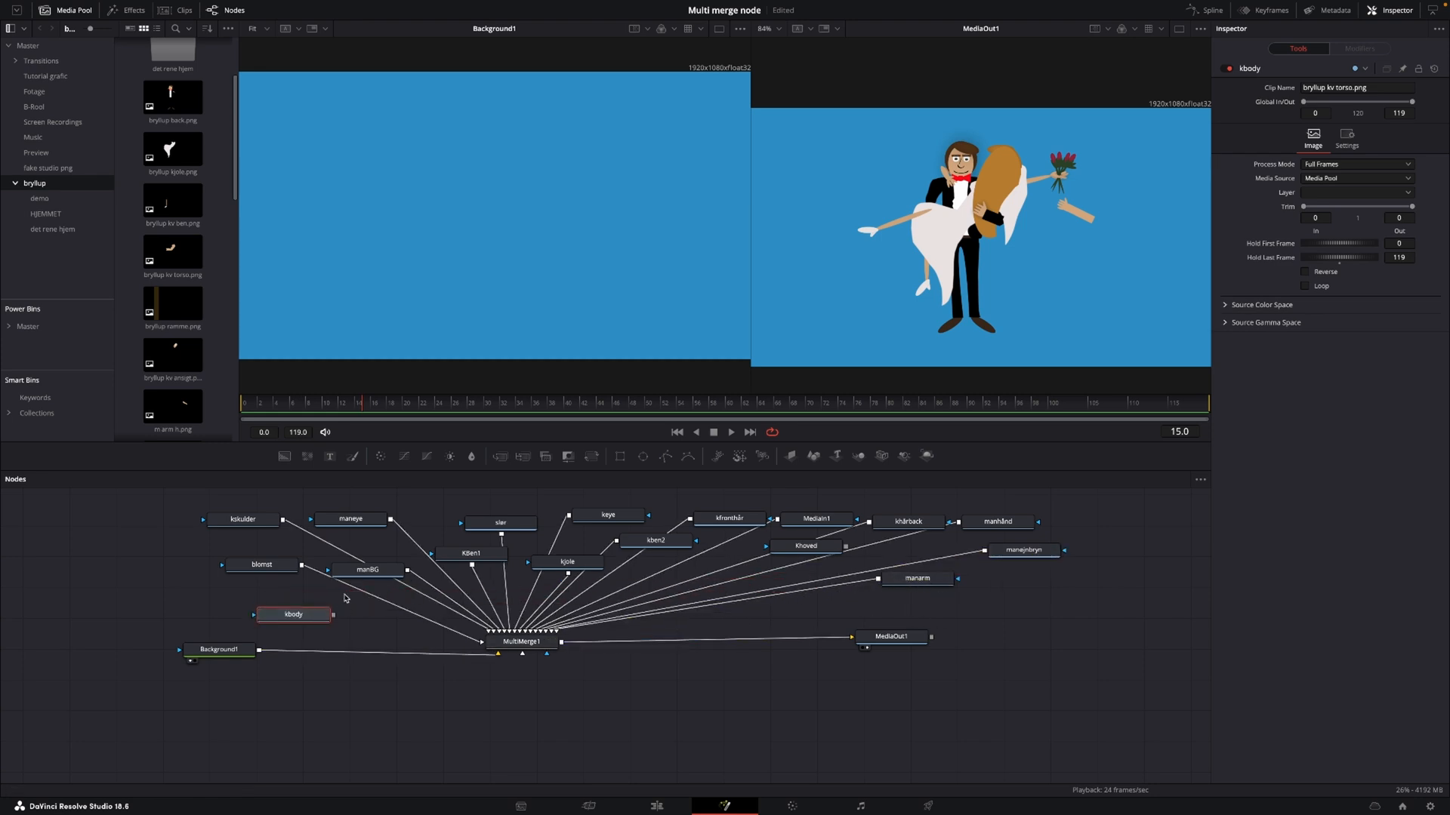
Reorder MultiMerge1's layers so the groom carries the bride with her face visible
click(522, 642)
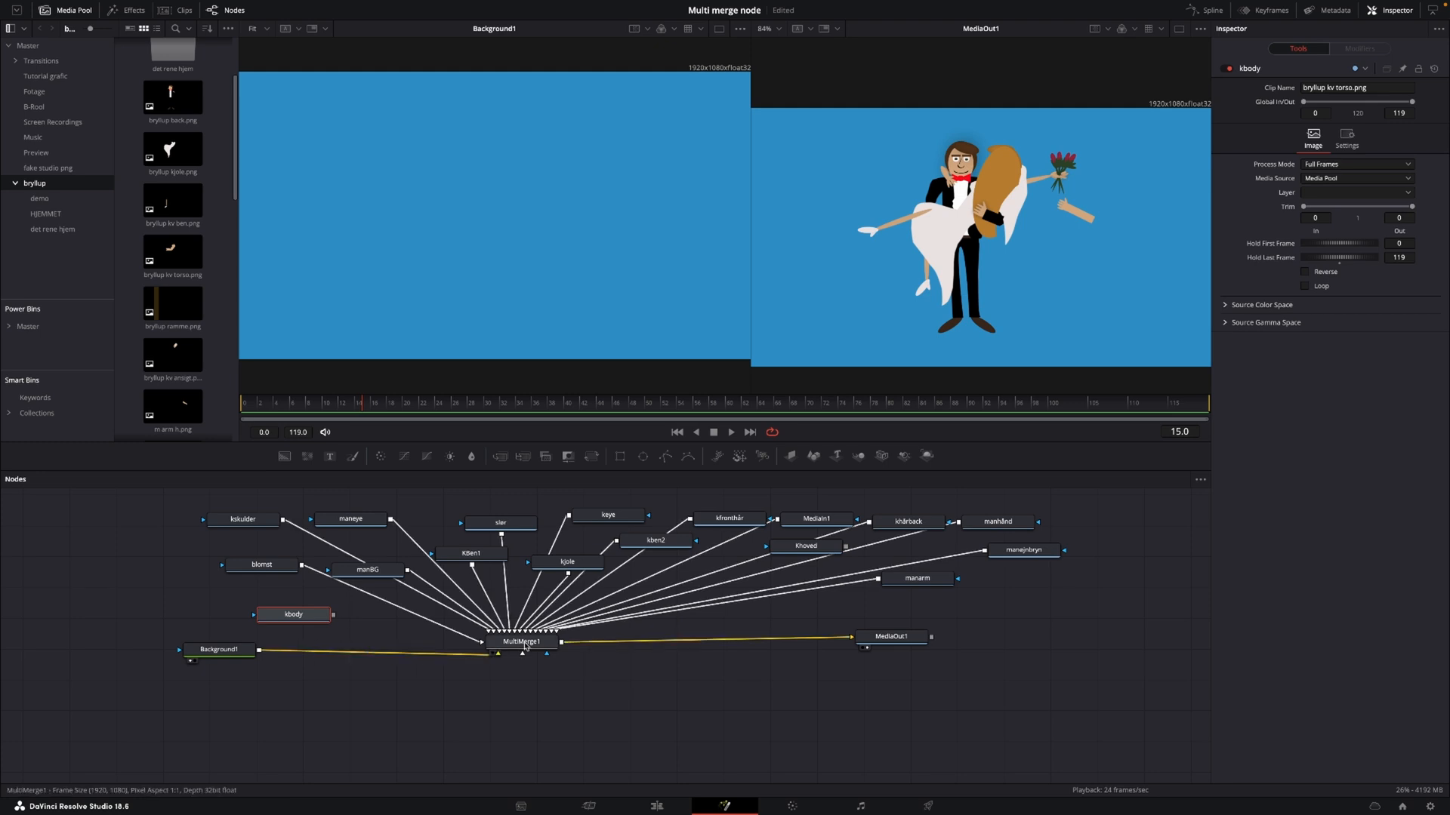
click(521, 641)
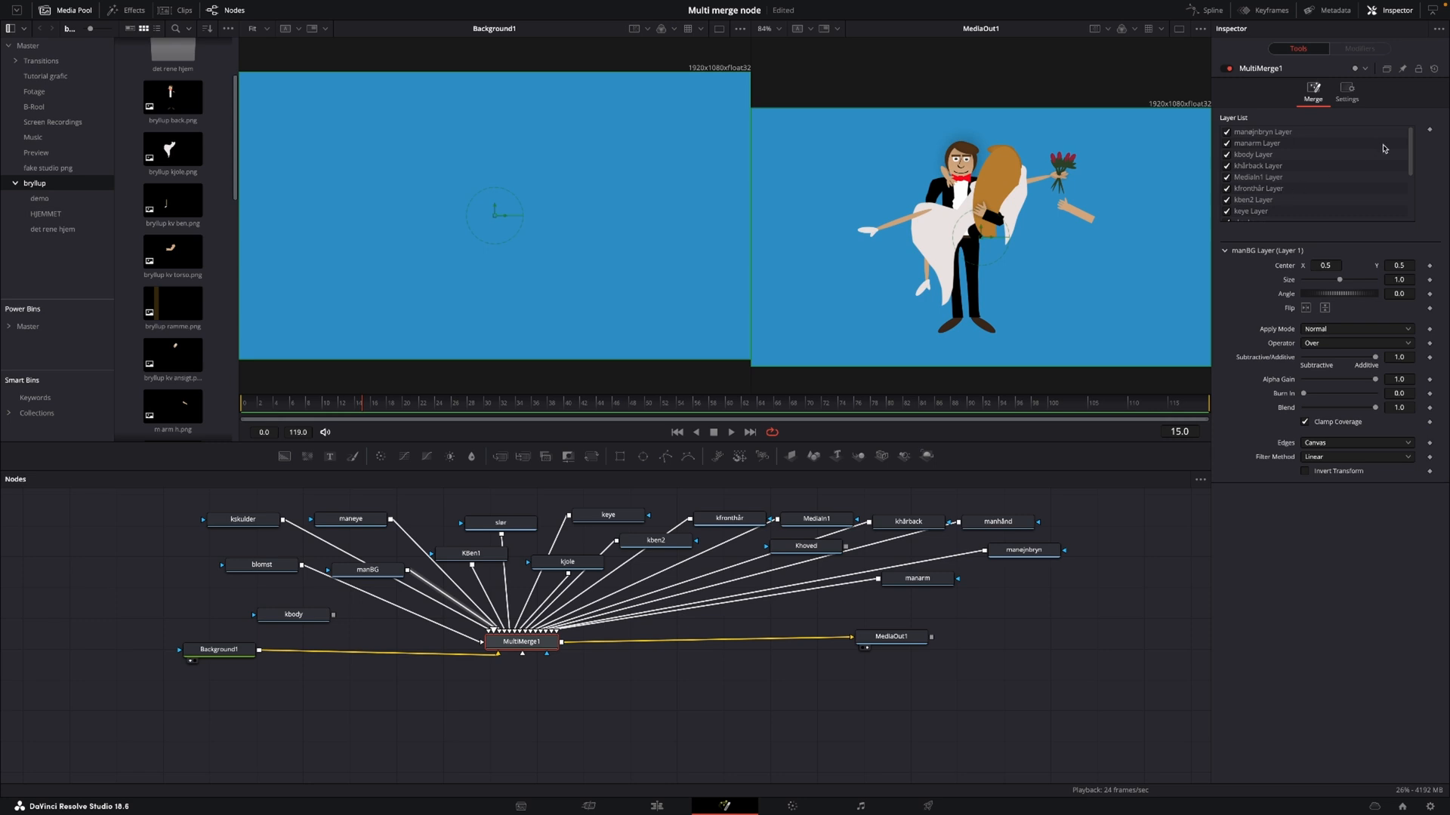
scroll(down, 3)
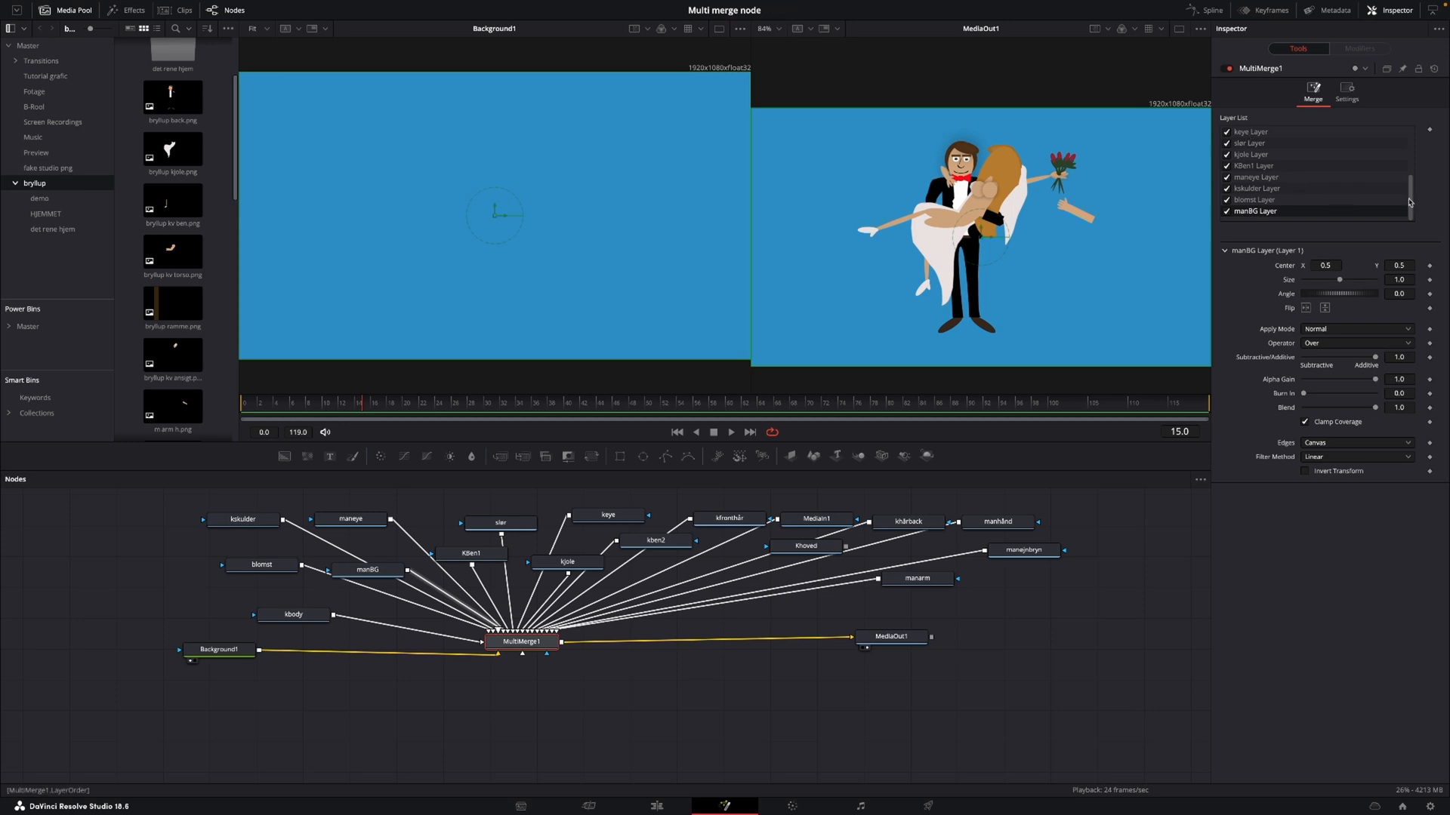
scroll(down, 3)
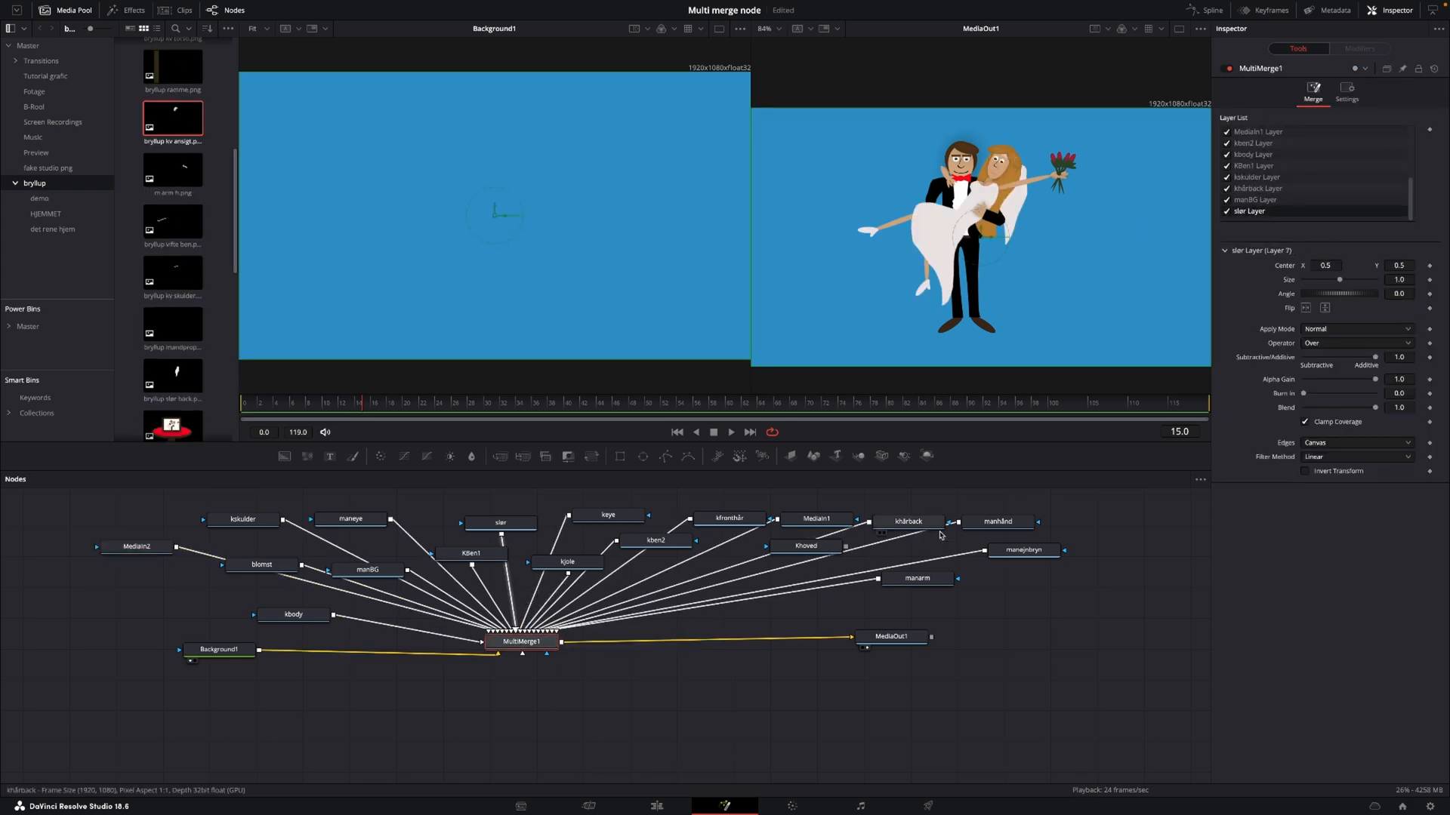
Move MultiMerge1 to the graph bottom and select its blomst layer for adjustment
drag(520, 641, 522, 726)
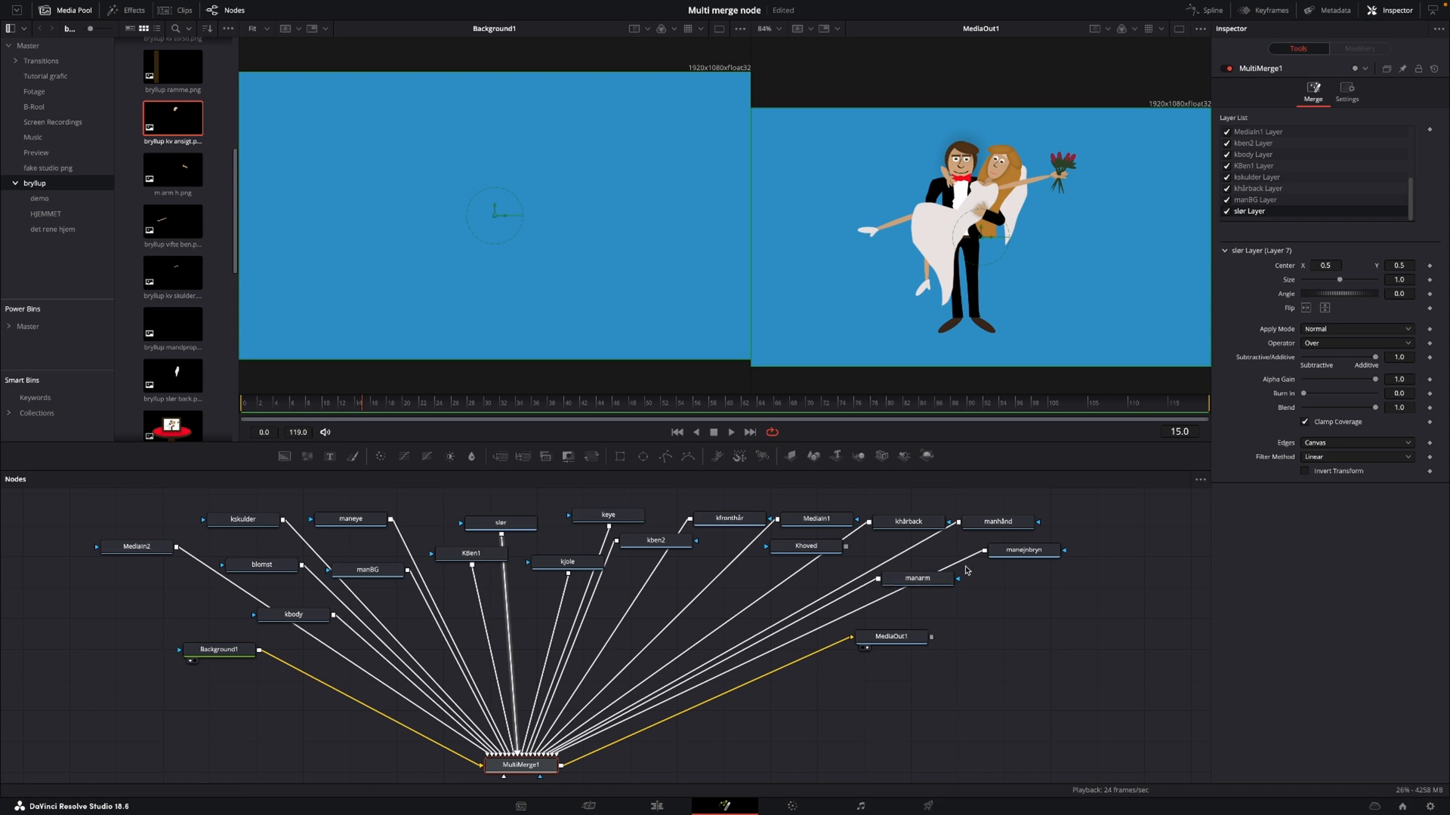
mouse_move(1001, 512)
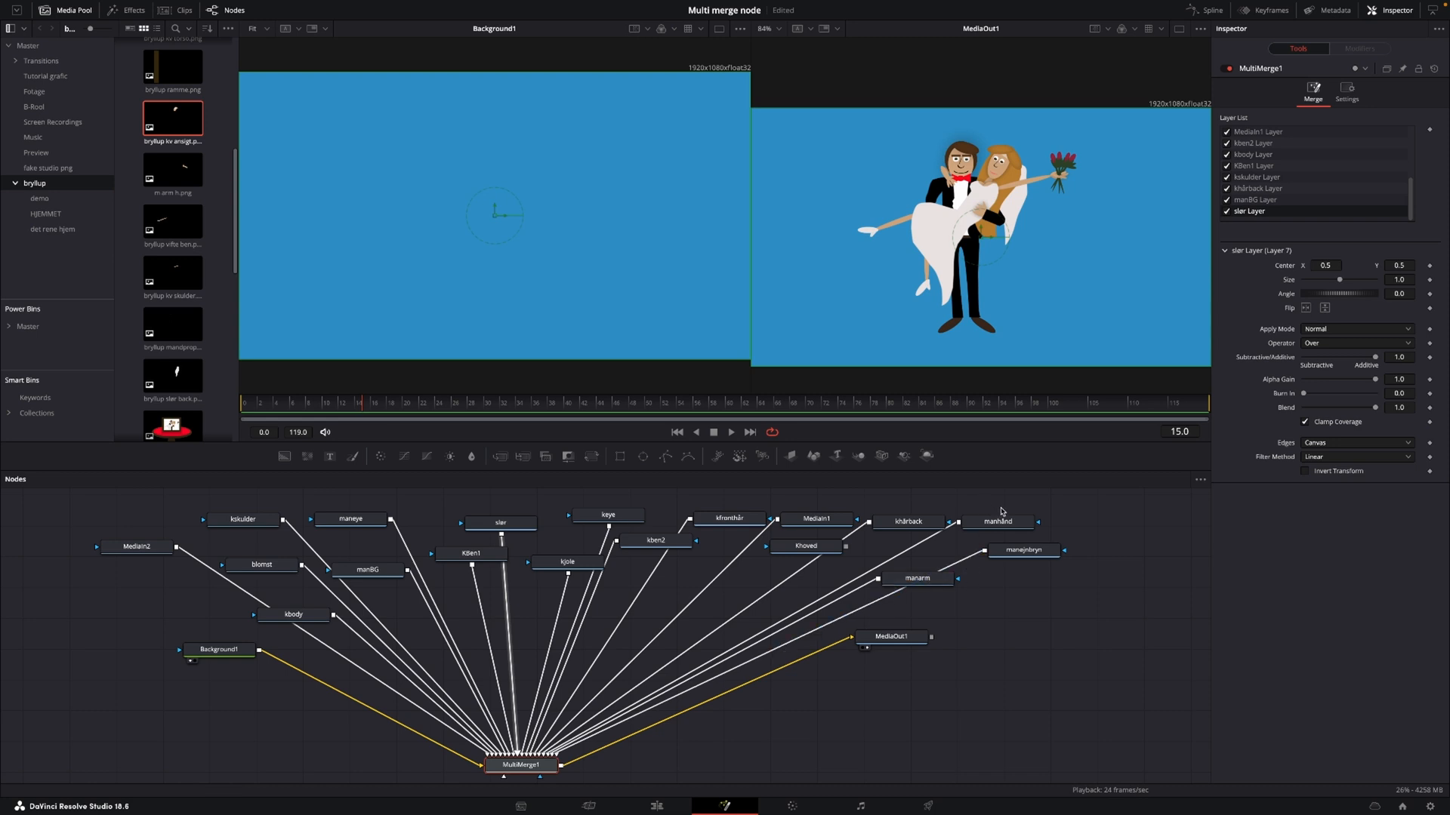
mouse_move(980, 545)
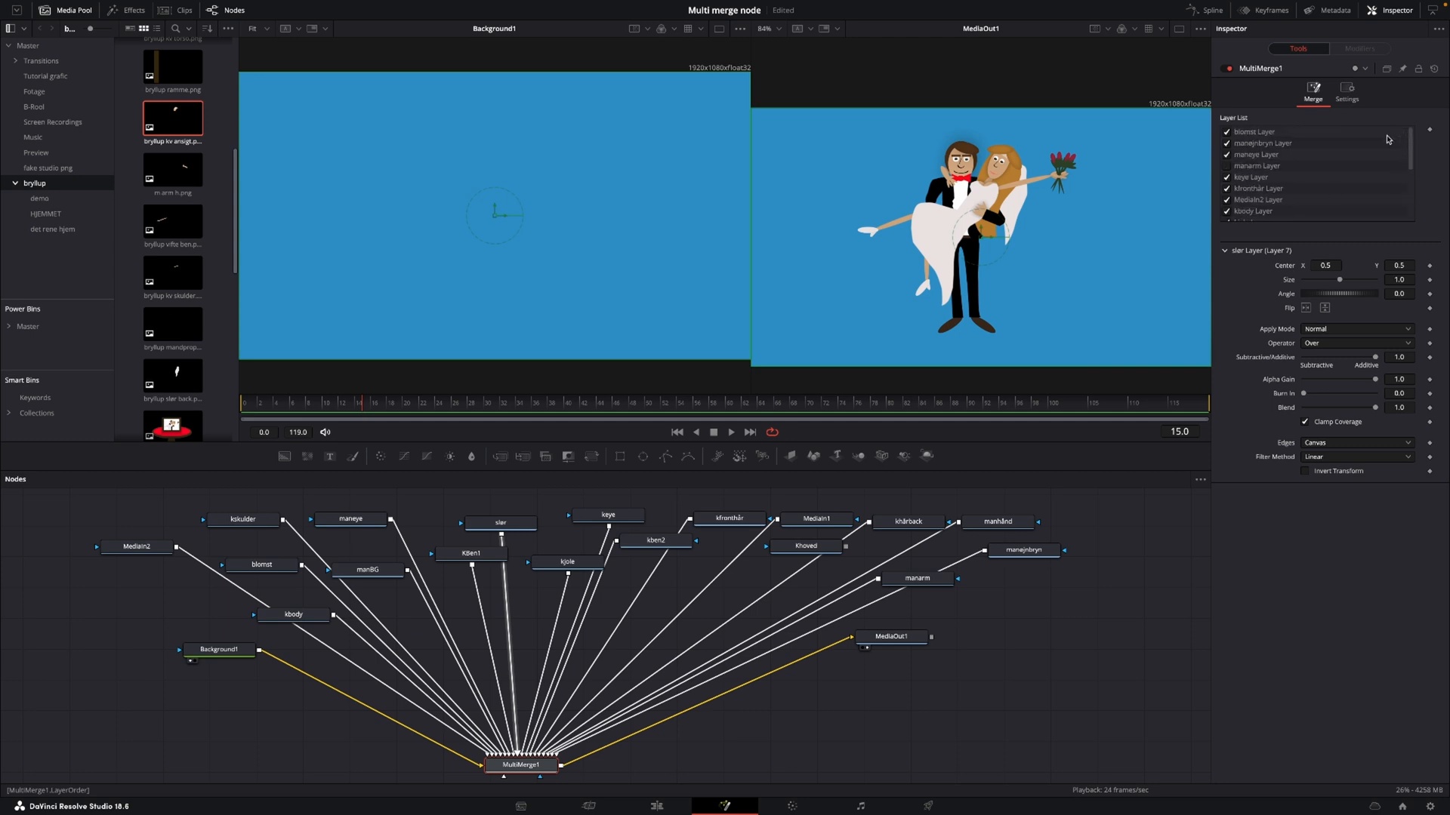
click(1255, 131)
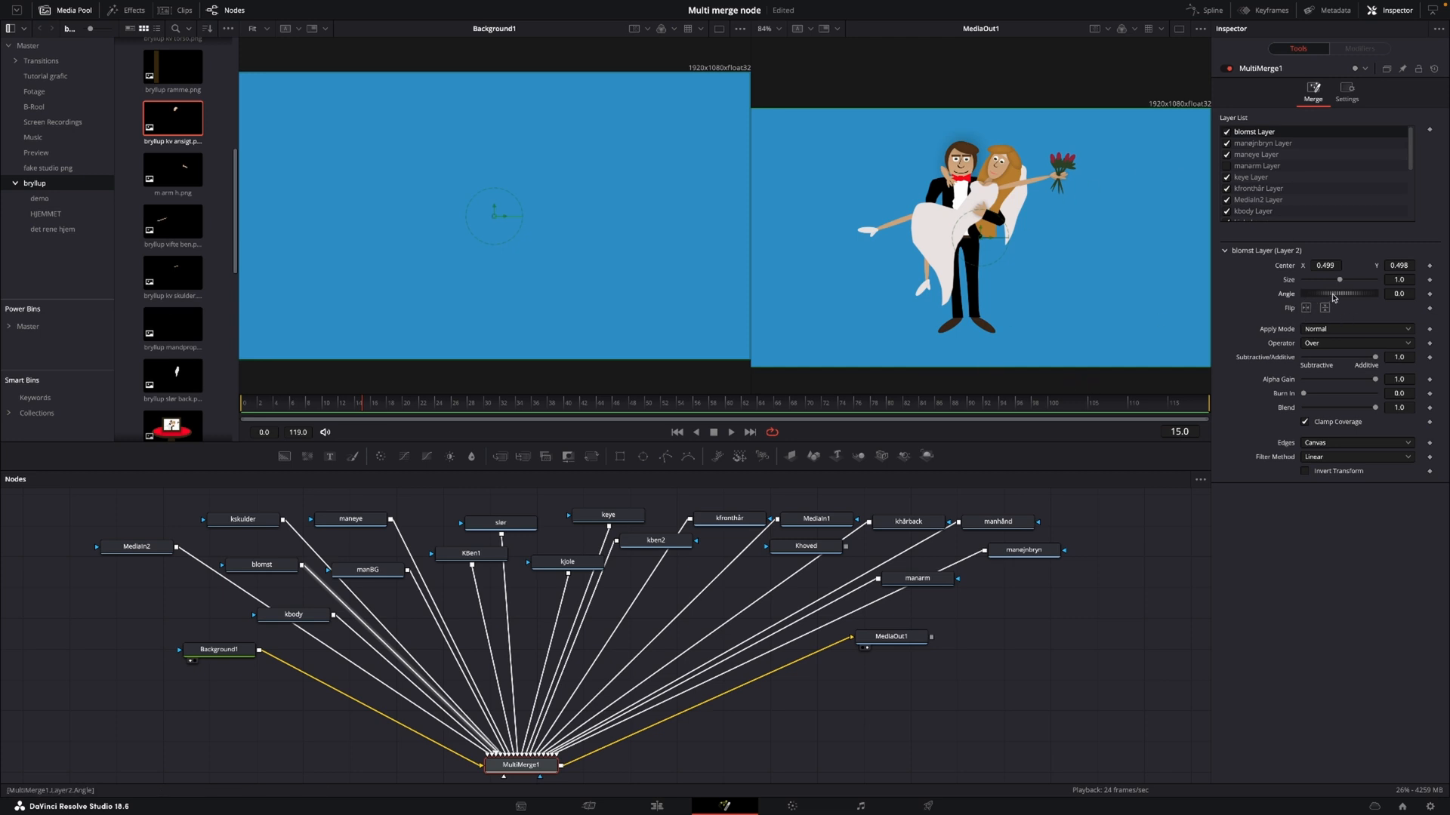
Tilt the blomst layer about 20 degrees, nudge its center and keyframe position and angle
drag(1304, 293, 1341, 293)
text(0.559)
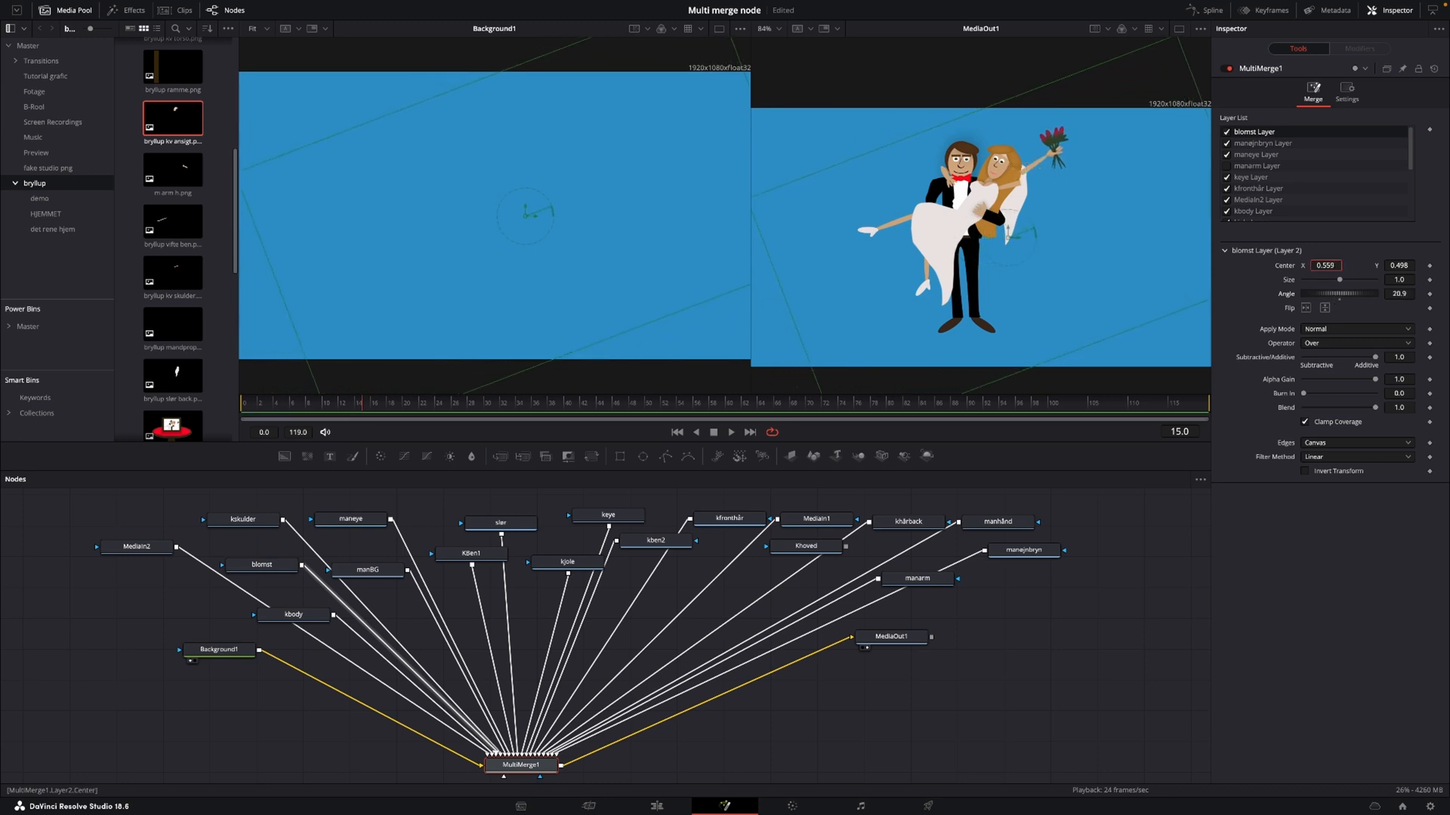
click(1325, 265)
text(0.456)
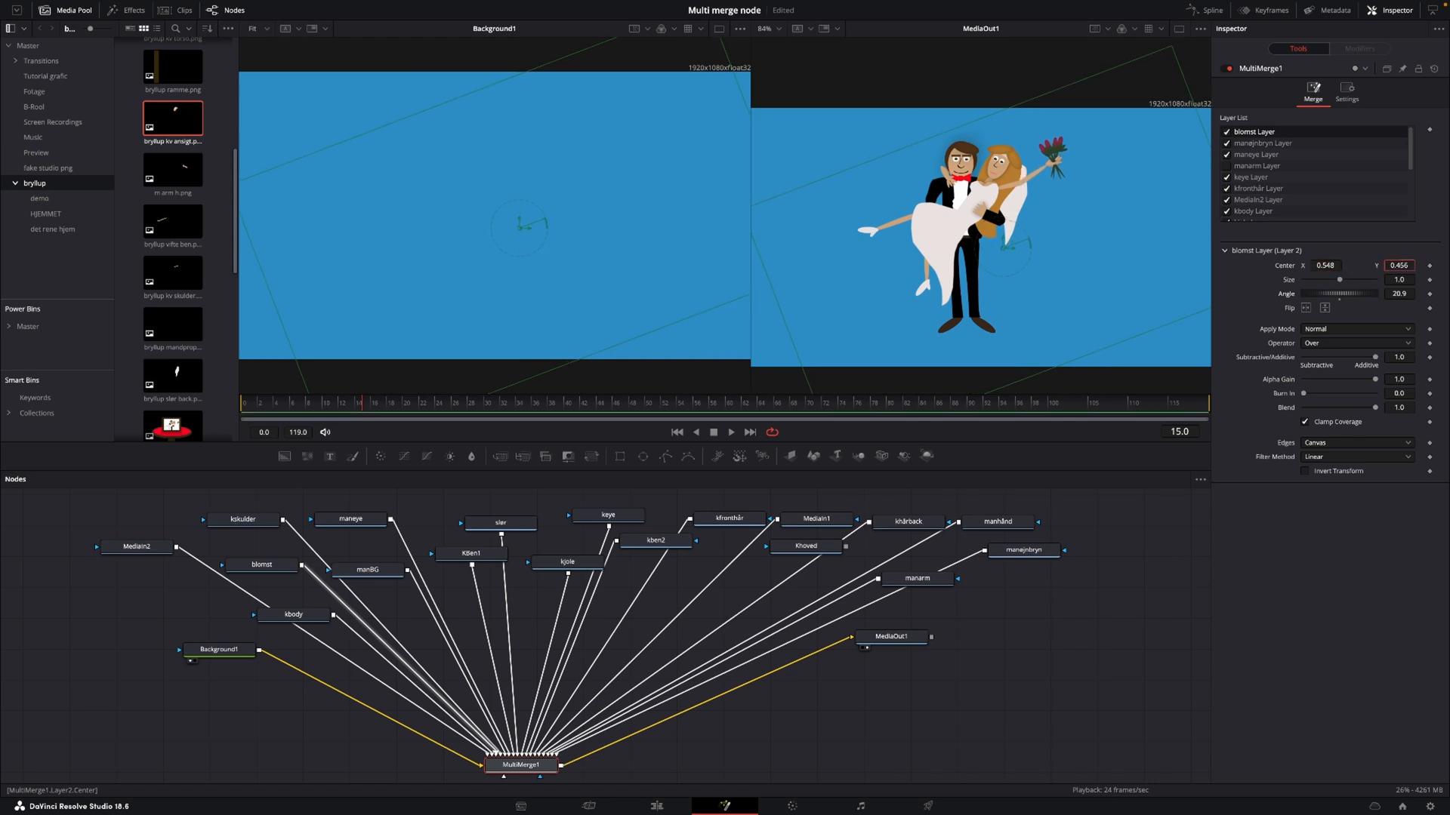
click(1399, 265)
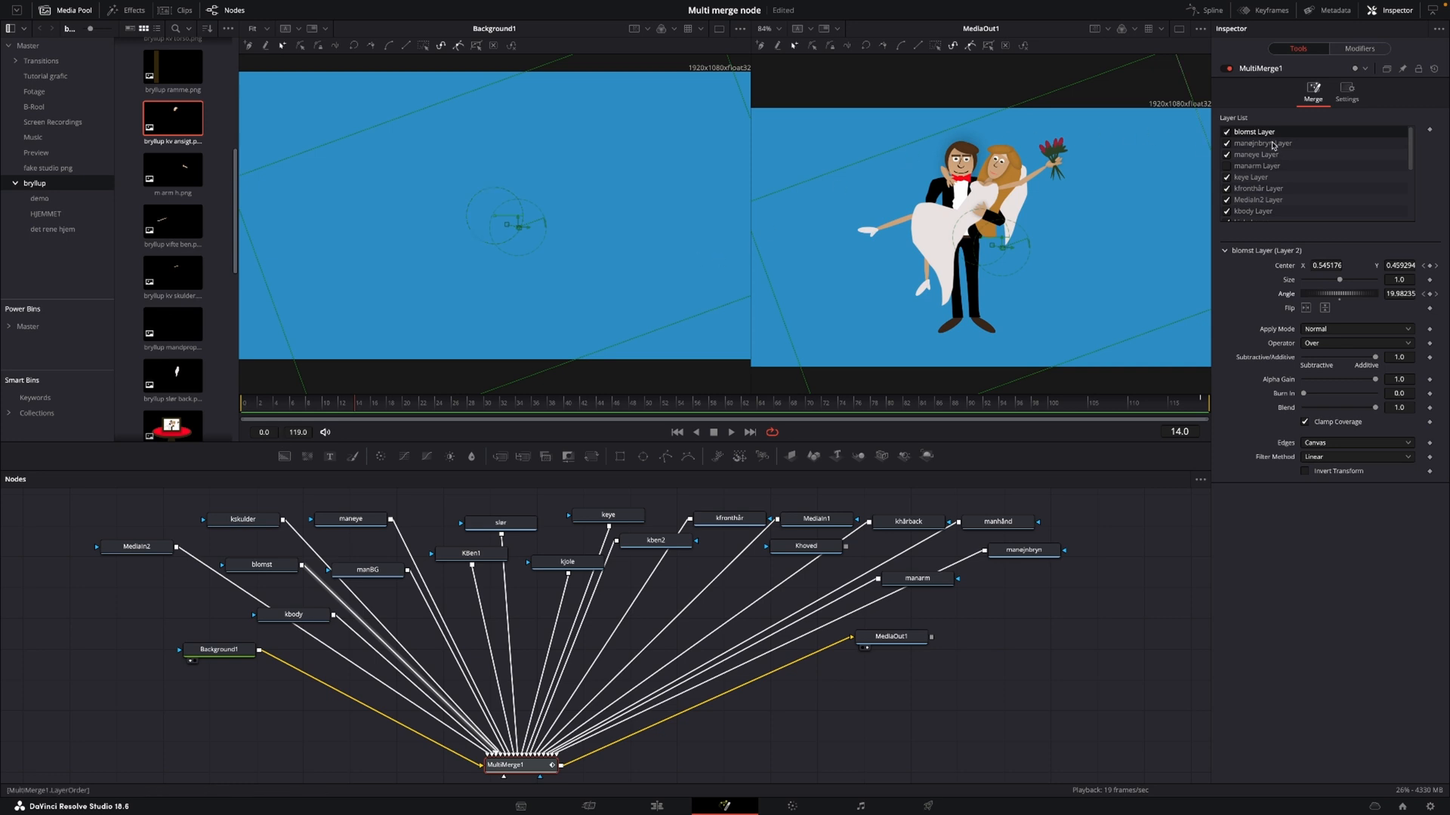
Nudge the manøjnbryn, maneye and Kllen1 layer centers at frame 119, keyframing each
click(1263, 143)
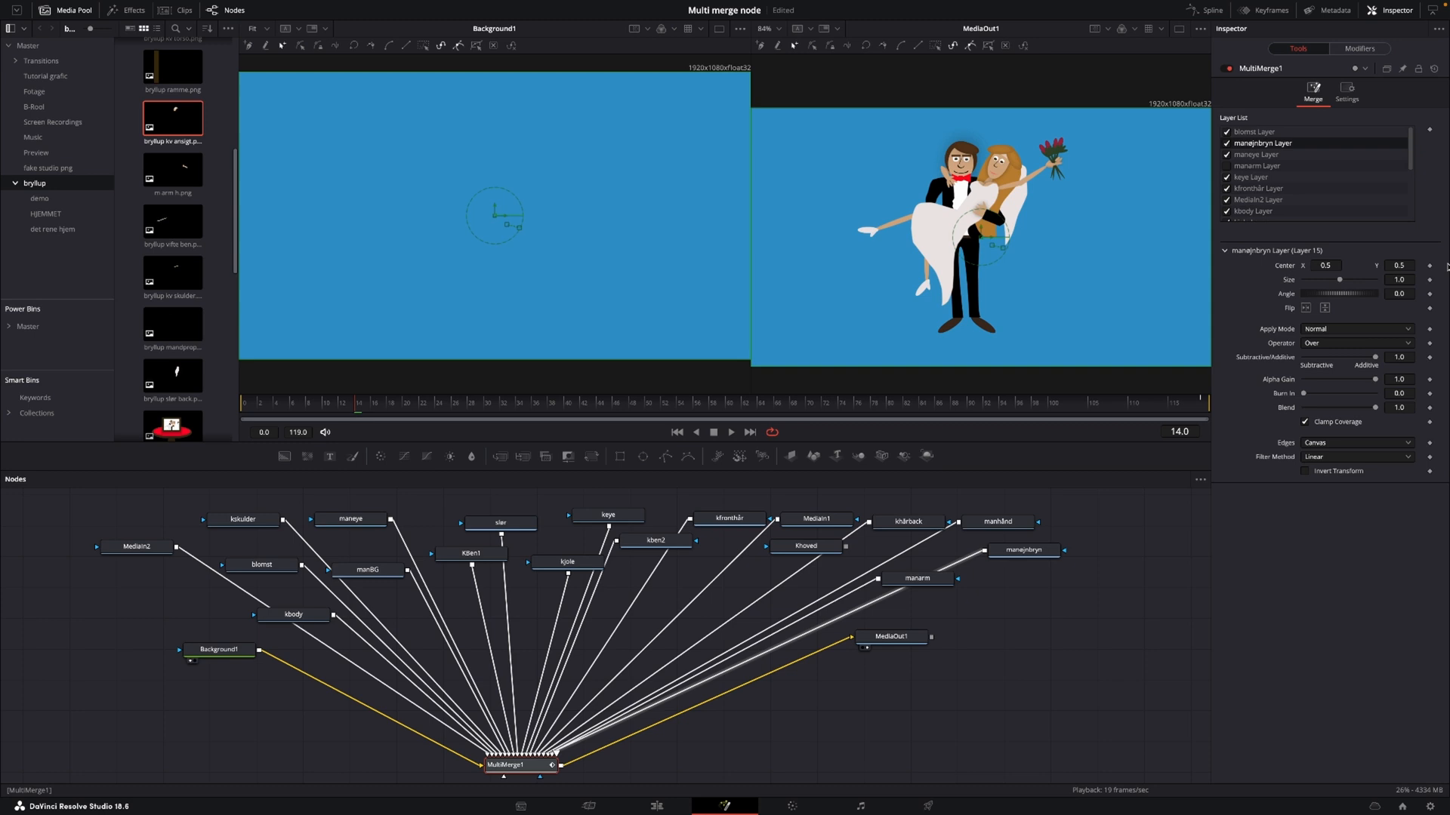
mouse_move(390, 345)
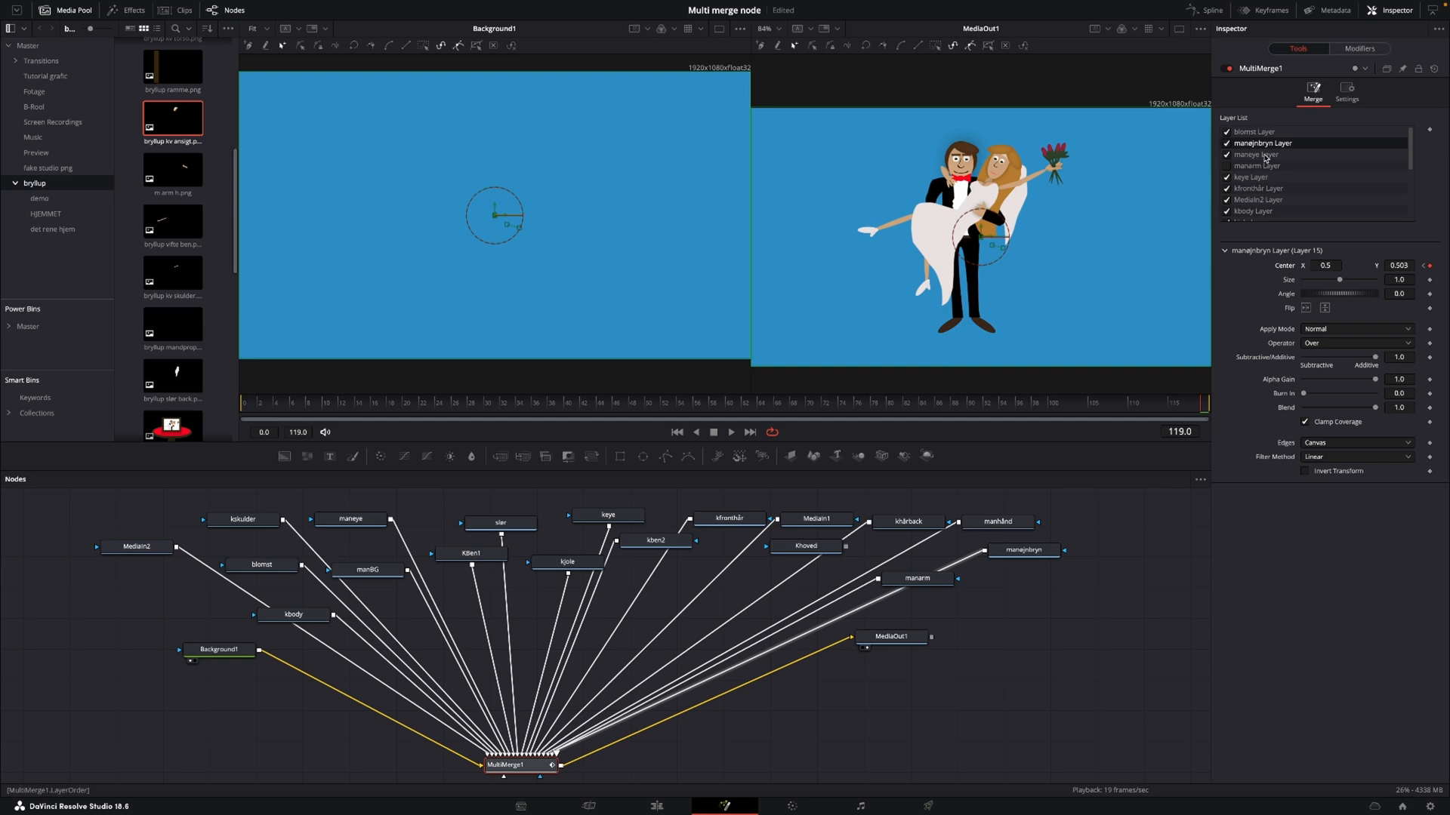
click(1255, 154)
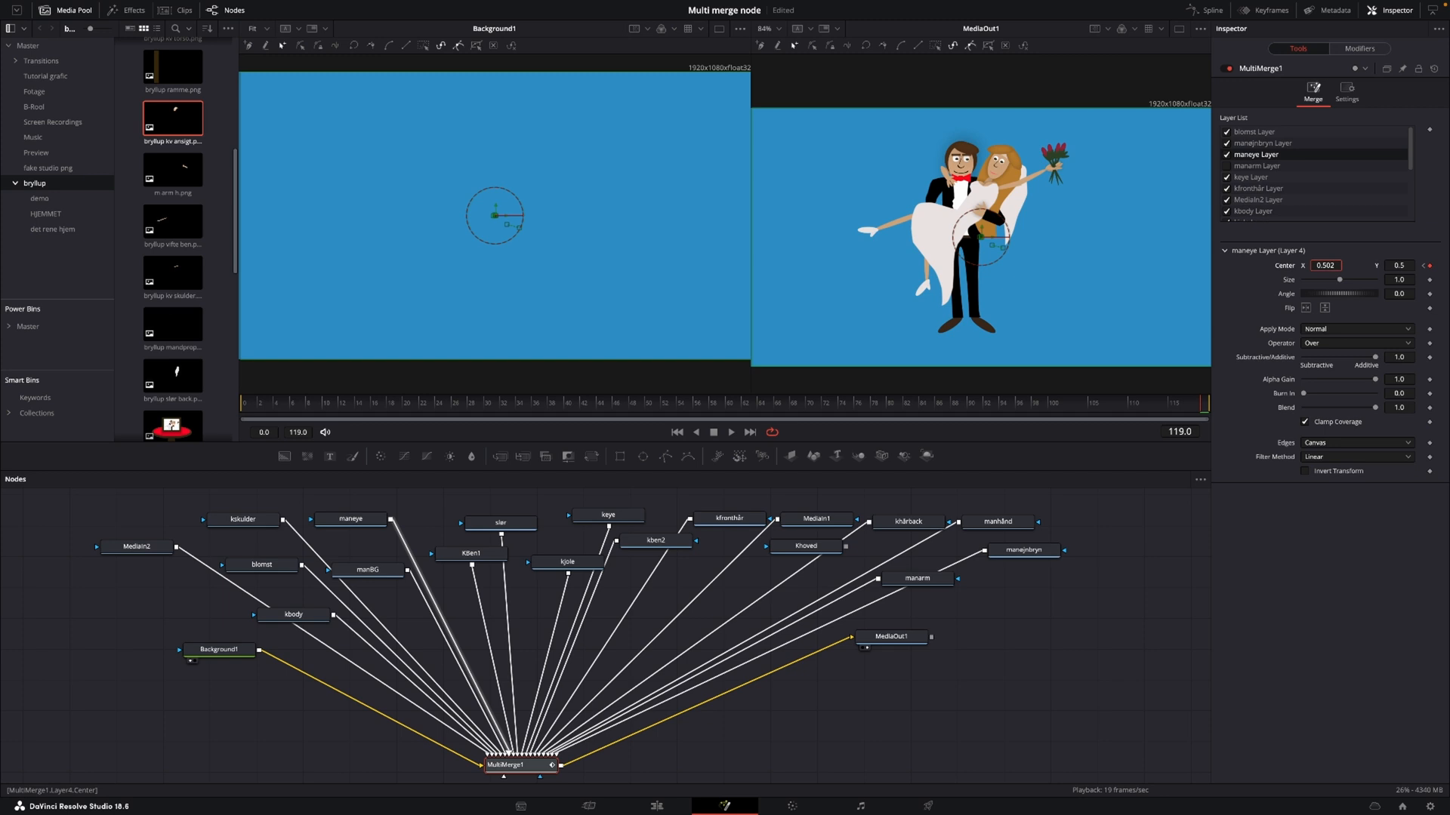
click(1326, 265)
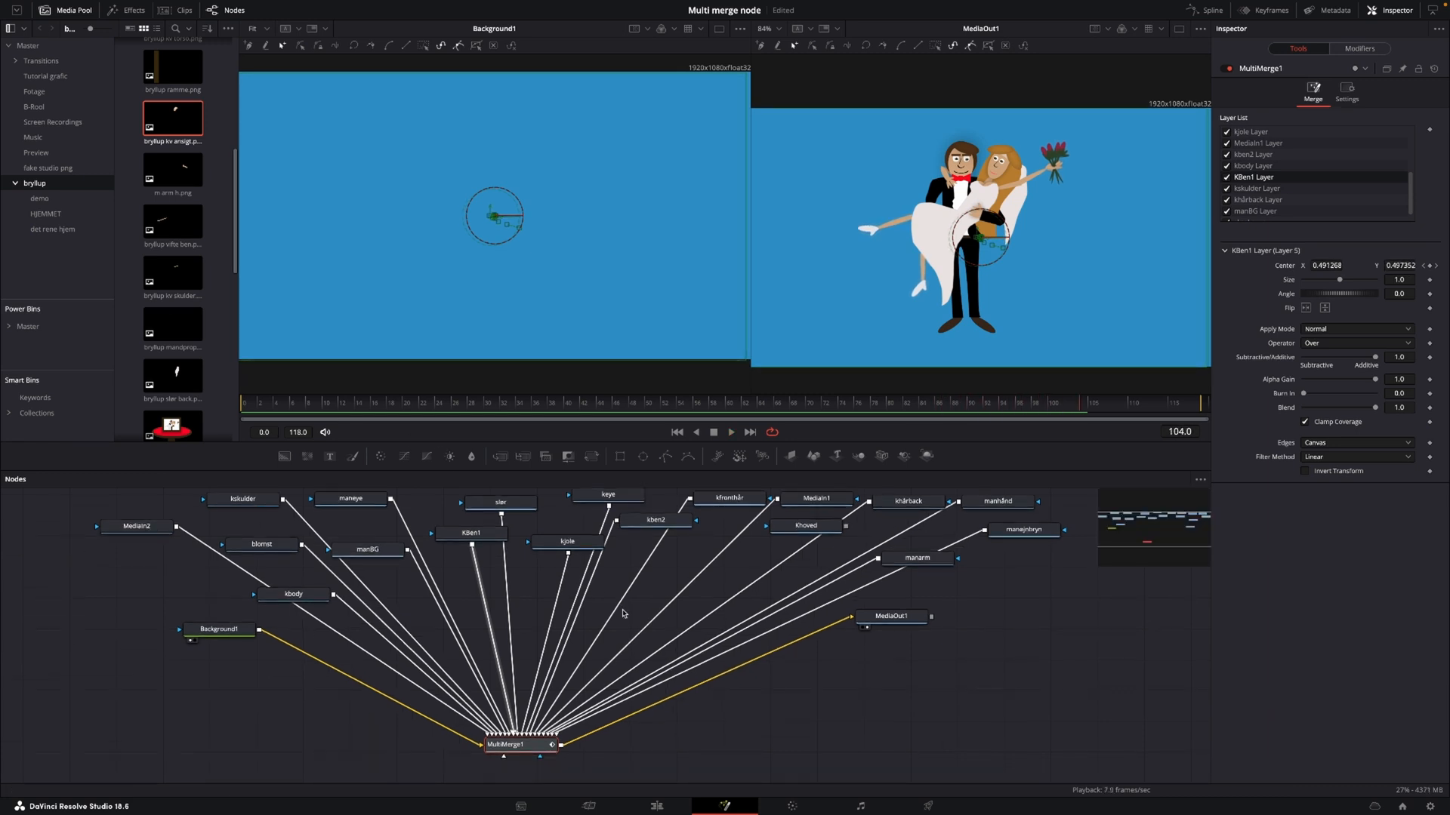
drag(890, 616, 1047, 732)
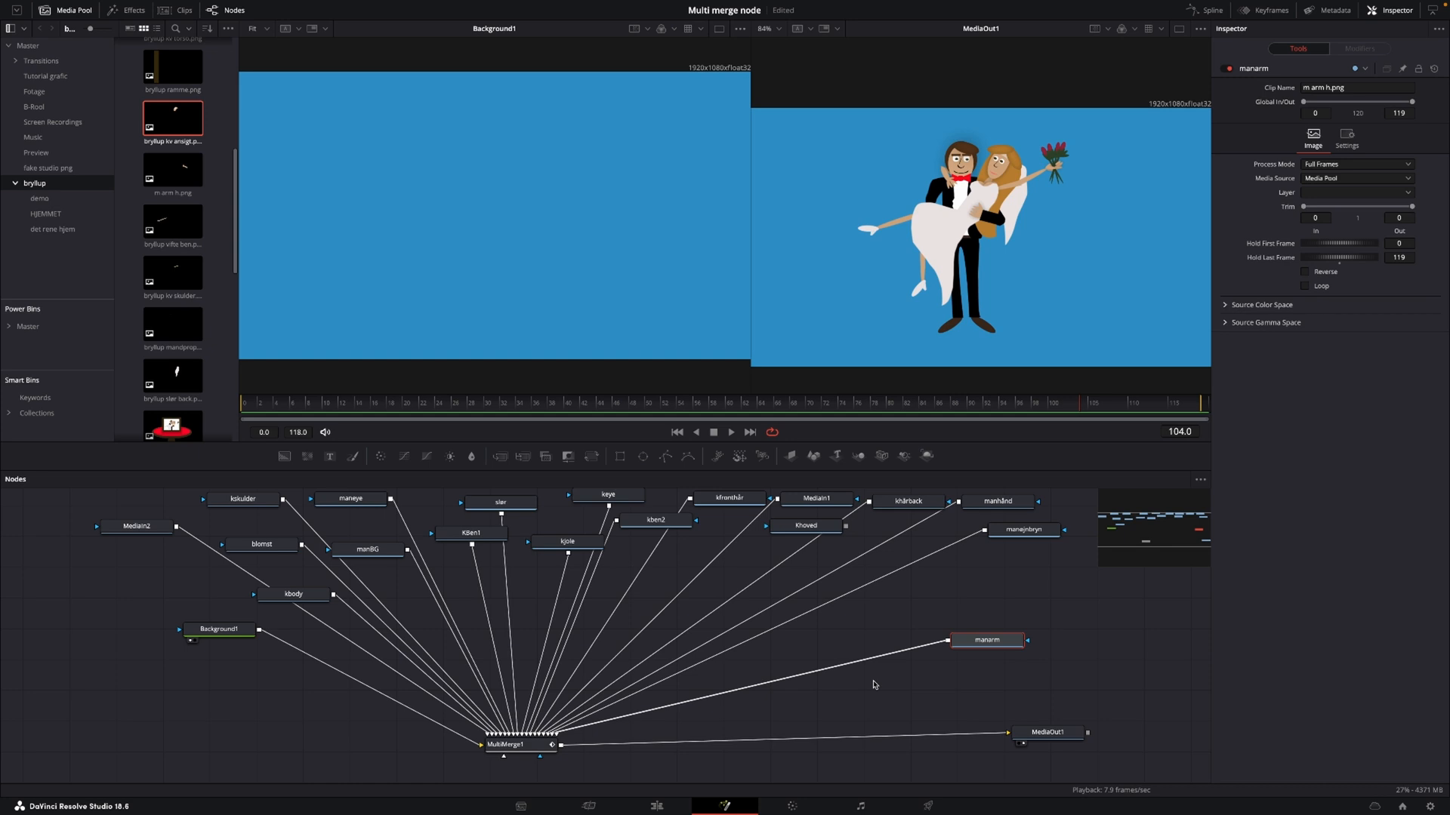
mouse_move(881, 687)
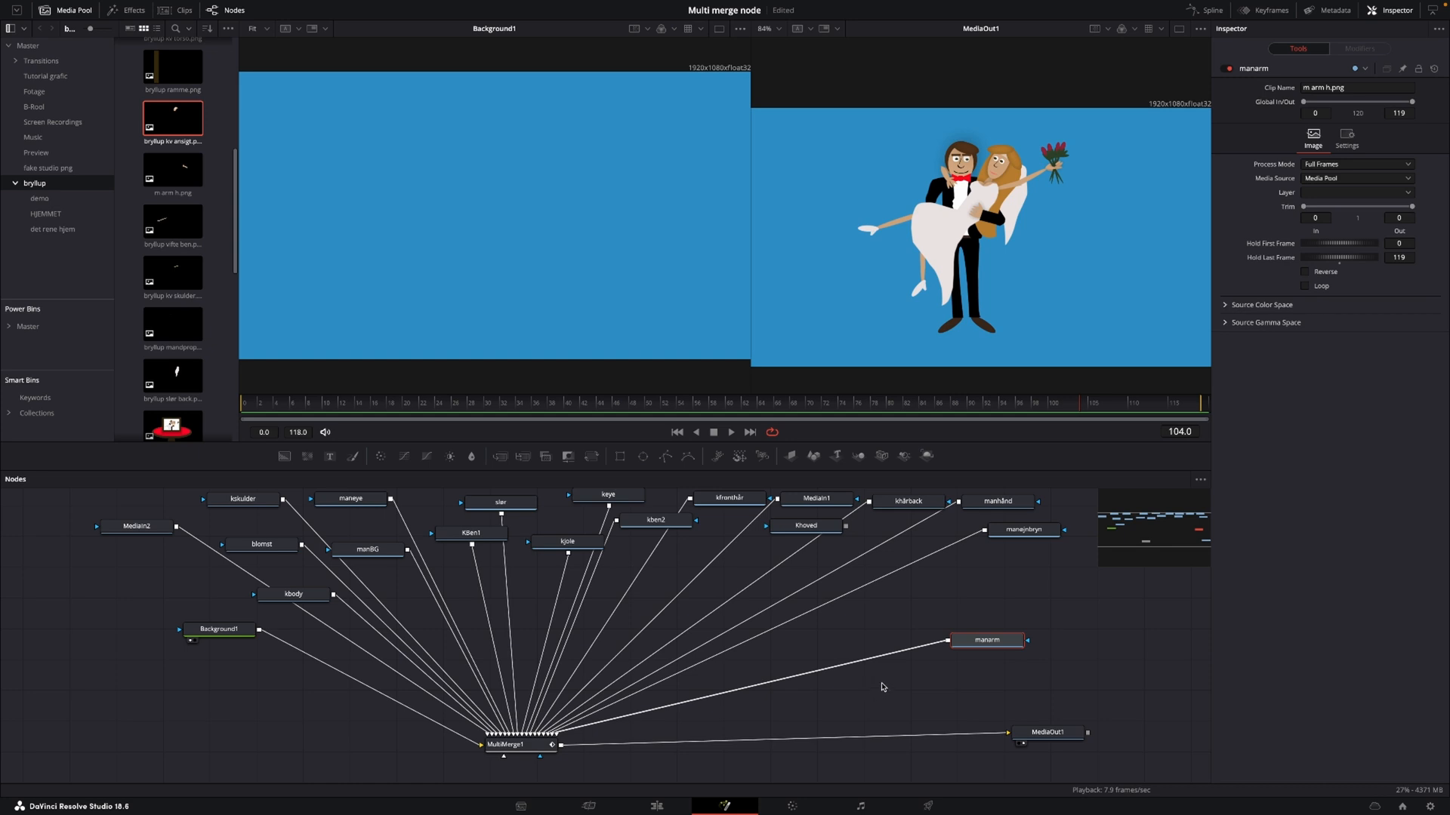
mouse_move(903, 648)
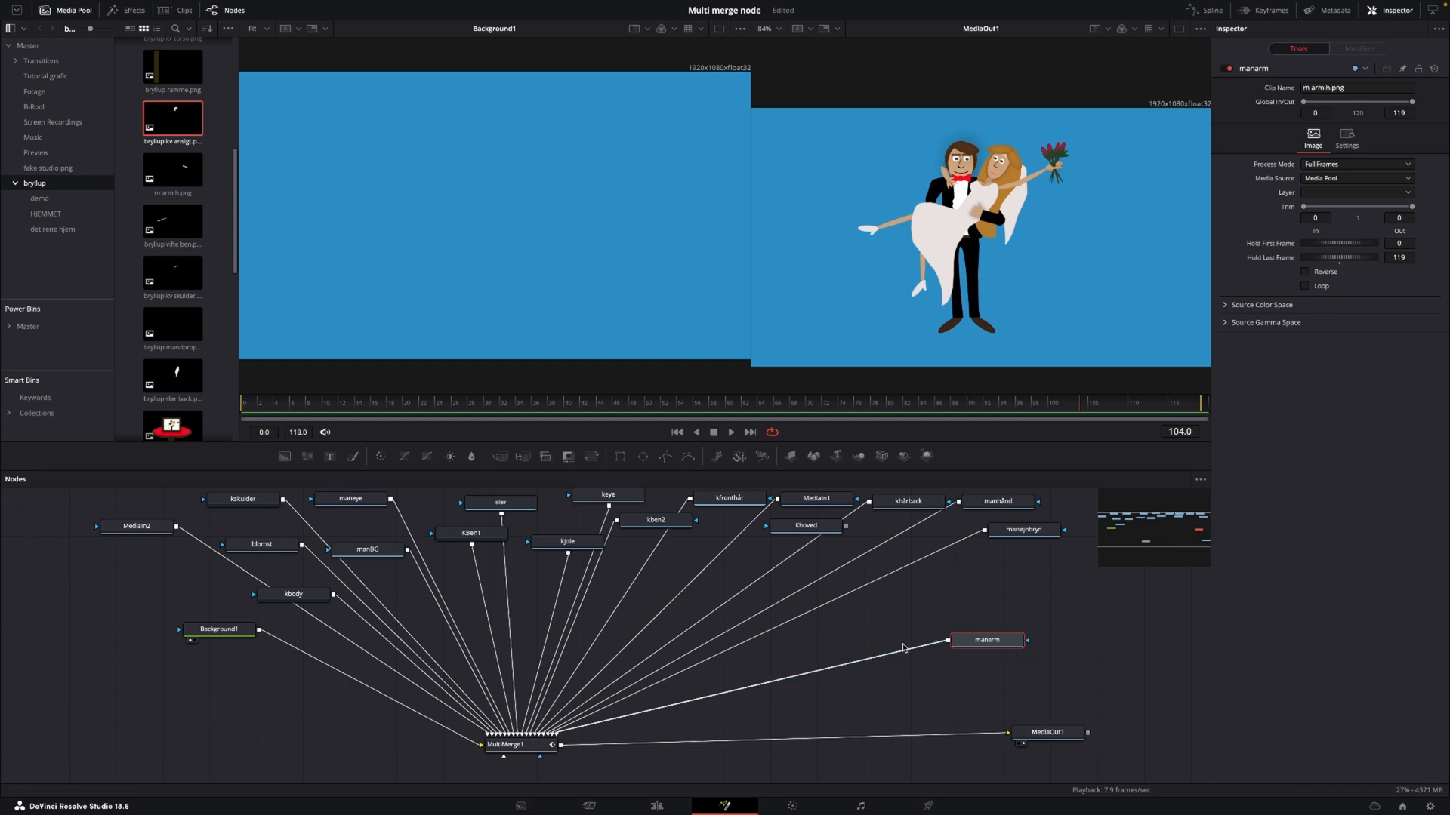
mouse_move(555, 456)
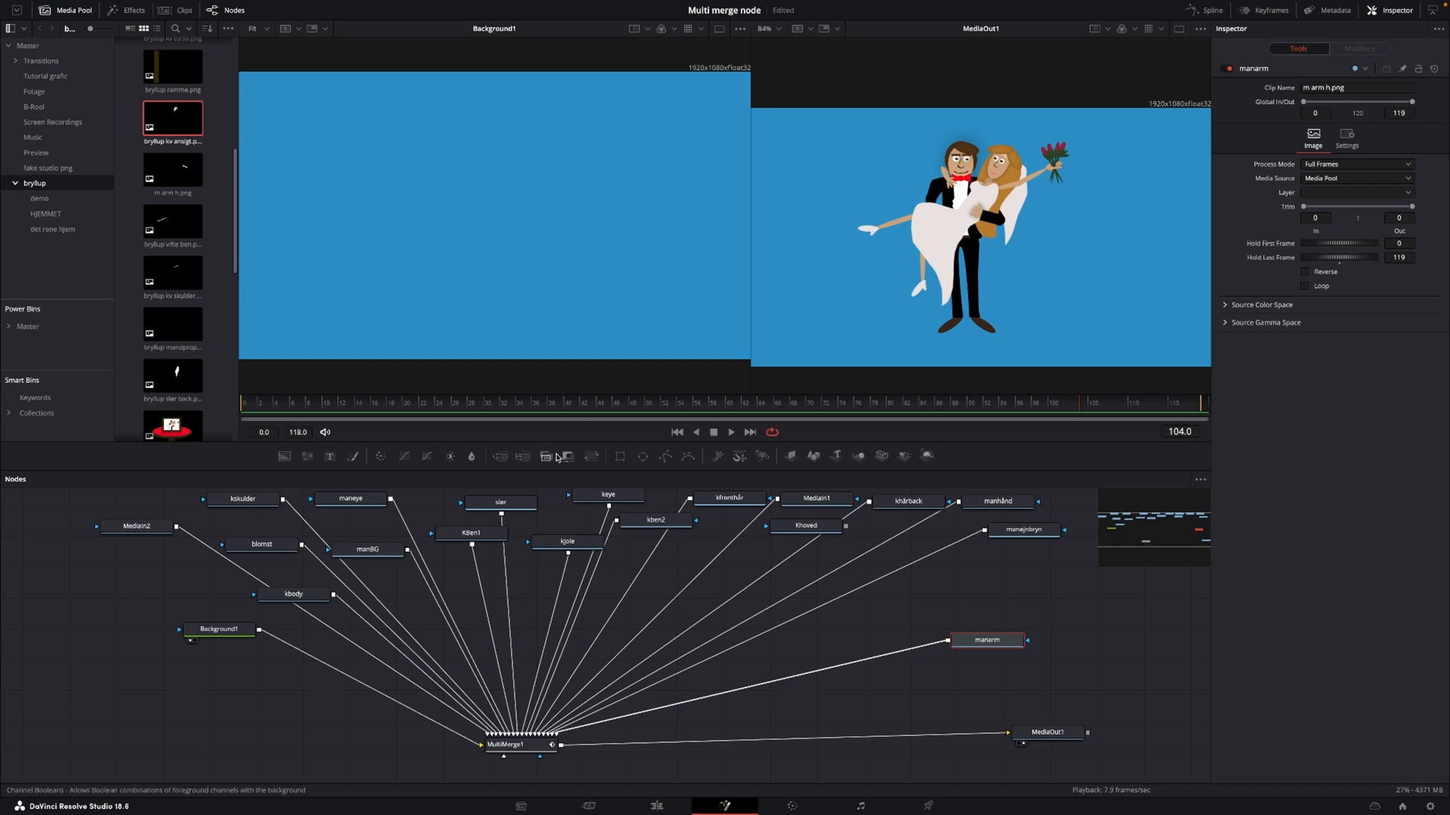
mouse_move(590, 458)
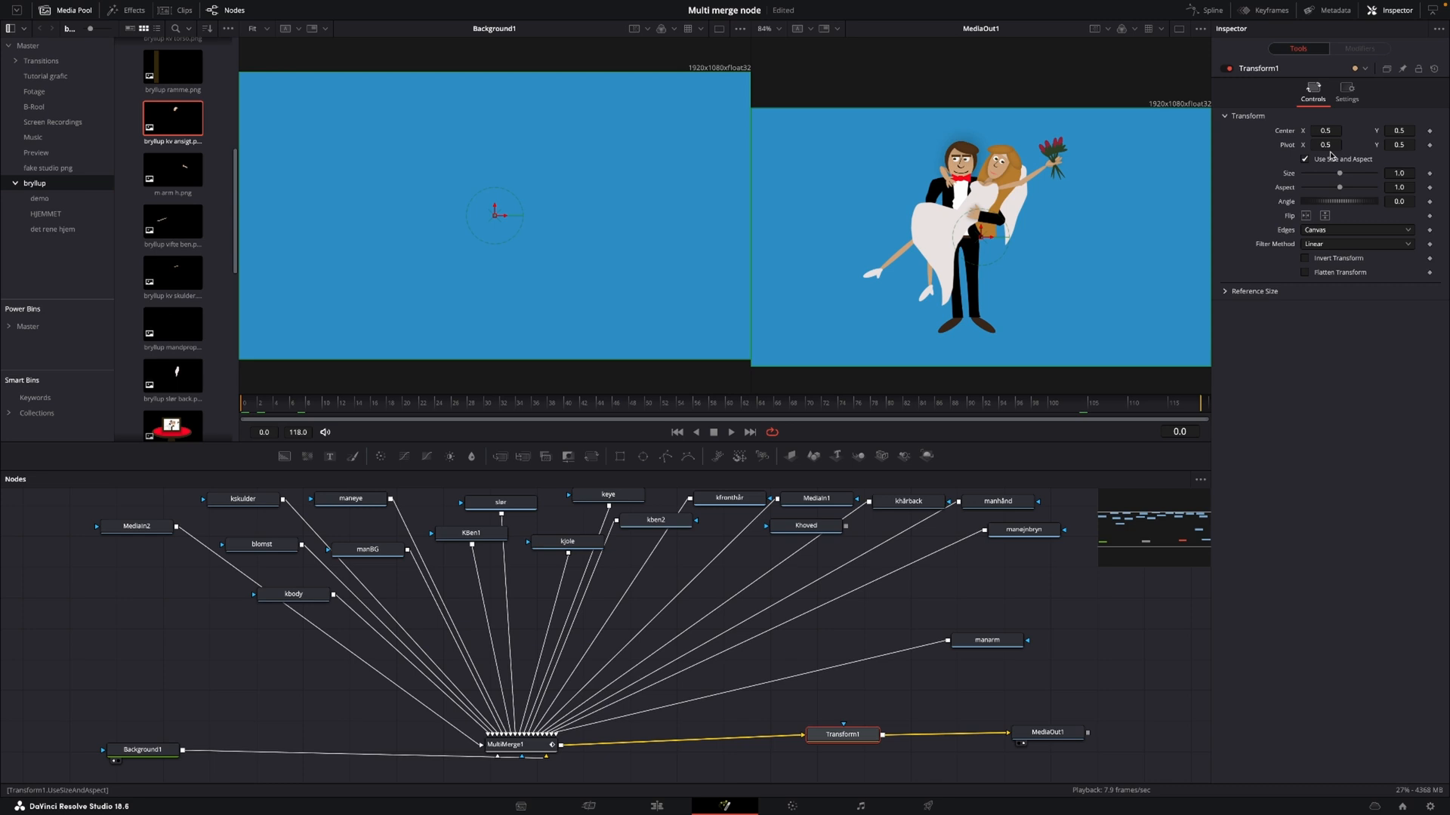
Keyframe Transform1 Size from about 0.86 at frame 0 to about 1.06 at frame 119
drag(1341, 174, 1337, 174)
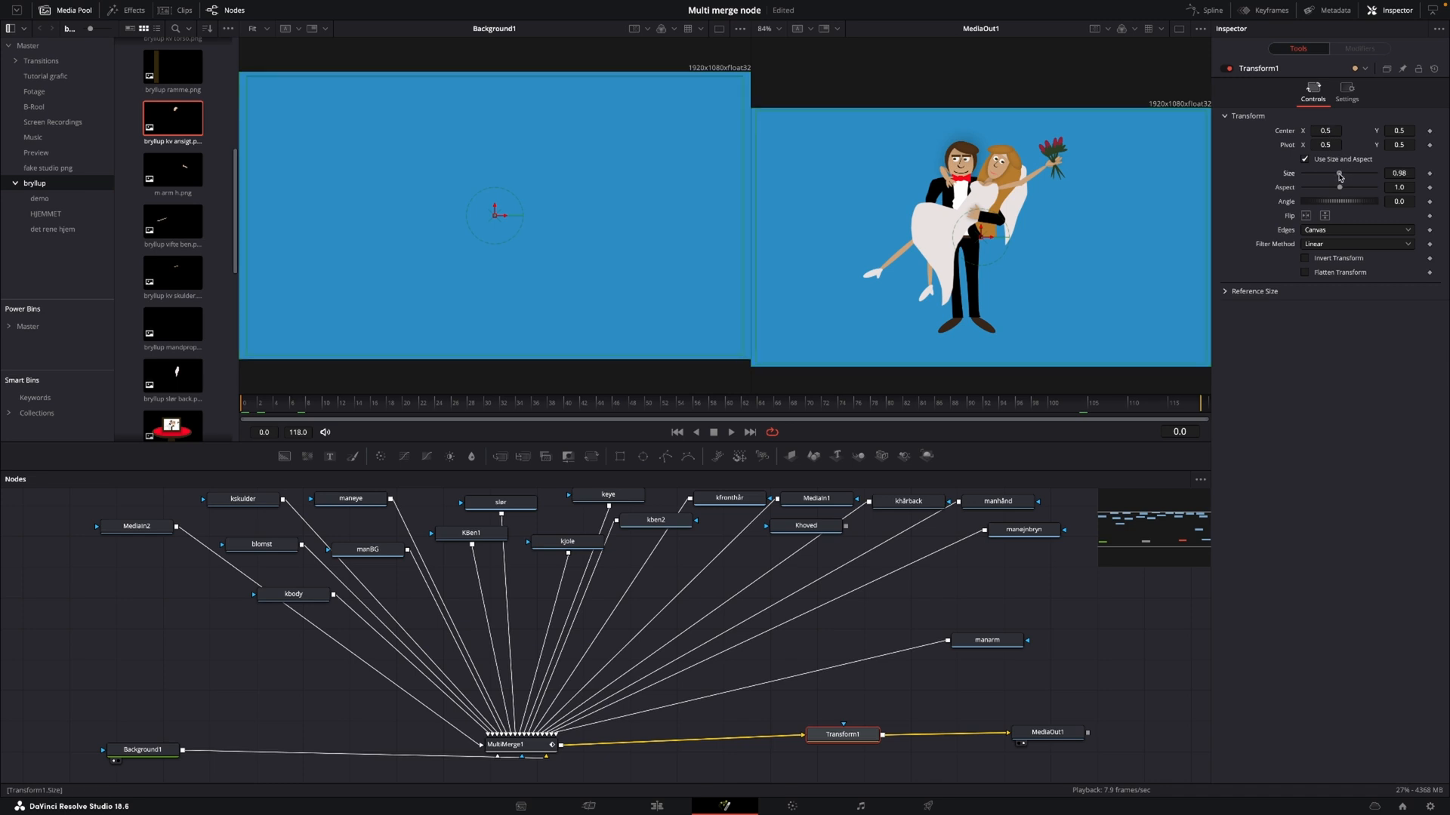
drag(1338, 180, 1333, 180)
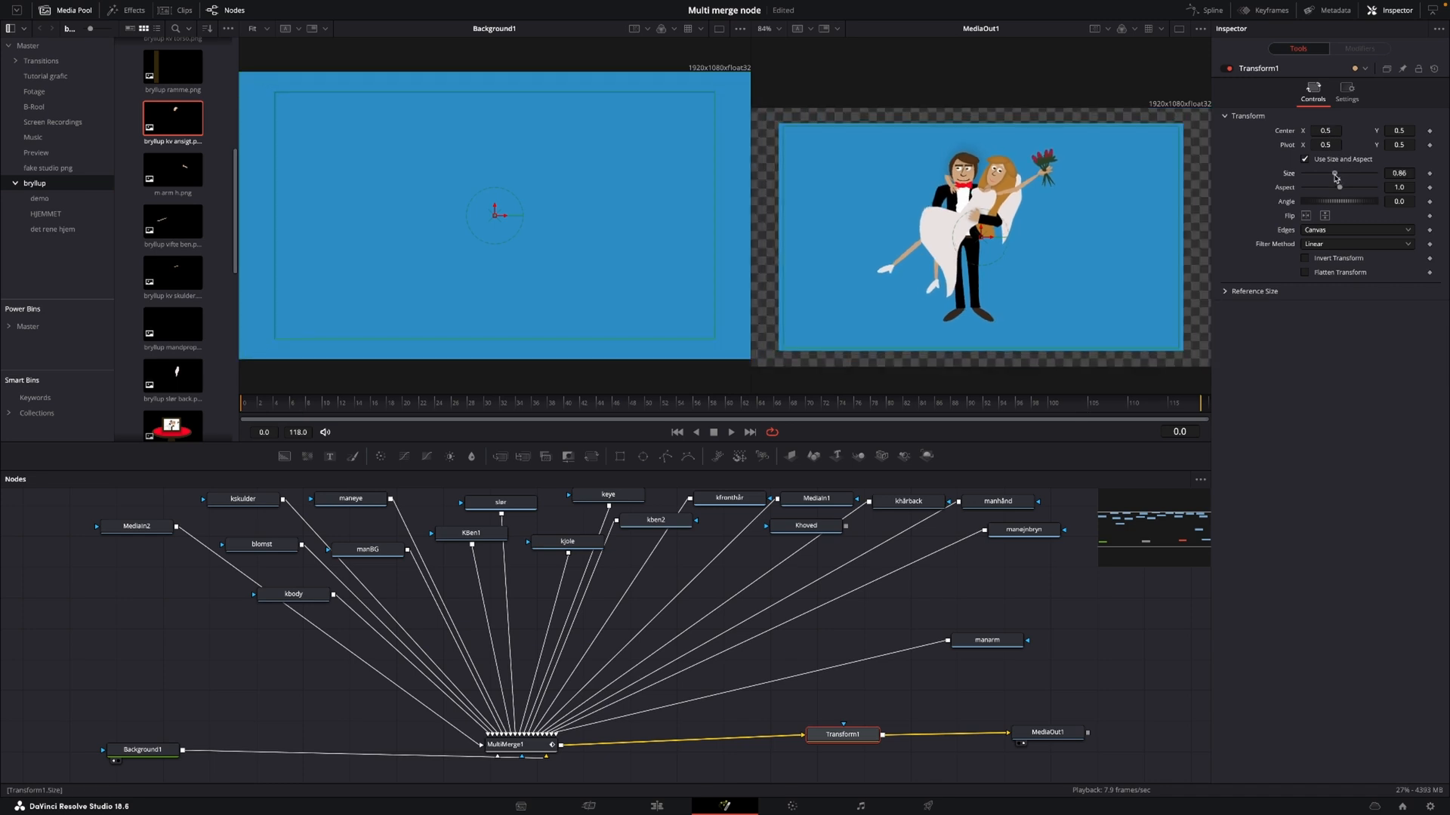
drag(1336, 179, 1331, 179)
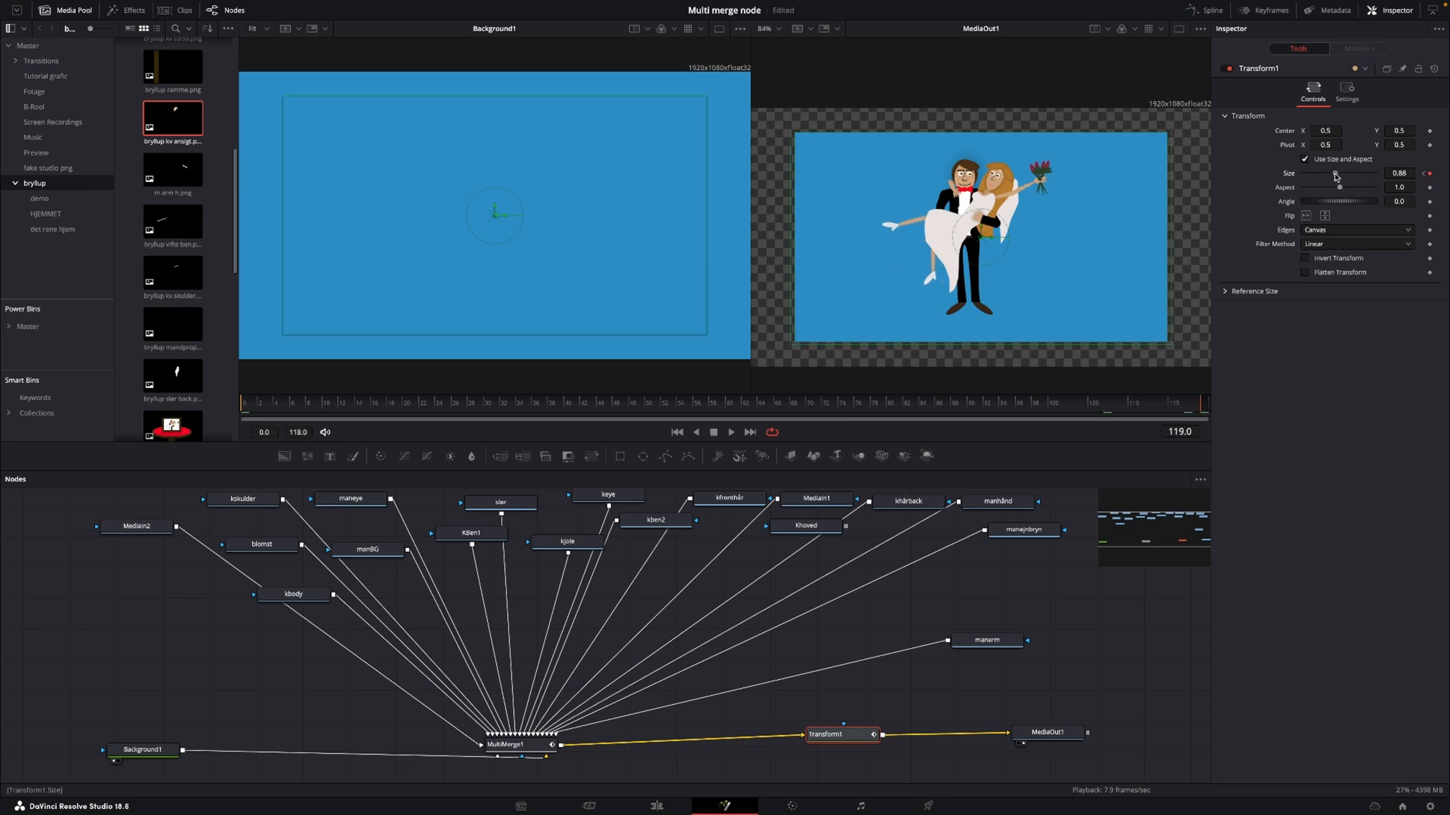
drag(1336, 186, 1342, 186)
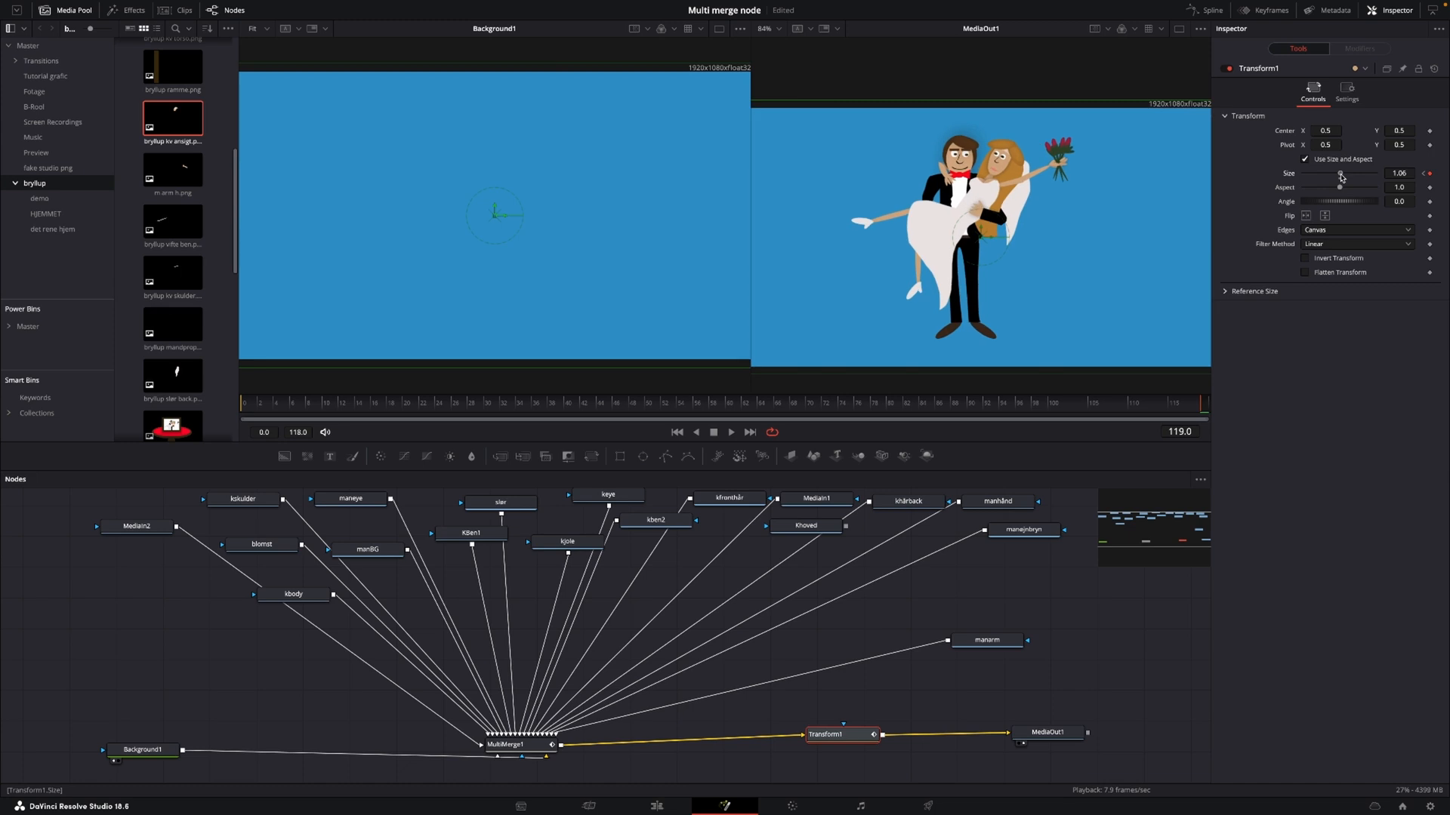
drag(1331, 178, 1350, 178)
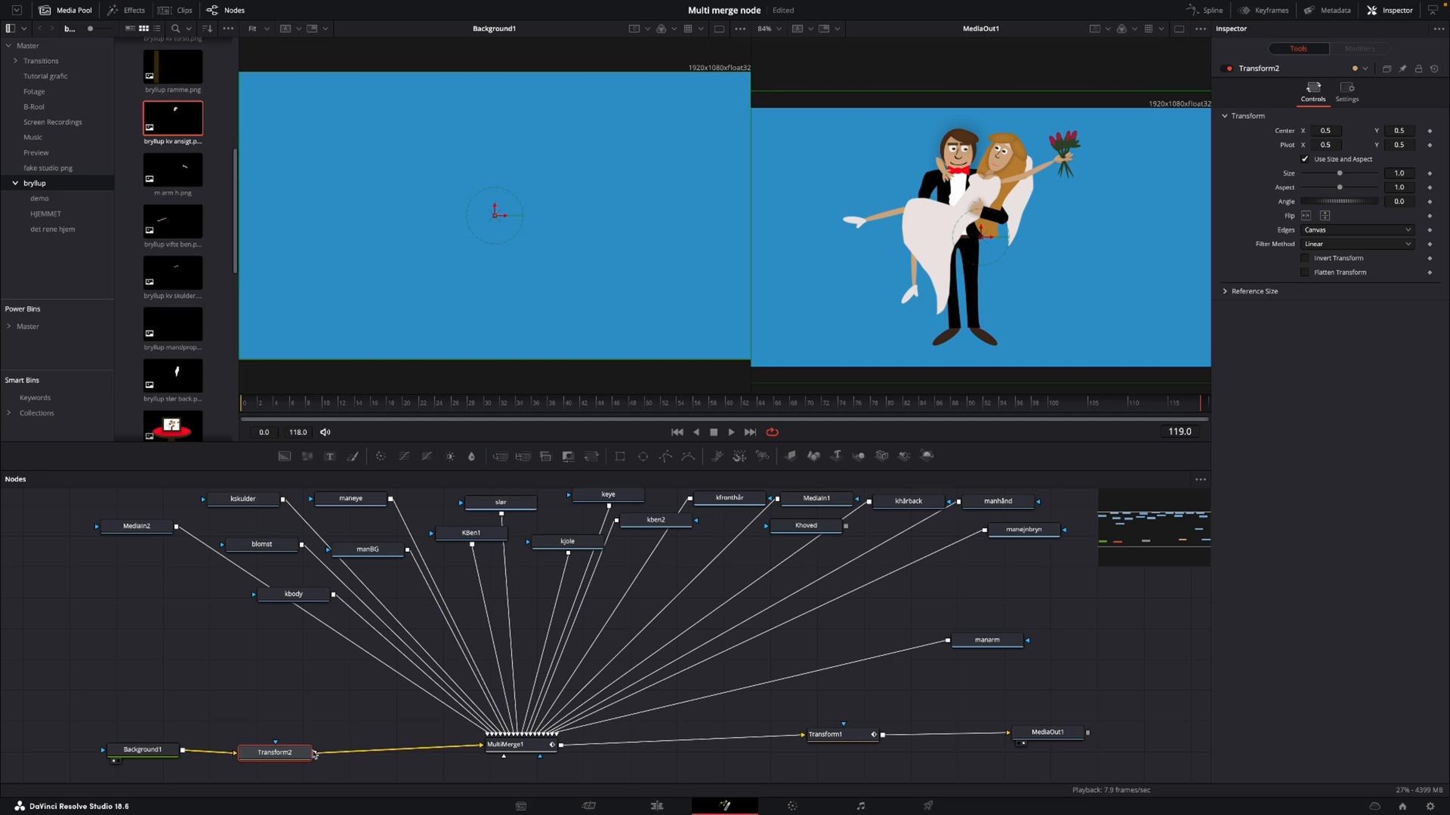
mouse_move(1297, 220)
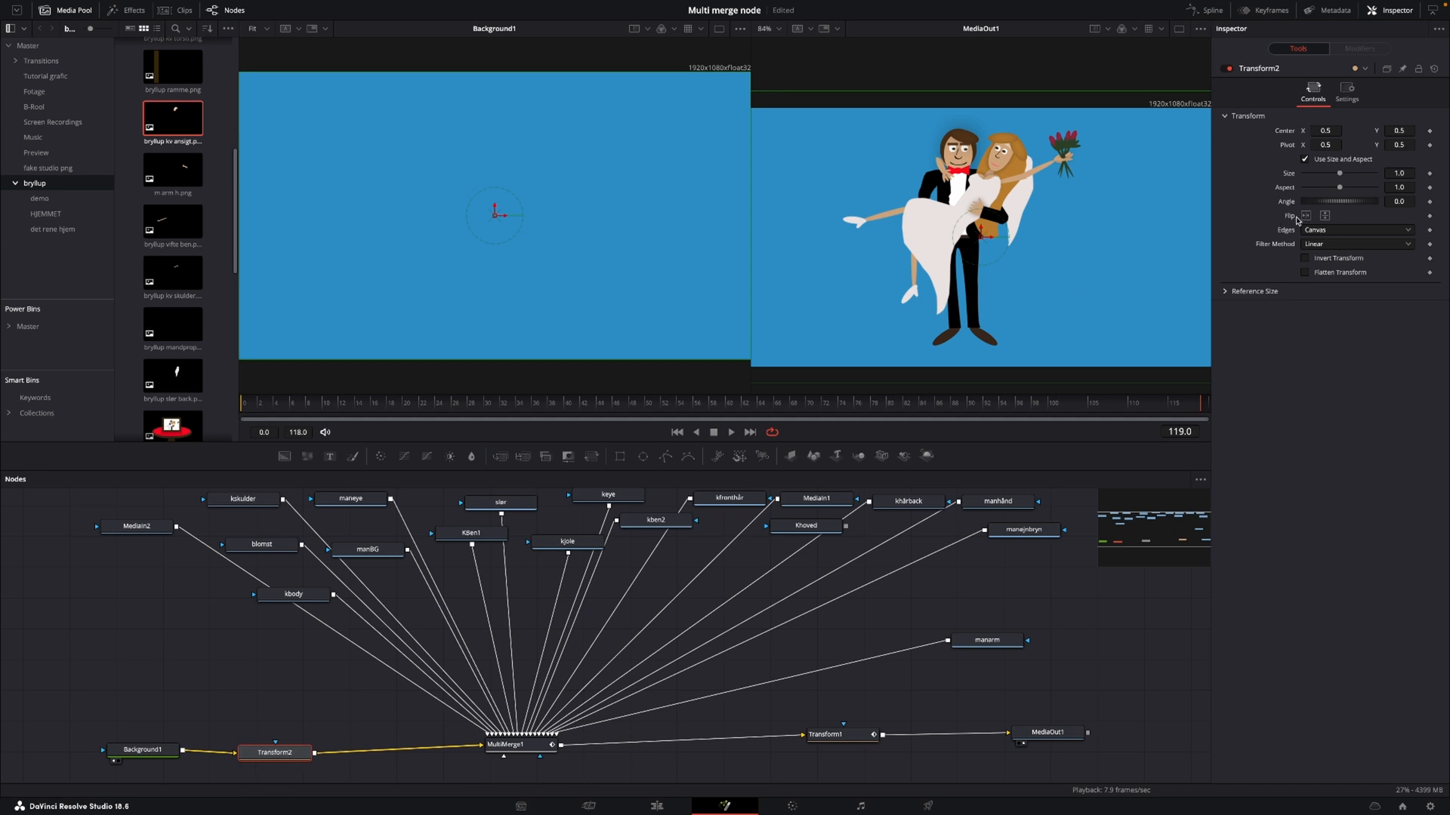
Scale the blue background to 1.38 with Transform2 and return to the Edit page
drag(1339, 174, 1343, 174)
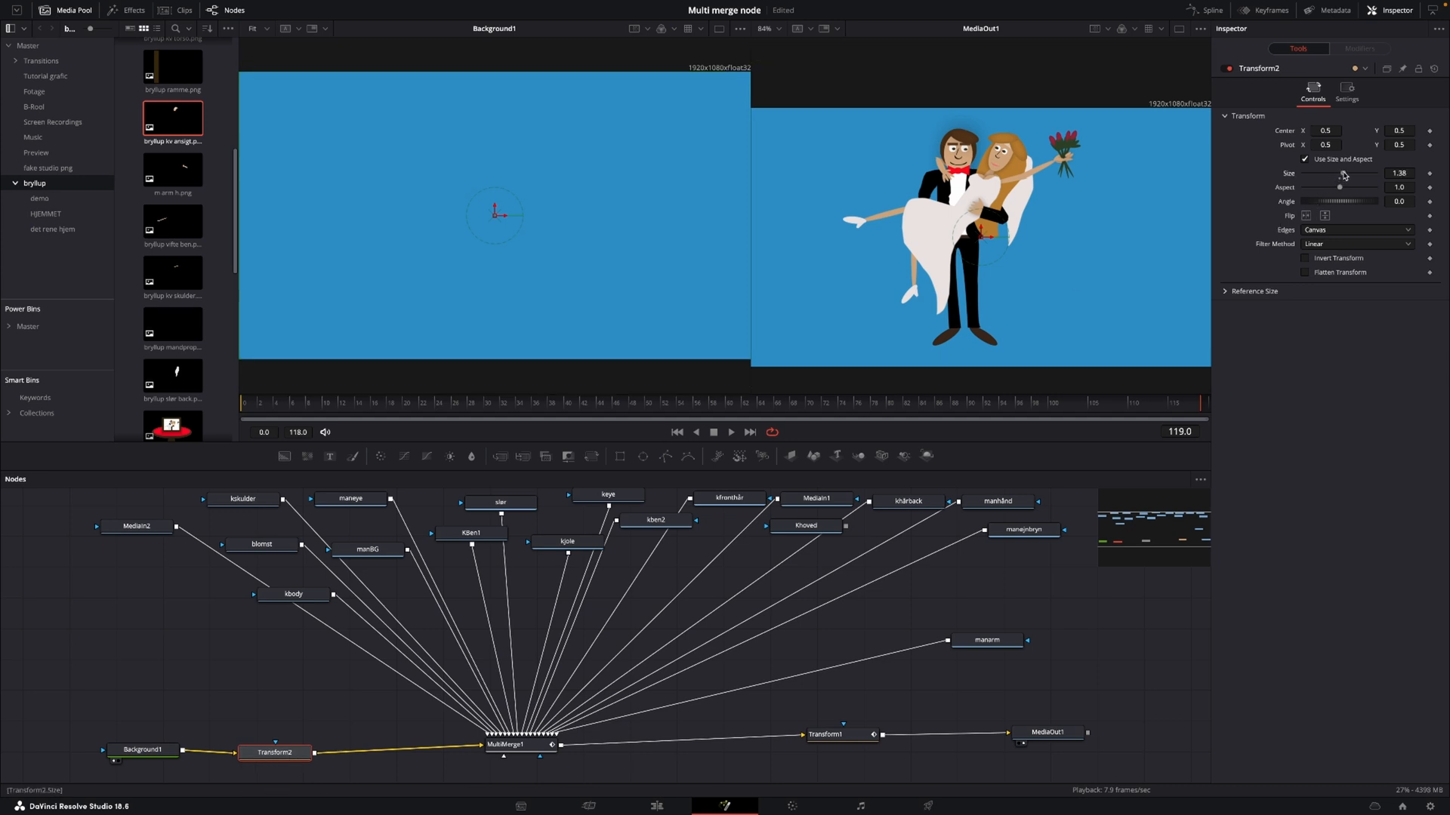
mouse_move(527, 424)
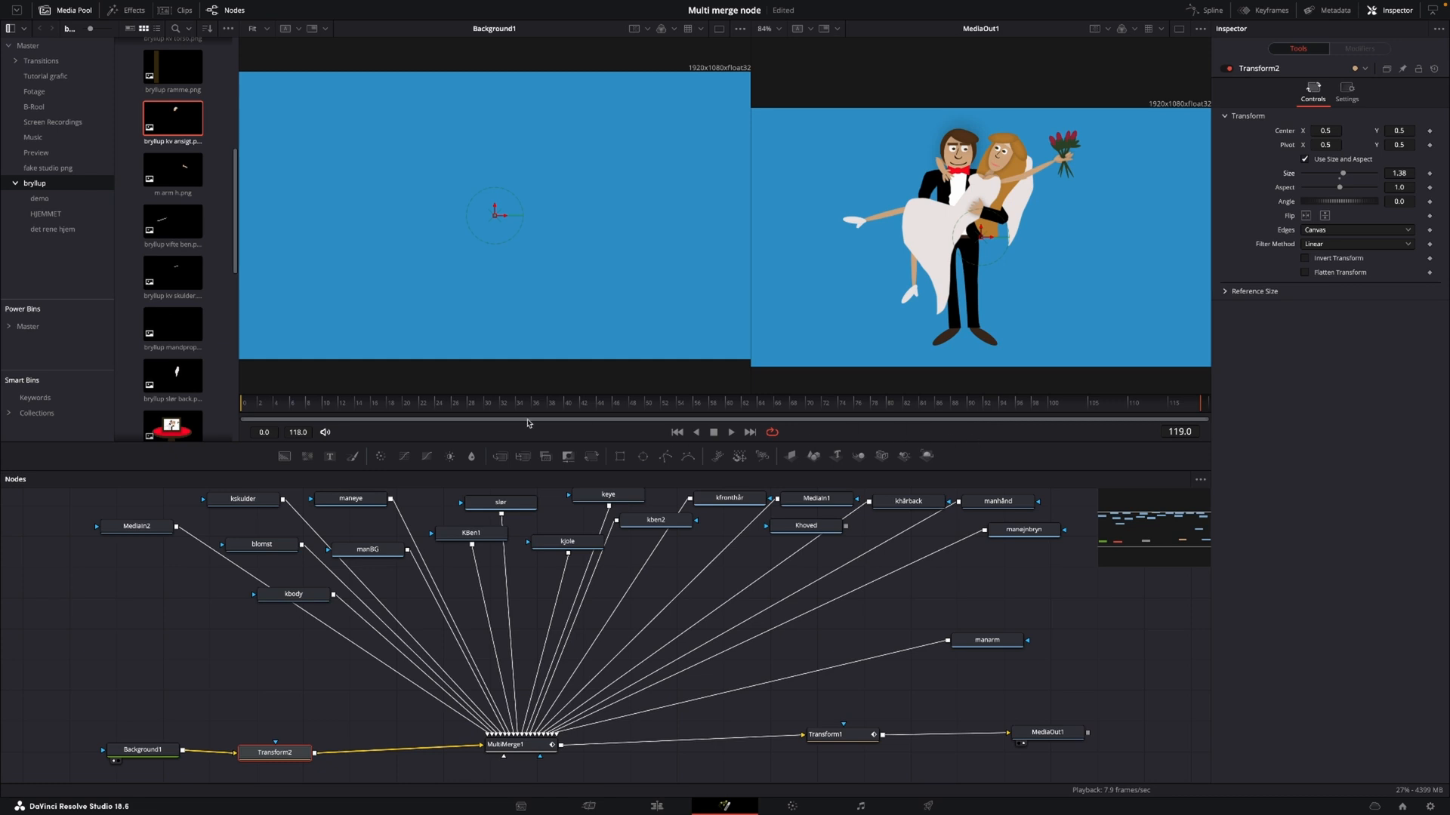
click(536, 402)
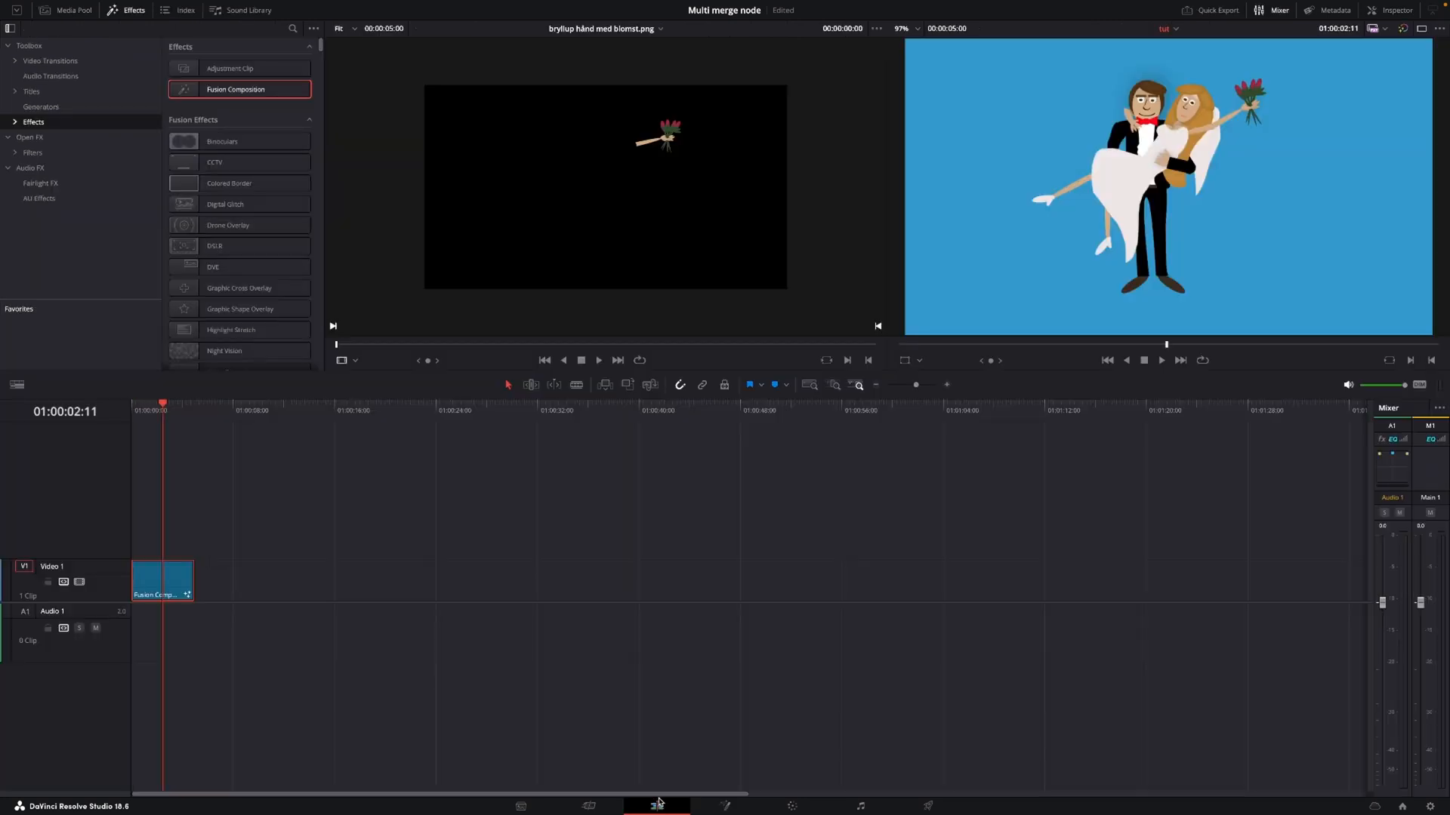
click(141, 409)
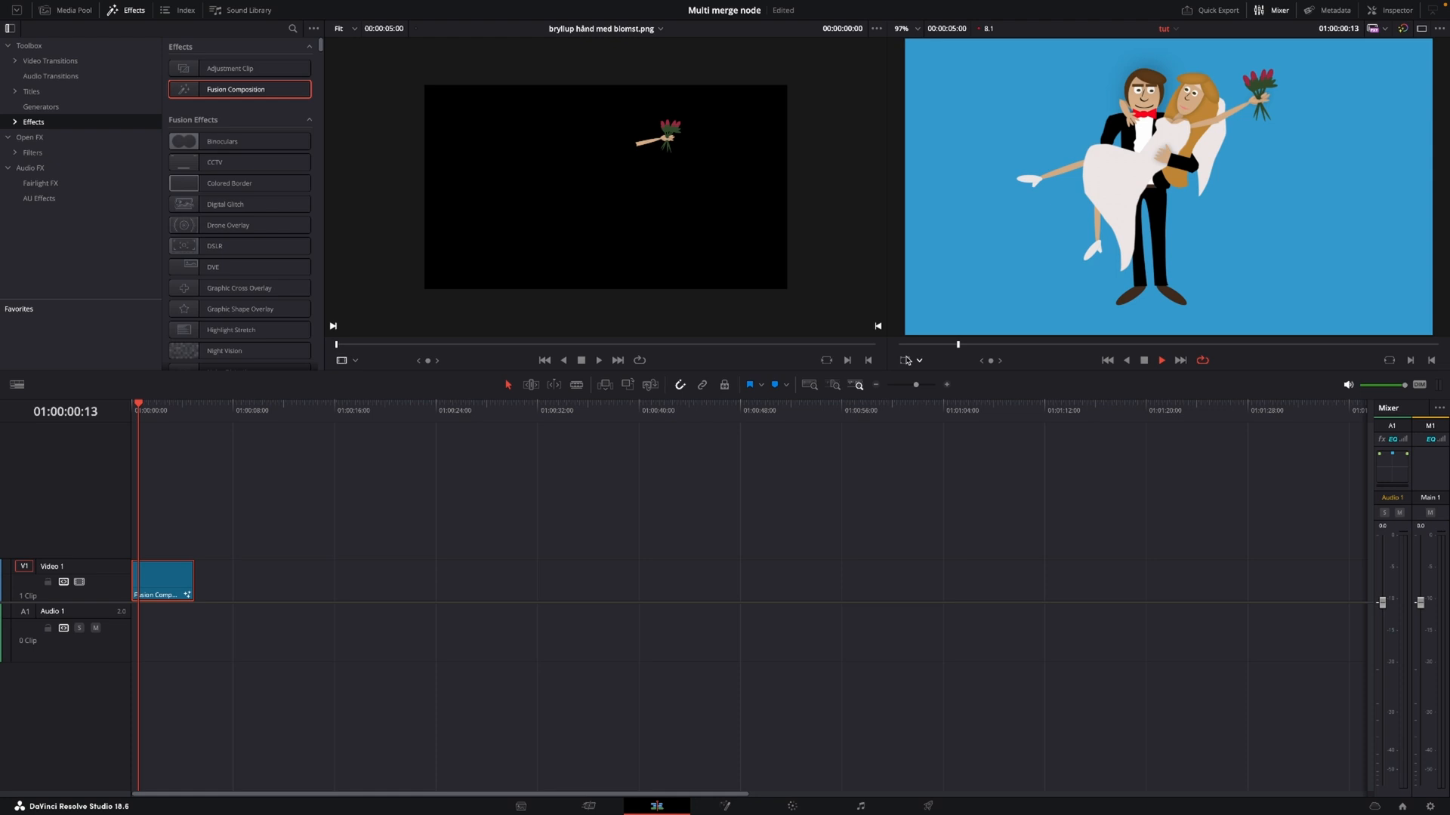
mouse_move(960, 382)
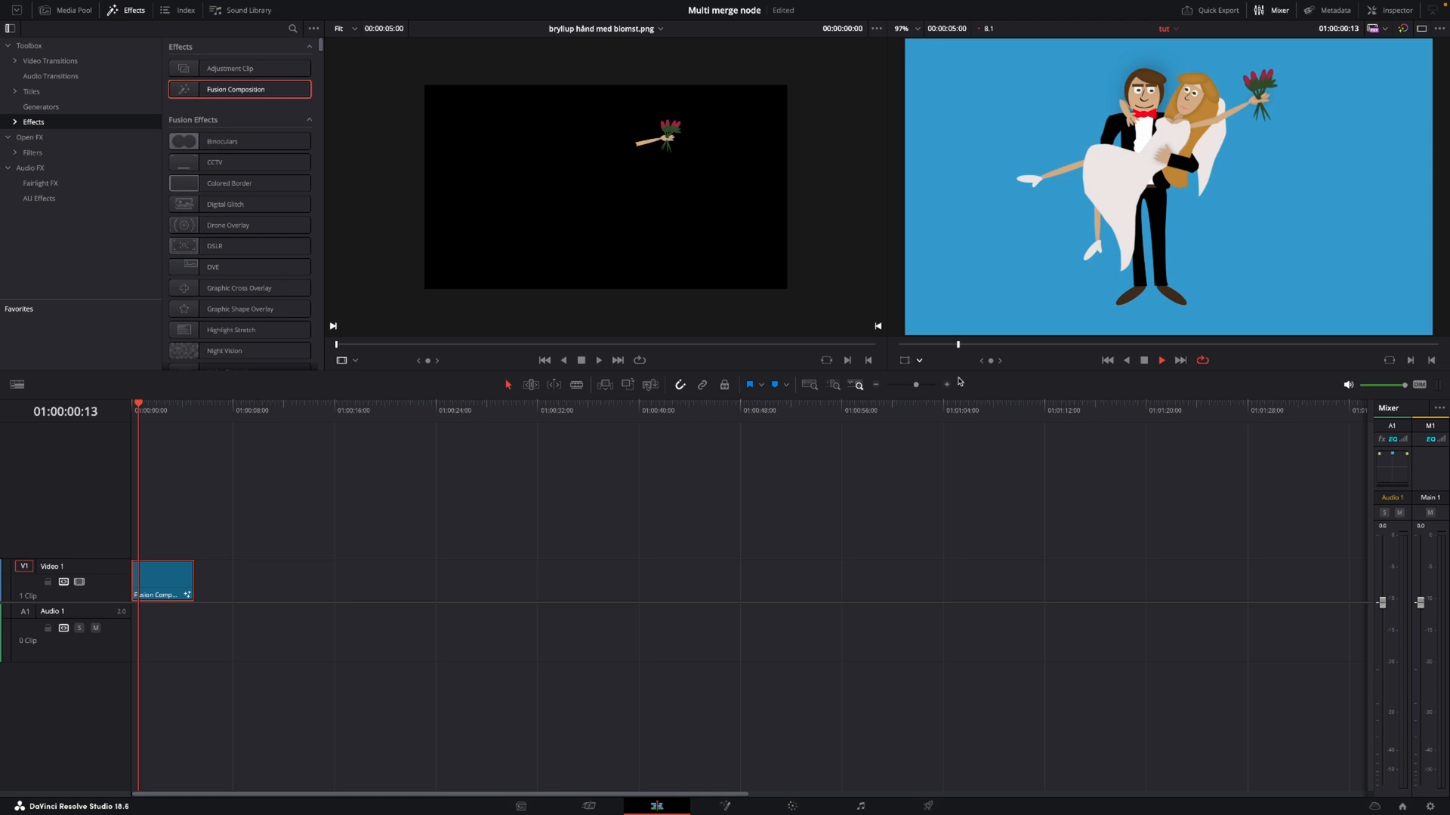
click(1161, 360)
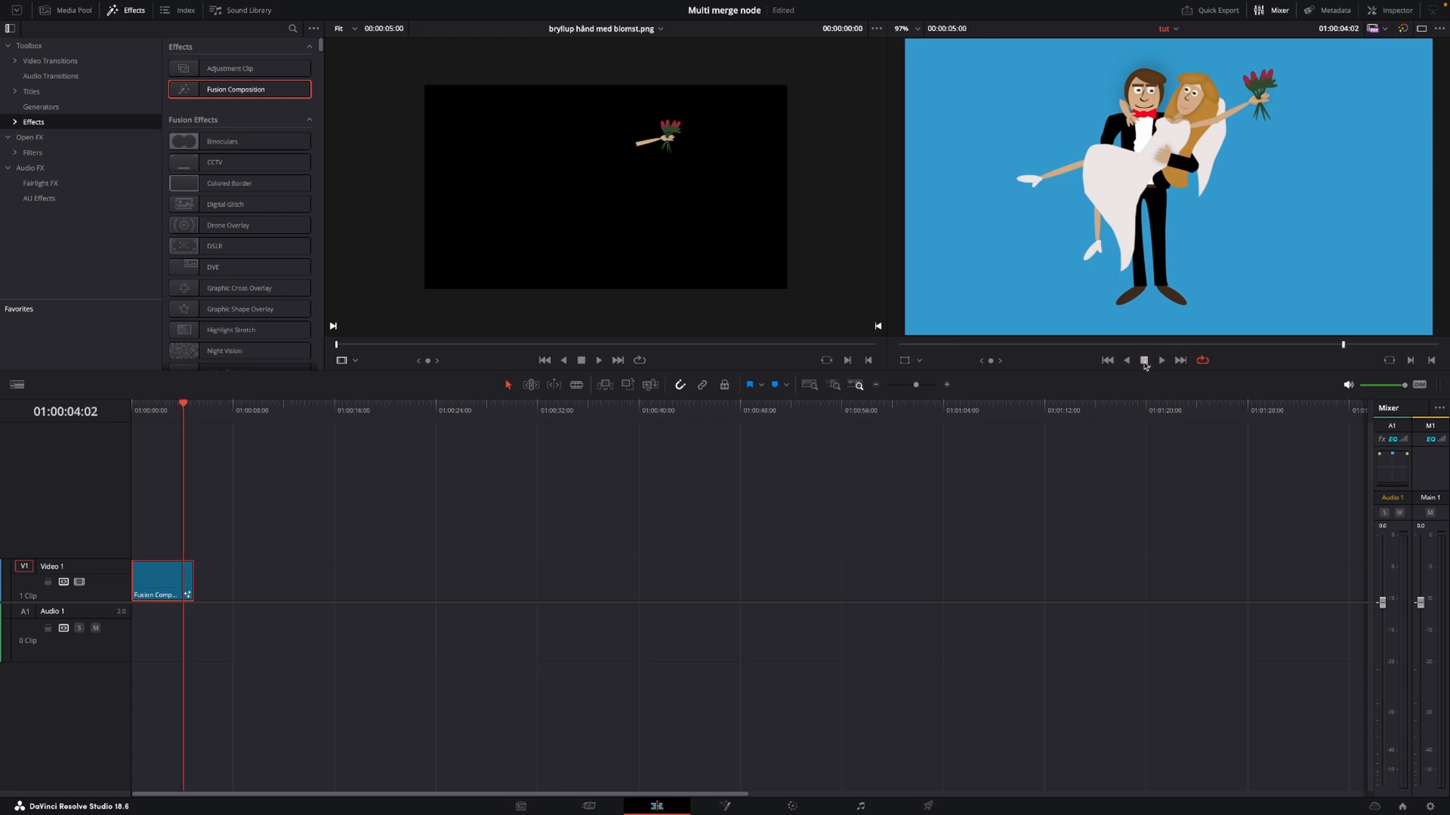
click(1142, 361)
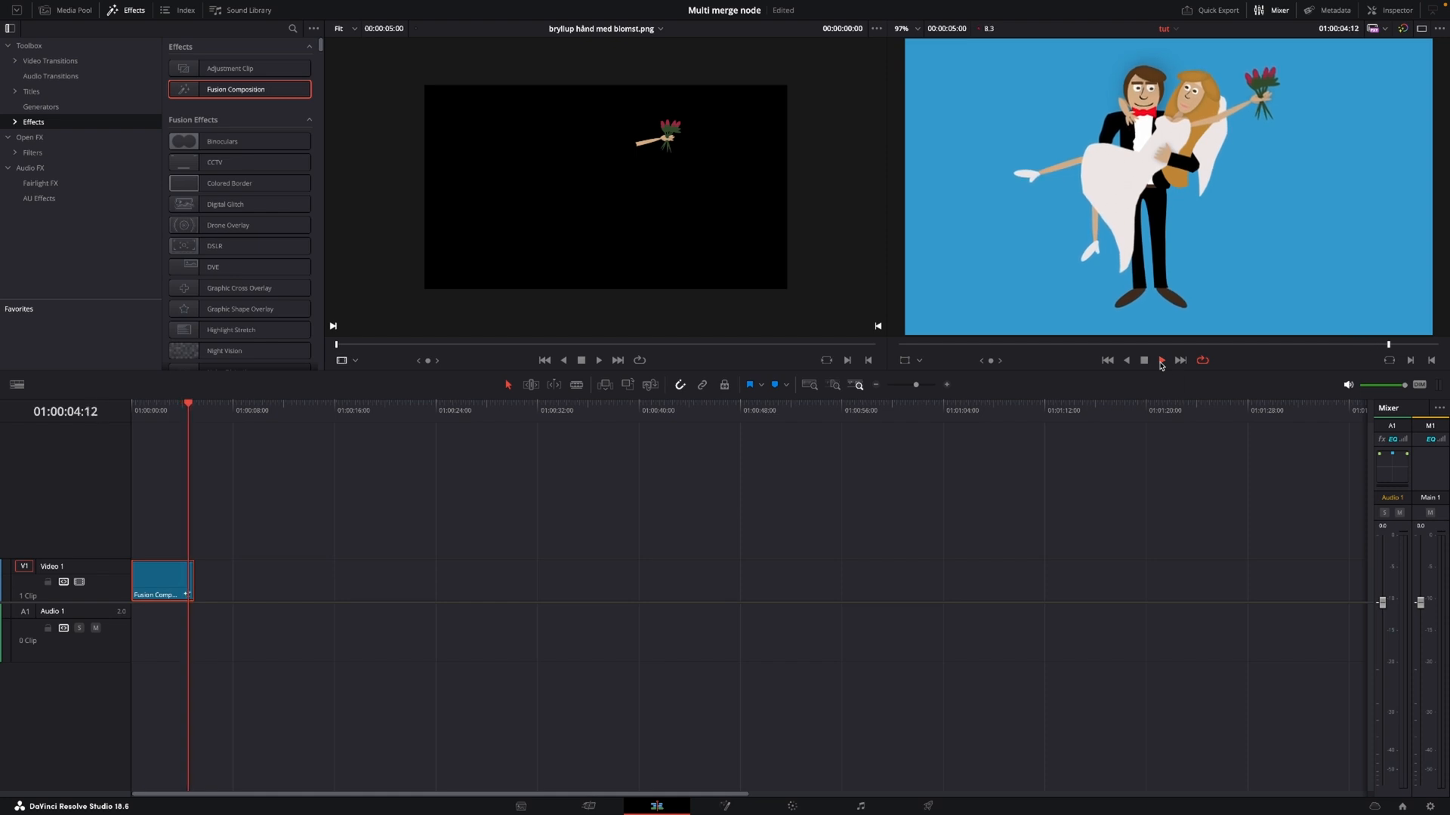
click(1144, 360)
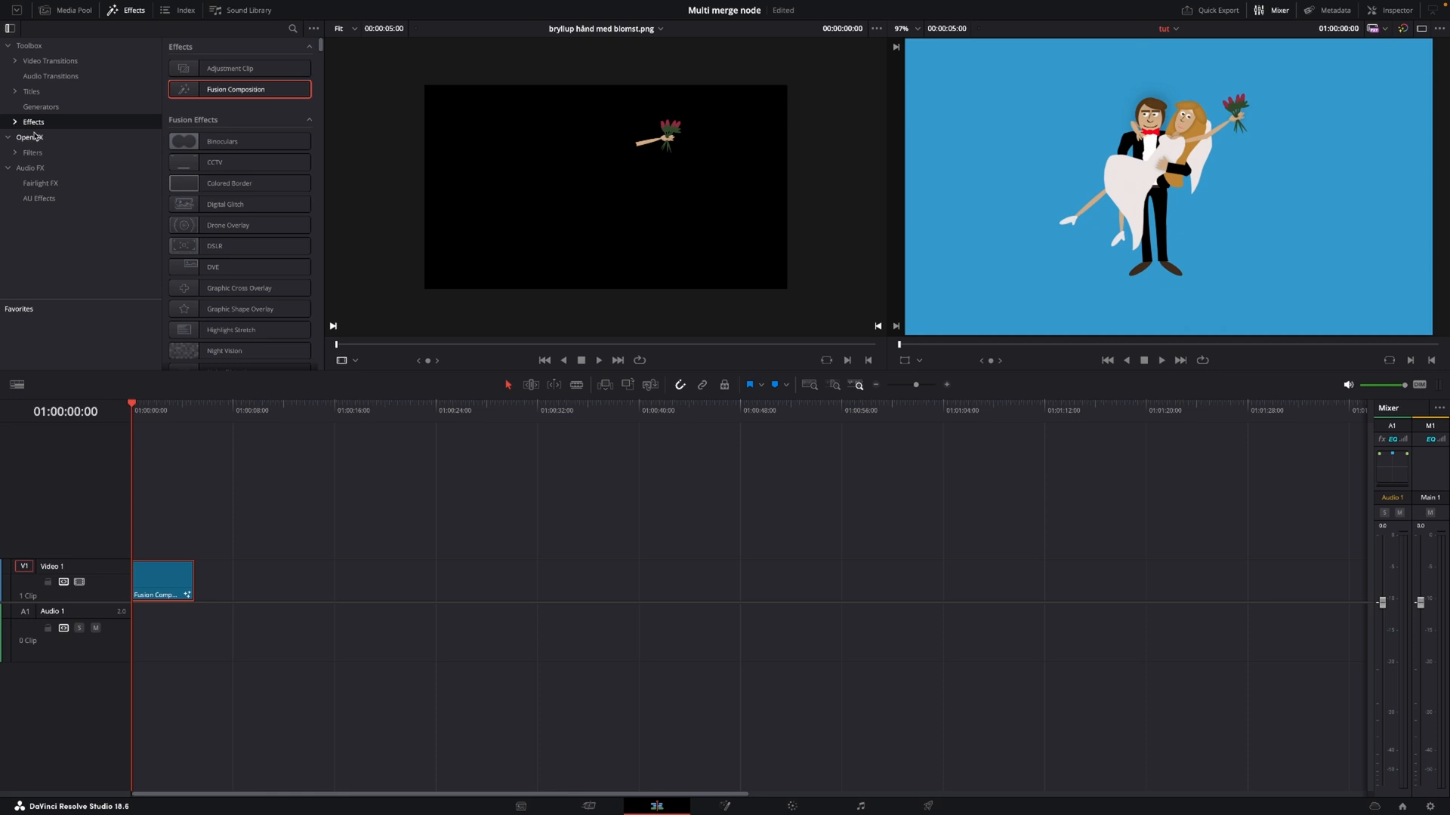
Show the Open FX collection and search the effects library for 'film'
click(29, 137)
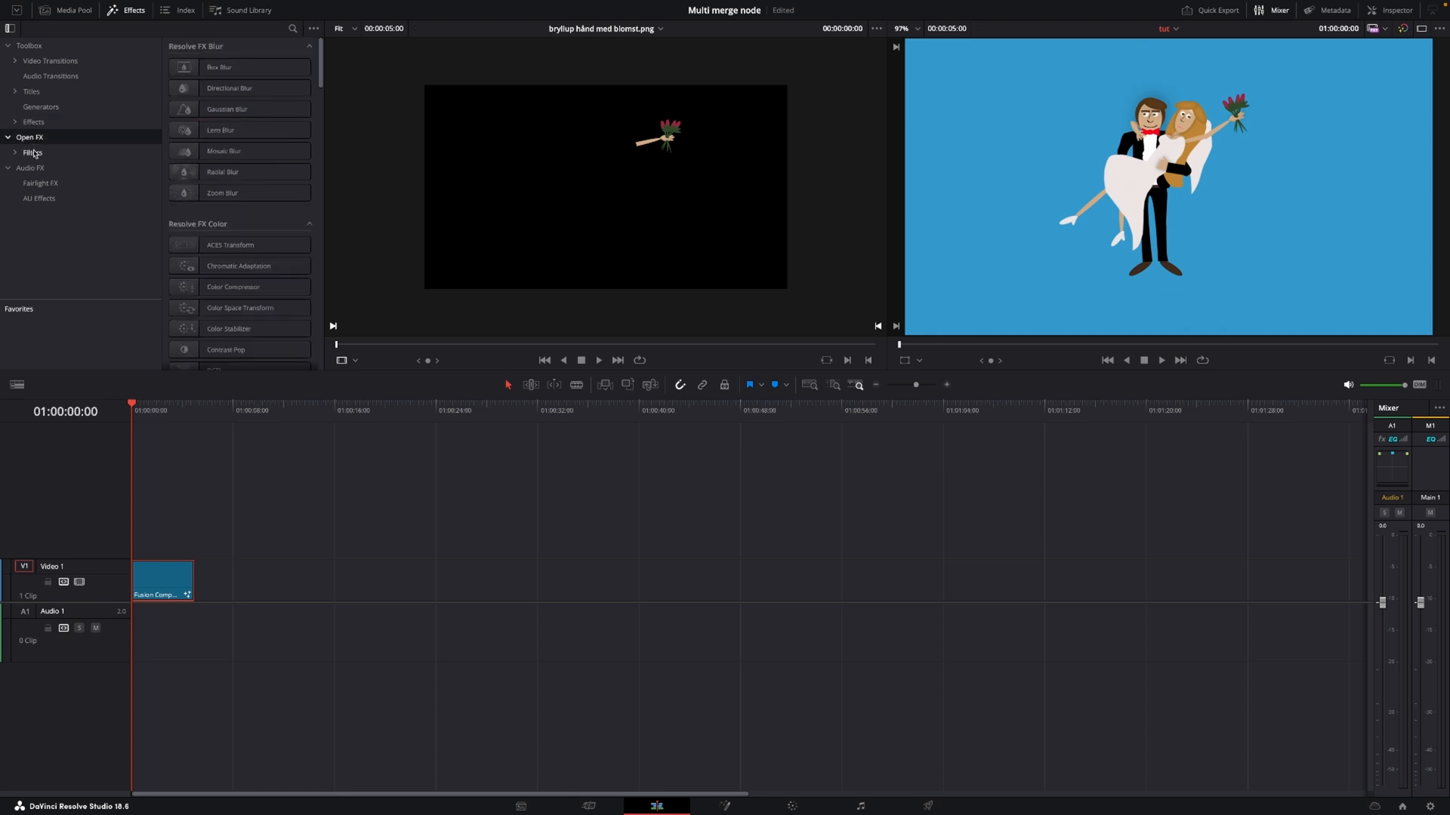
click(293, 28)
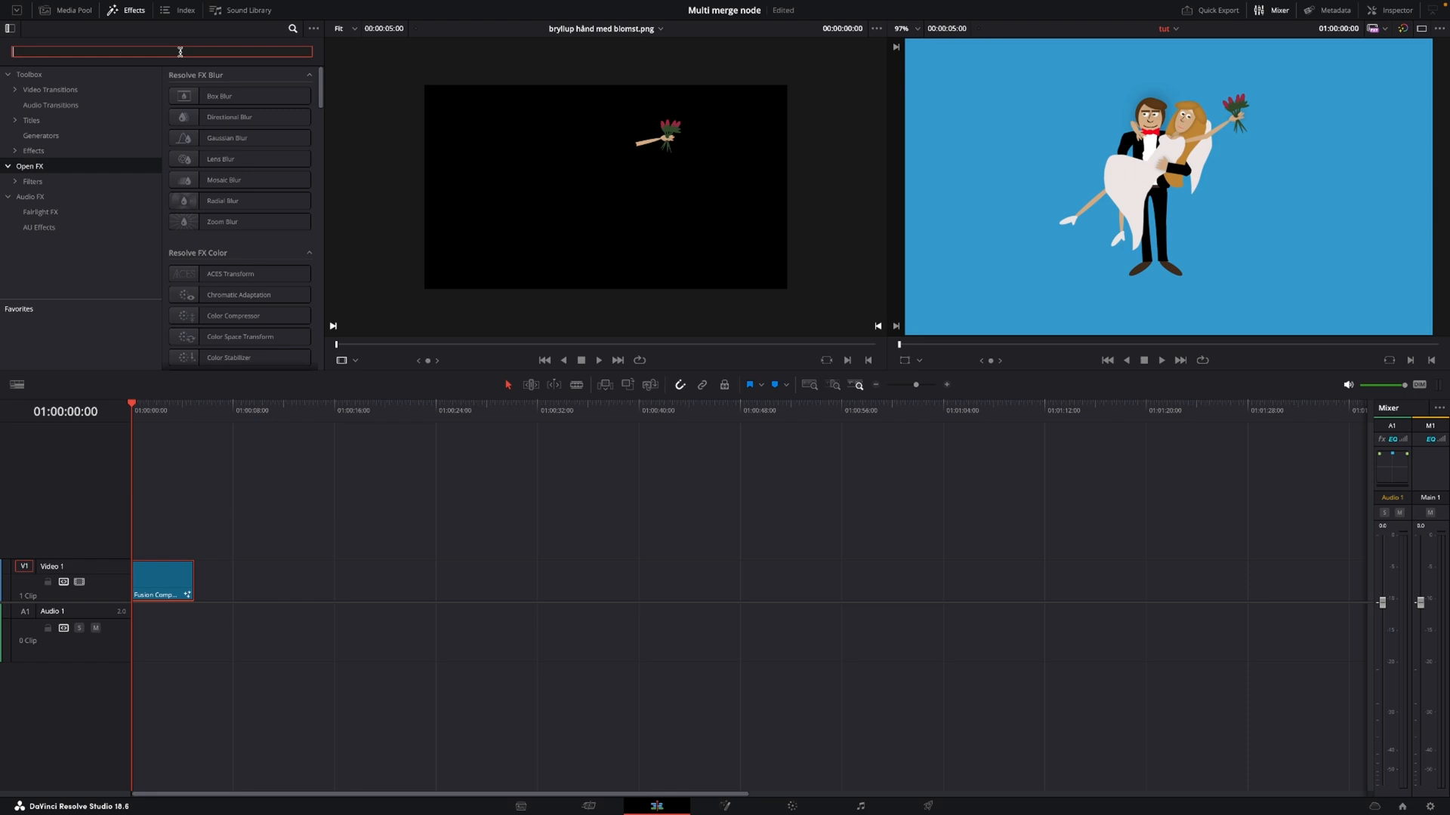
text(film)
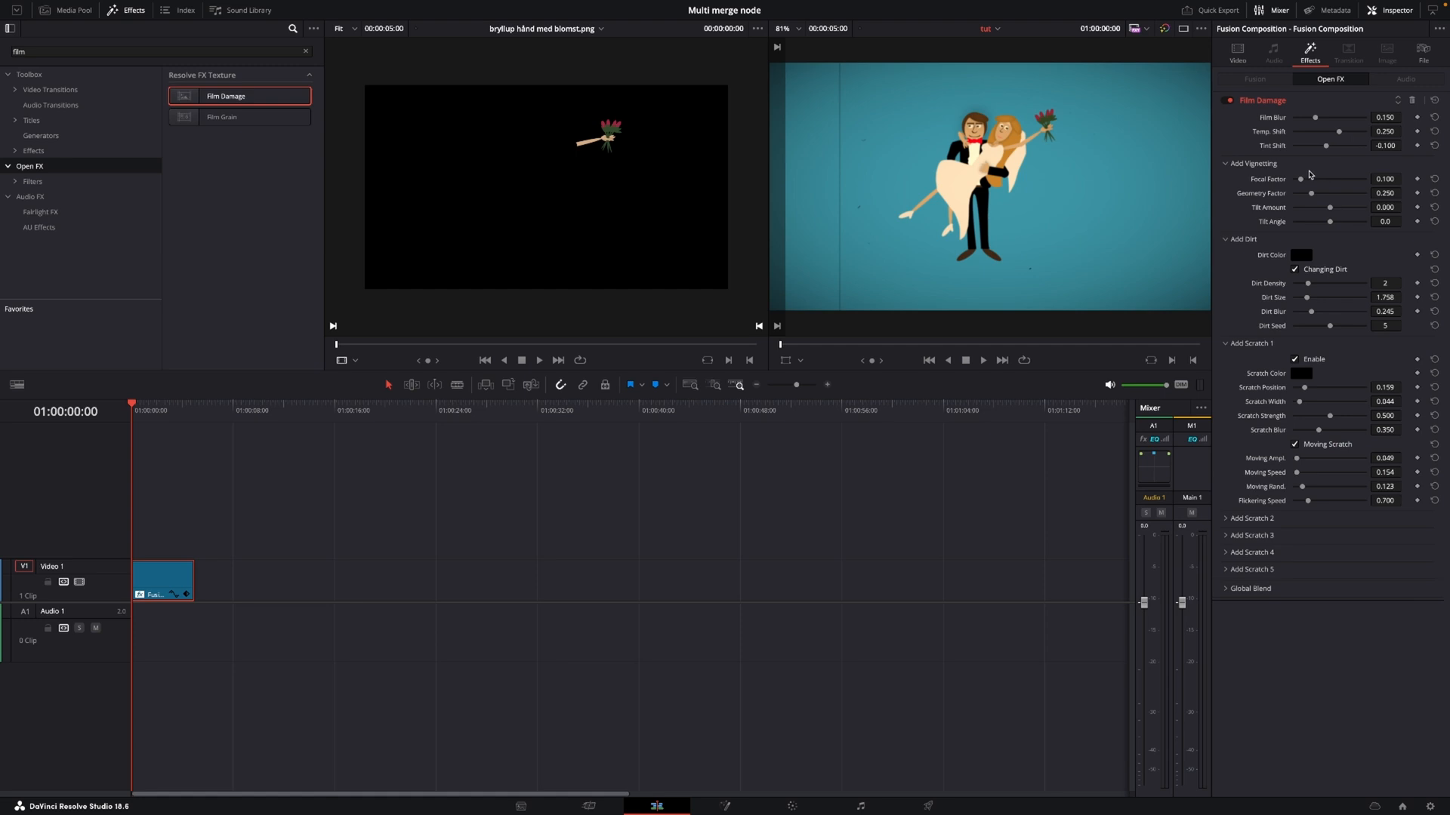
mouse_move(1309, 145)
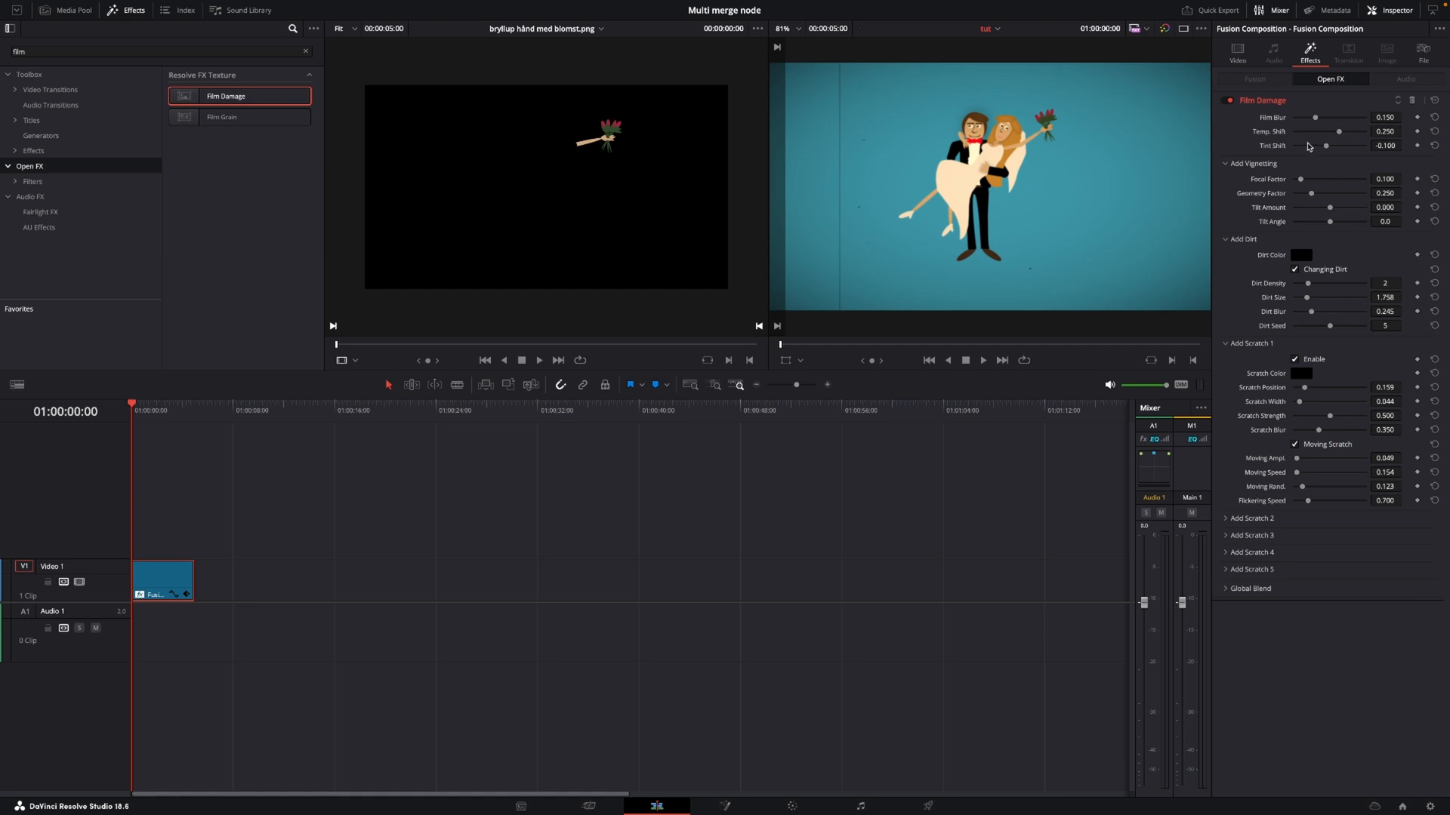
mouse_move(1315, 120)
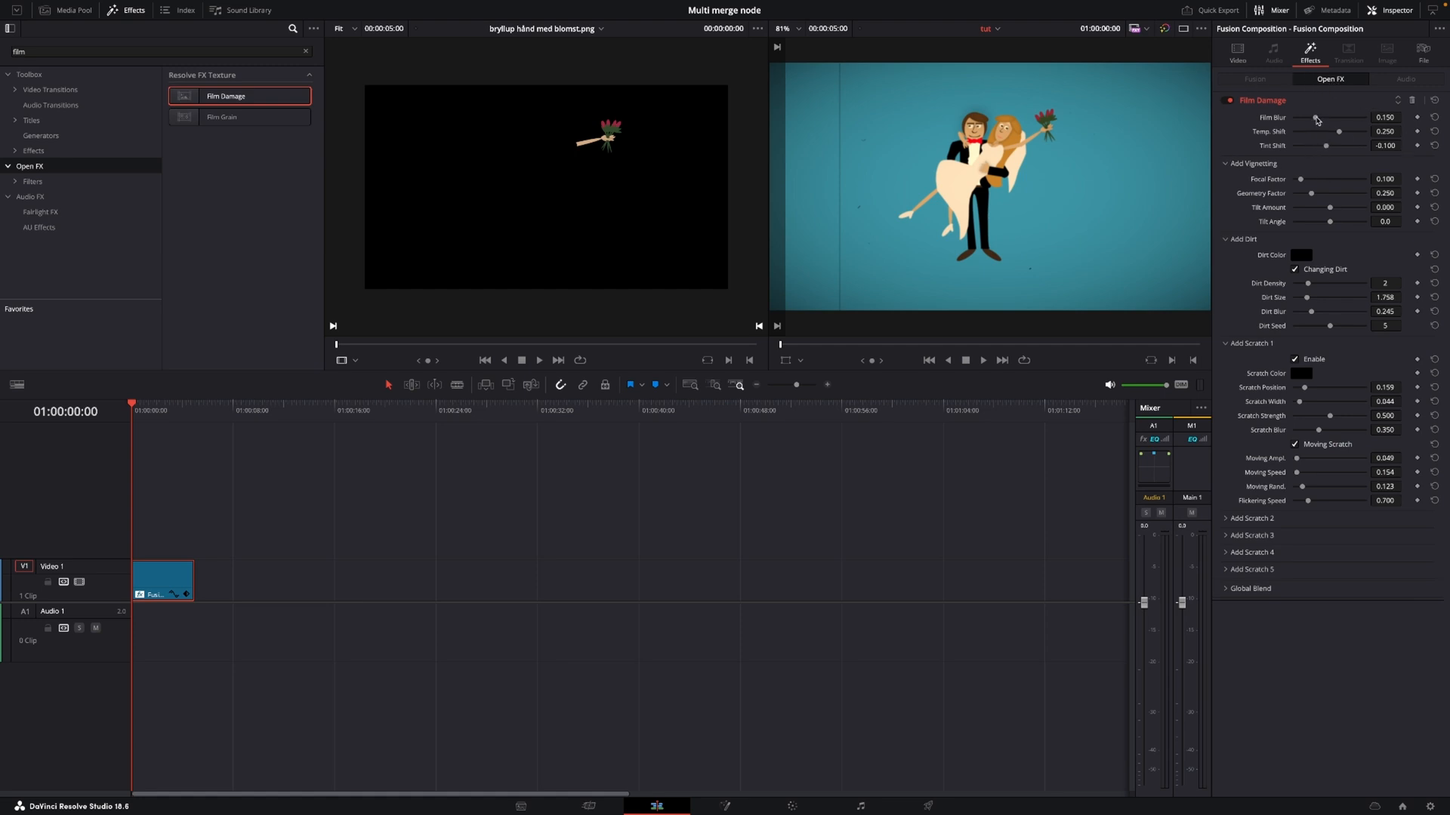
Set Film Damage film blur 0.085, temperature shift 0.178 and tint shift -0.178
drag(1314, 118, 1309, 118)
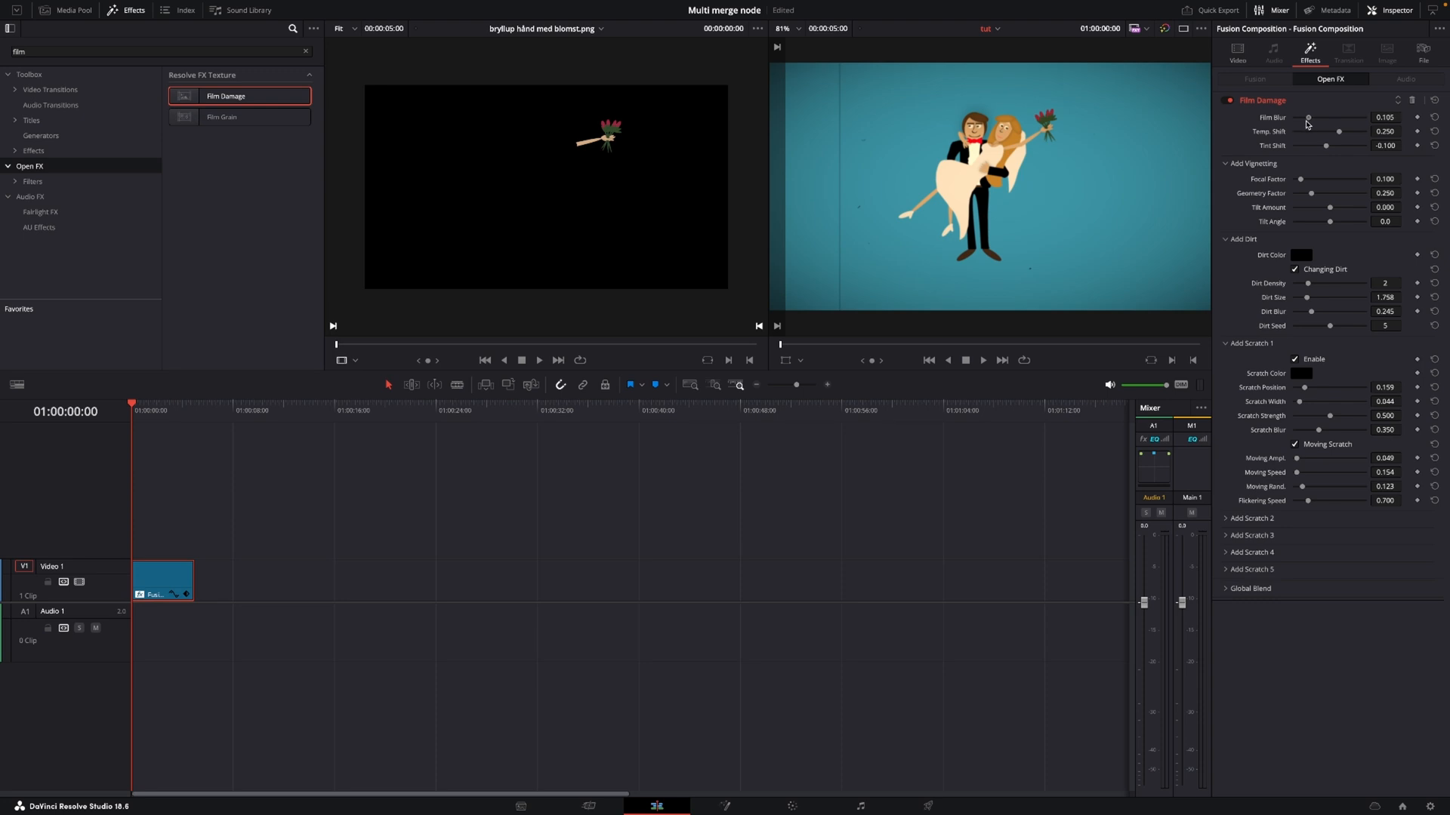
drag(1307, 118, 1305, 118)
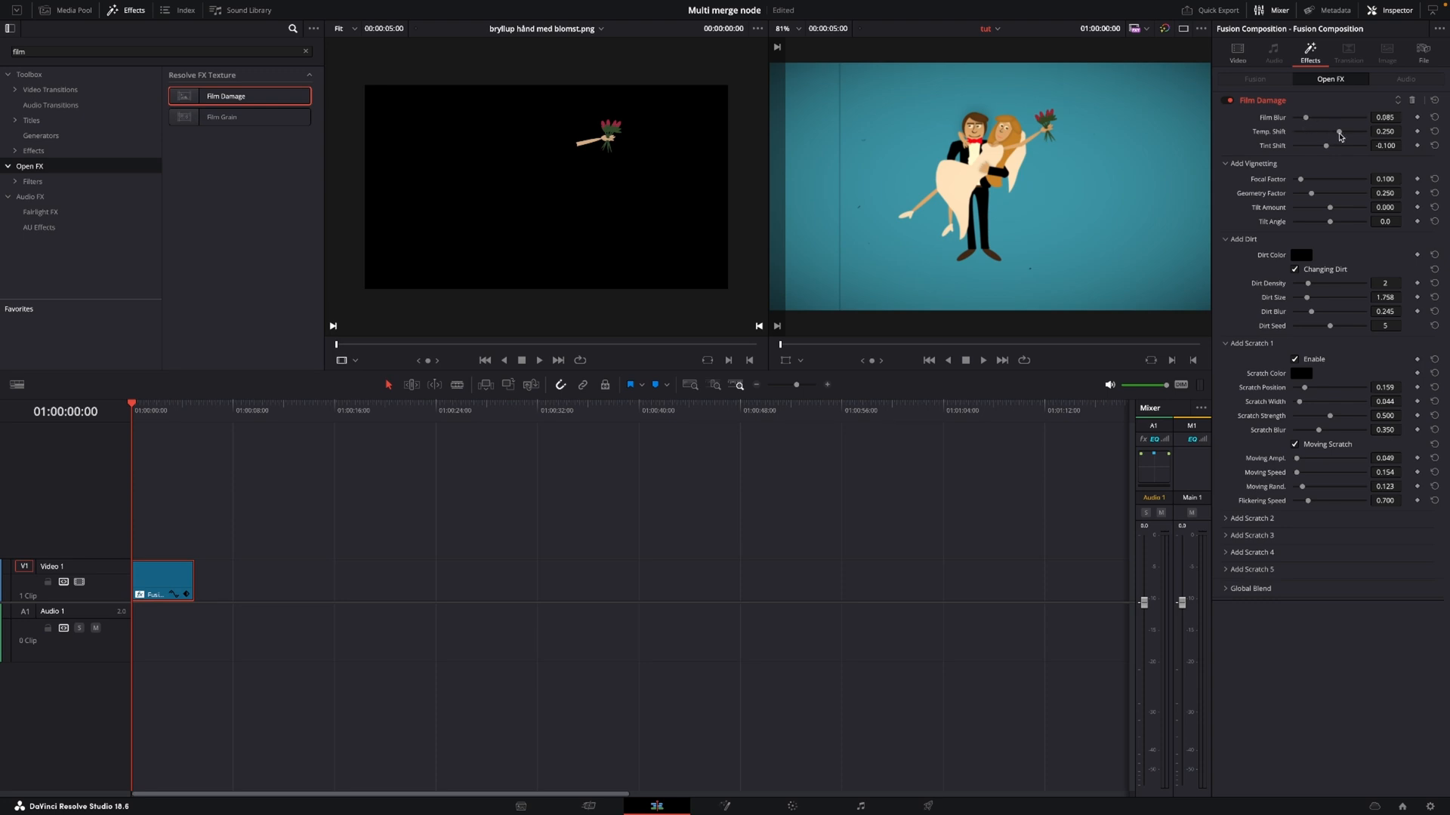
drag(1325, 131, 1336, 131)
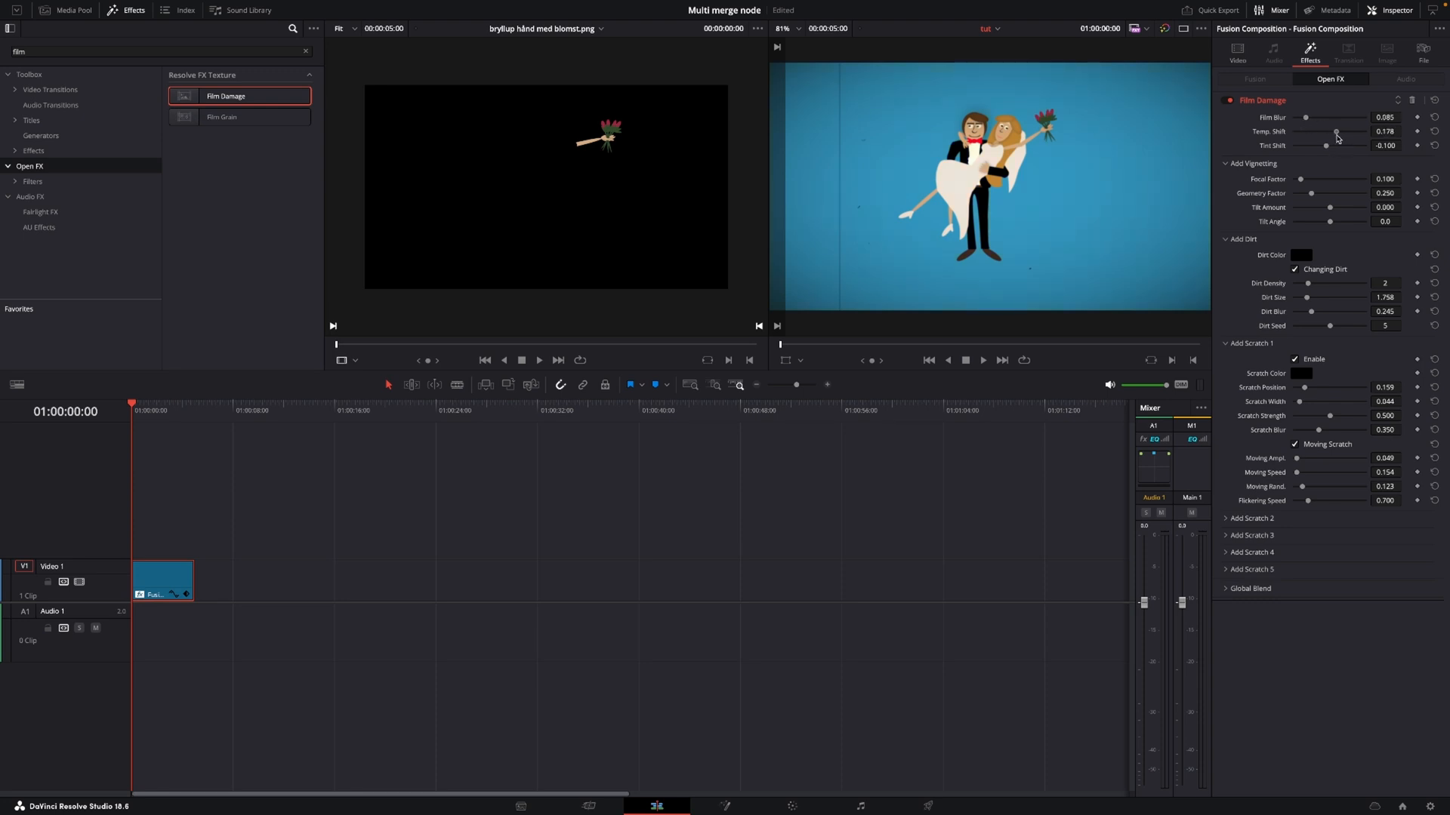
drag(1329, 145, 1322, 145)
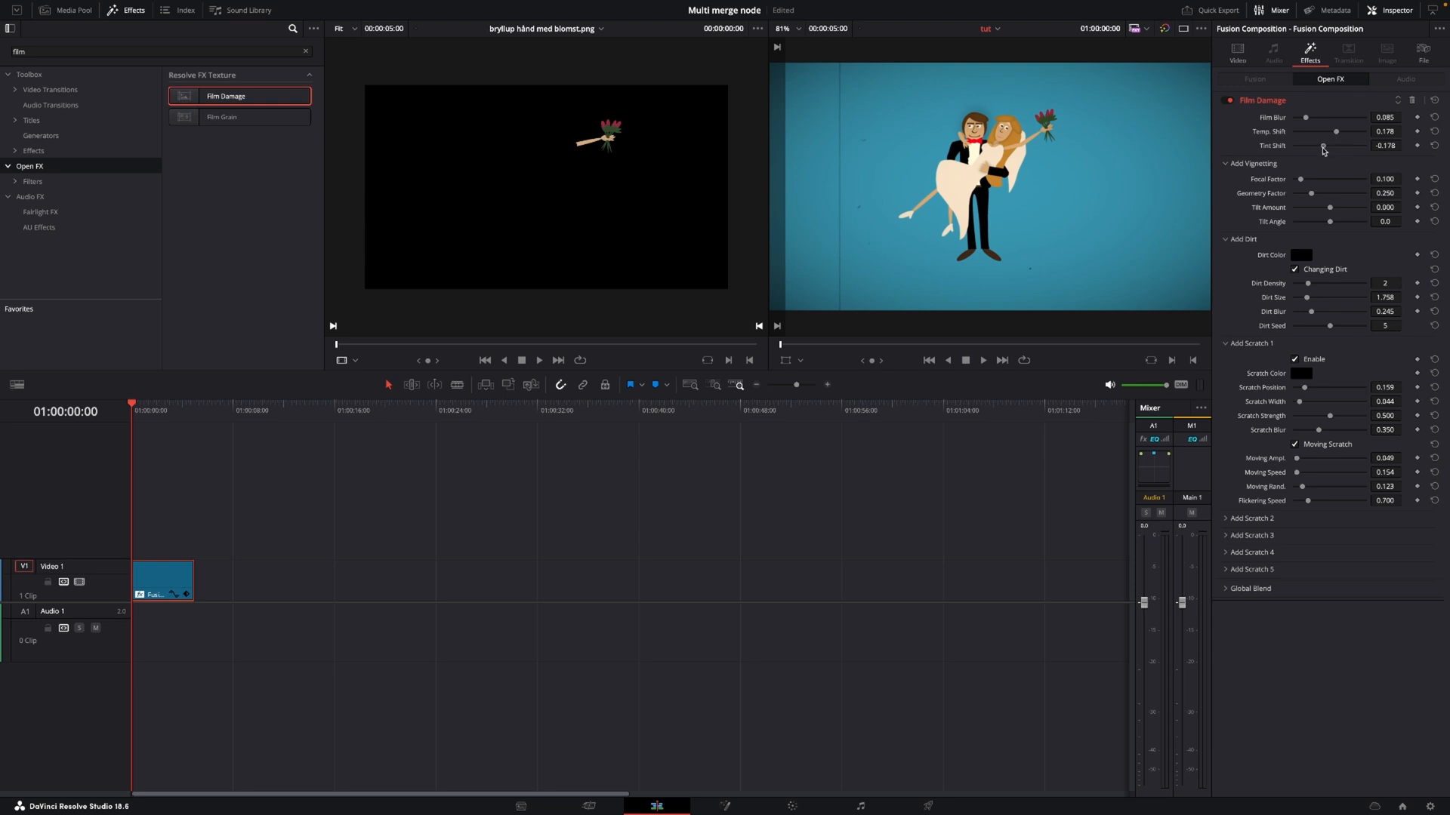